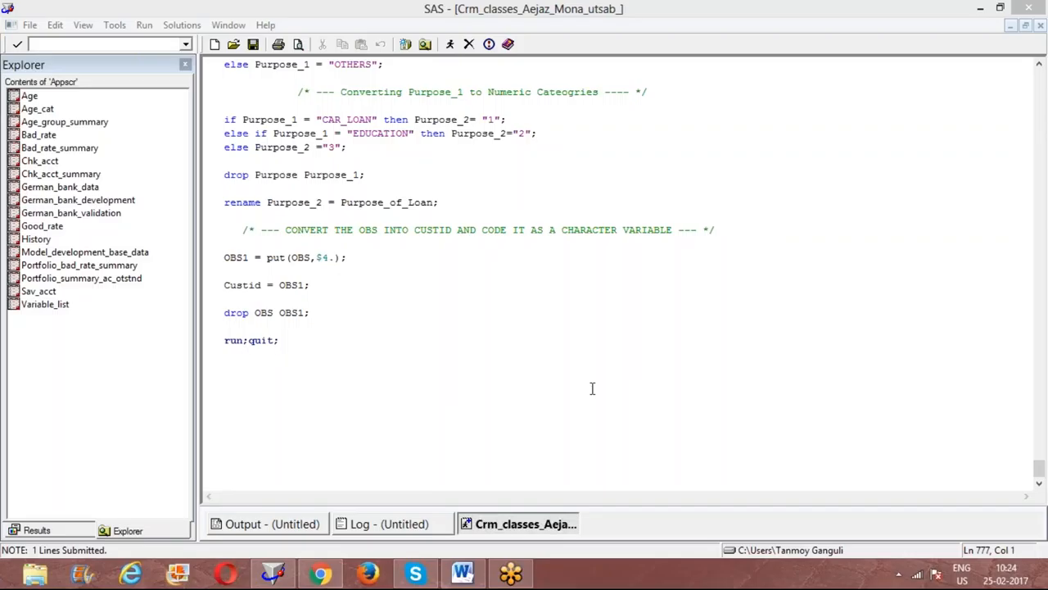
{"action": "mouse_move", "coordinate": [707, 287]}
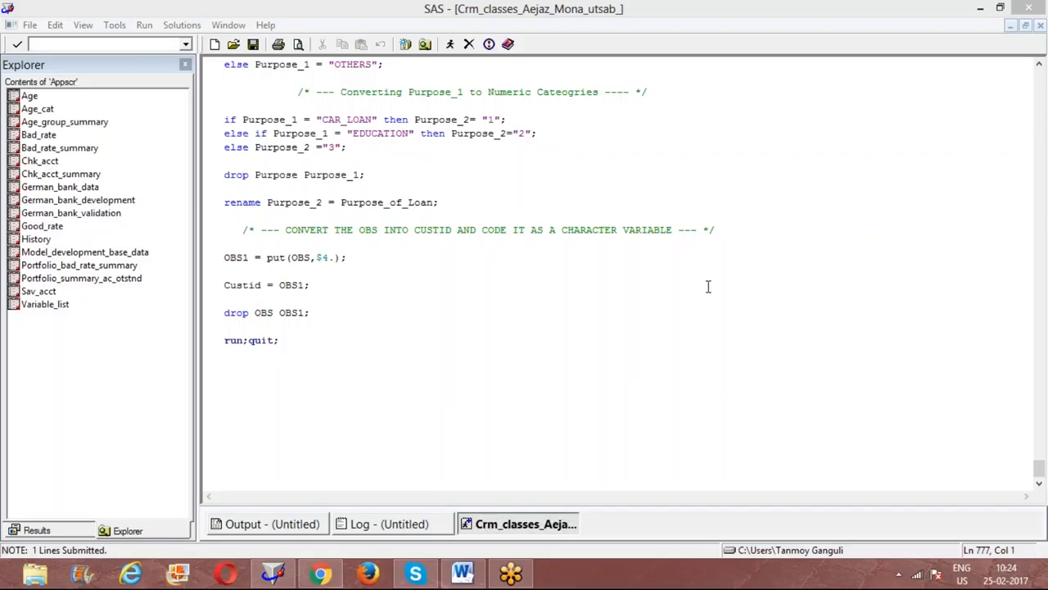
{"action": "mouse_move", "coordinate": [859, 13]}
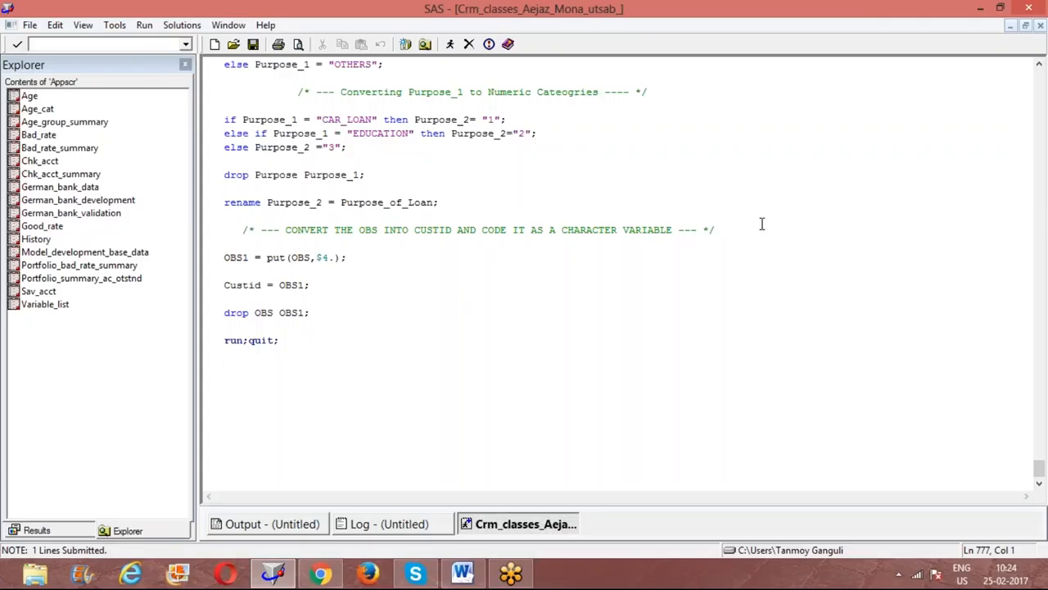
- Position the cursor on a fresh line below run;quit; in the program editor
{"action": "left_click", "coordinate": [226, 367]}
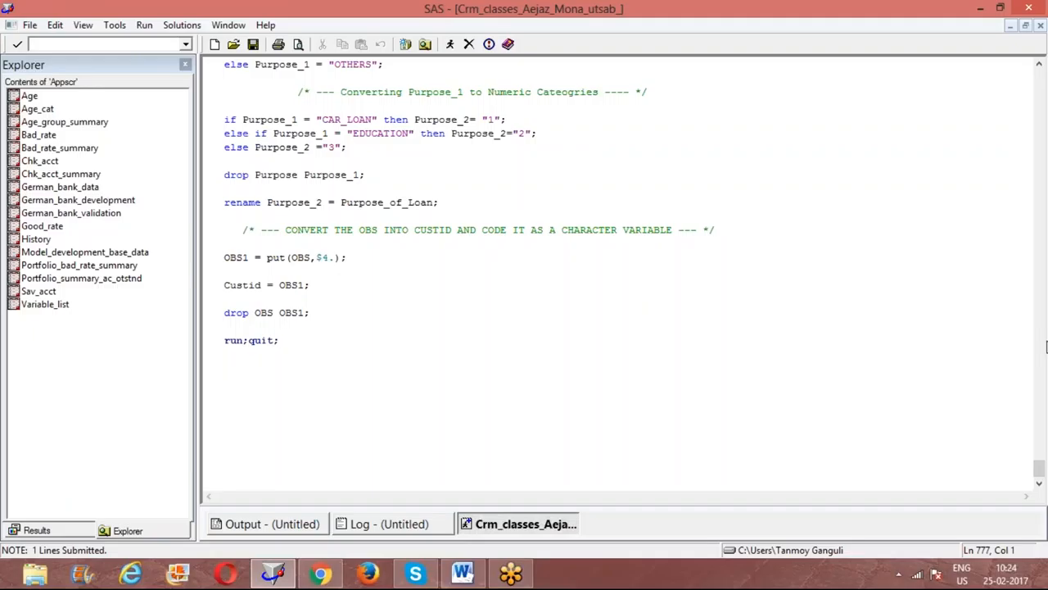
{"action": "left_click", "coordinate": [226, 367]}
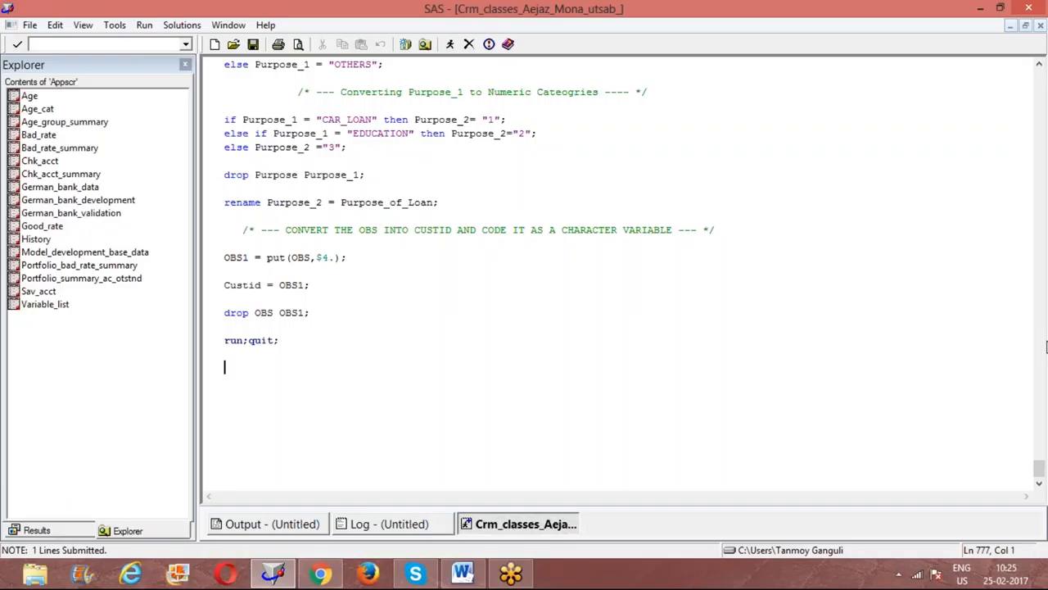
{"action": "mouse_move", "coordinate": [992, 186]}
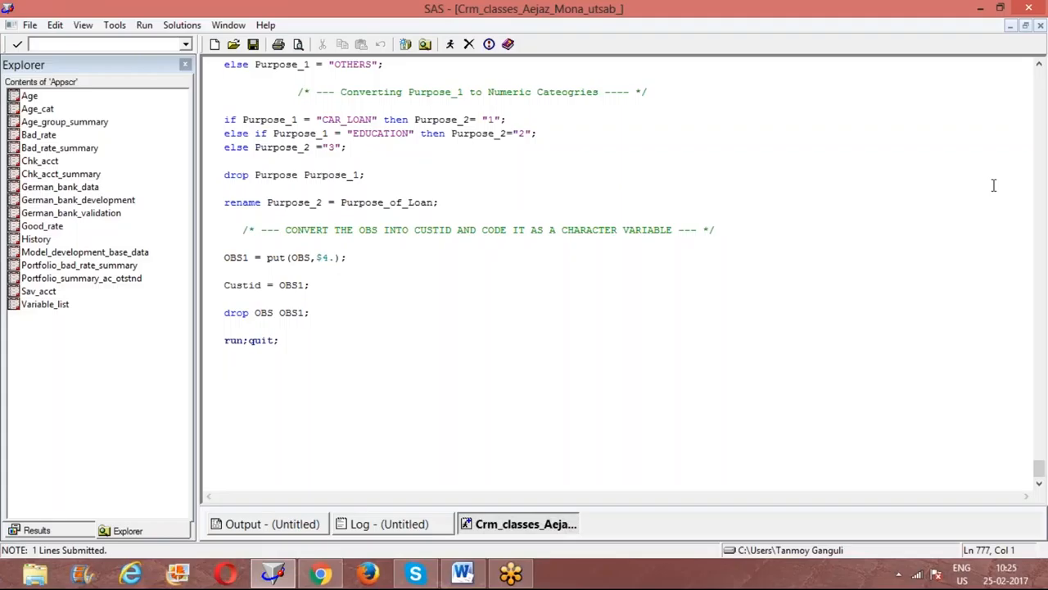
{"action": "left_click", "coordinate": [226, 367]}
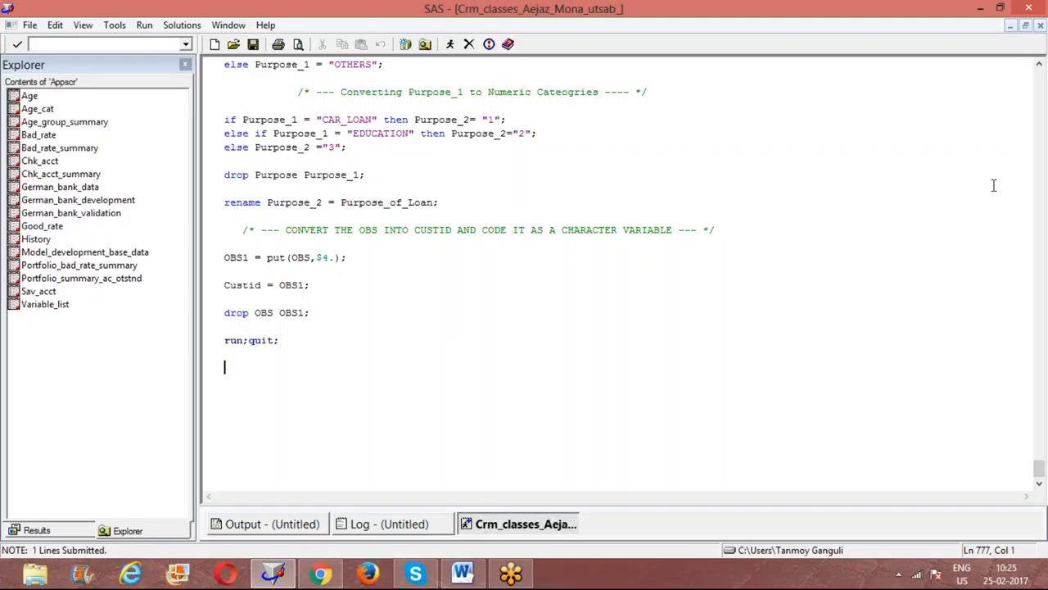
{"action": "mouse_move", "coordinate": [1009, 184]}
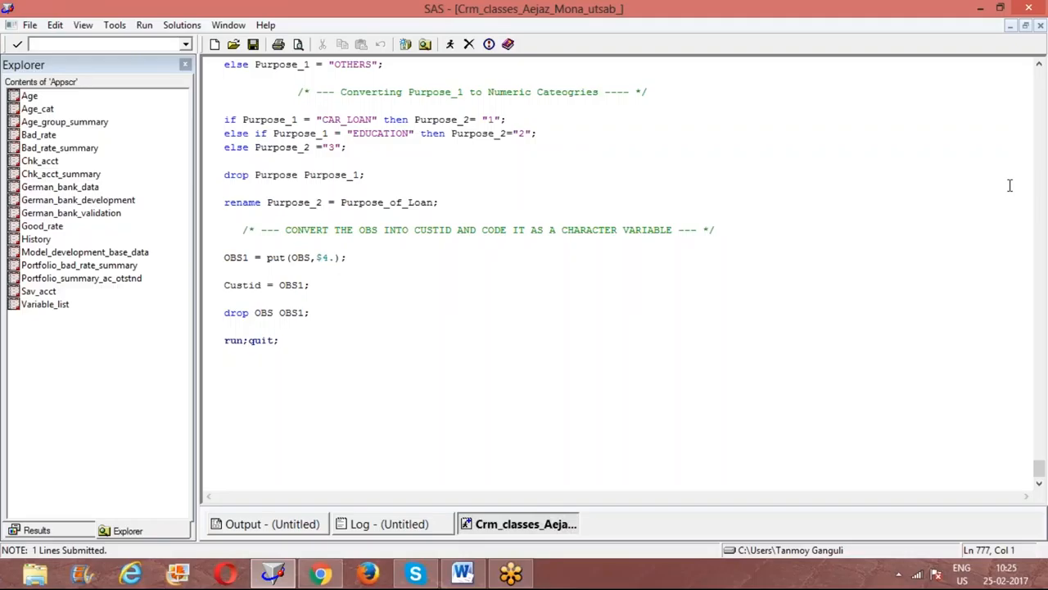
{"action": "left_click", "coordinate": [226, 367]}
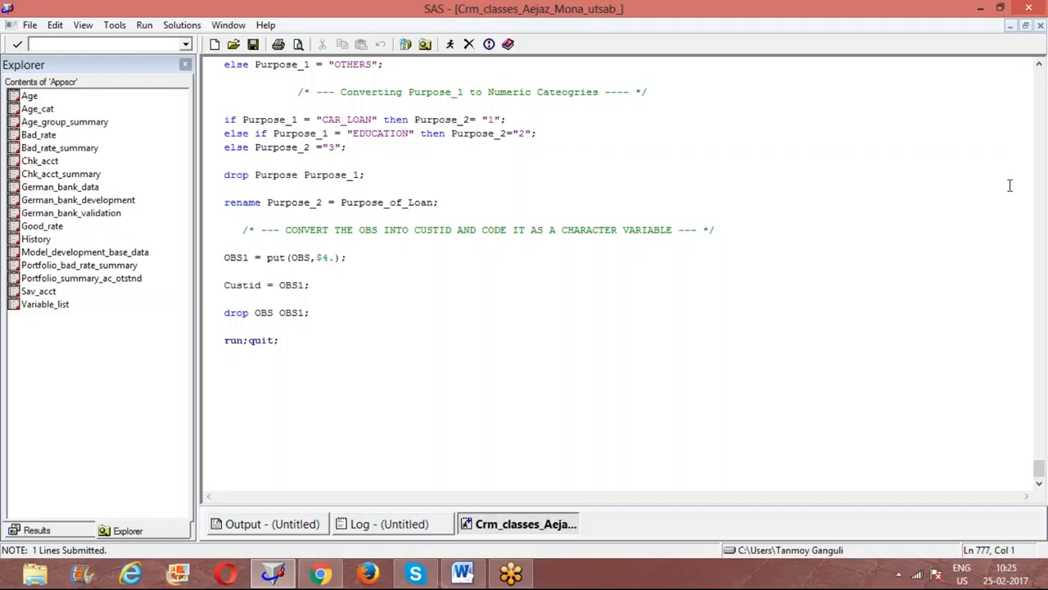
{"action": "left_click", "coordinate": [224, 367]}
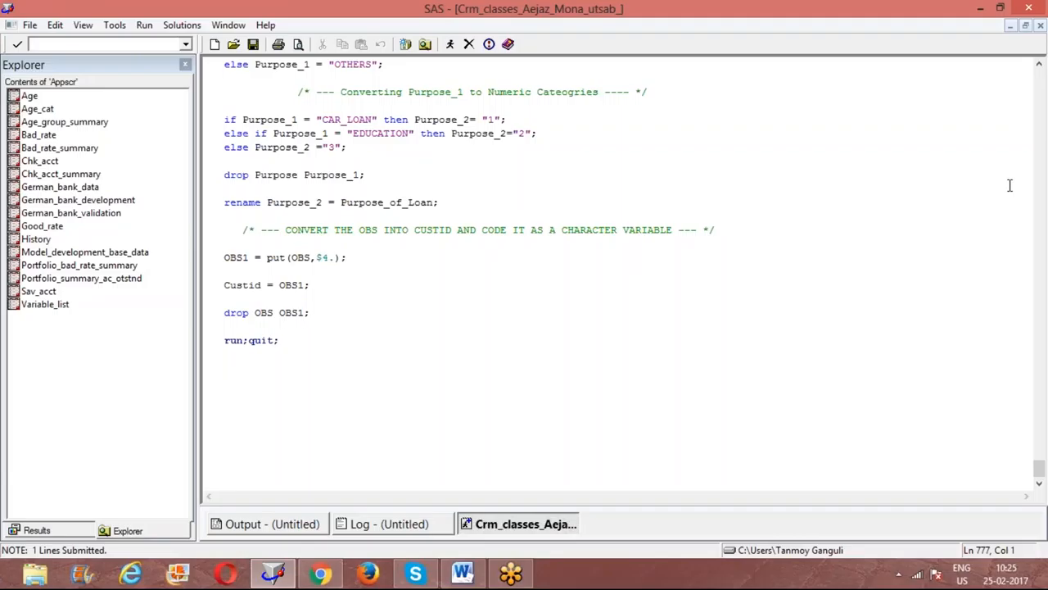
{"action": "left_click", "coordinate": [224, 367]}
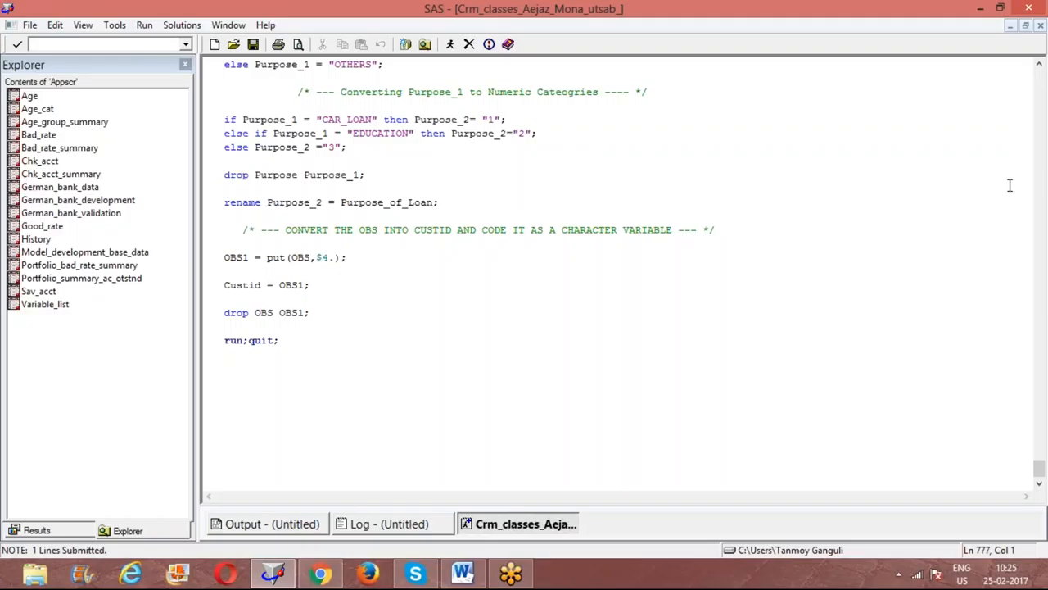
{"action": "mouse_move", "coordinate": [1035, 66]}
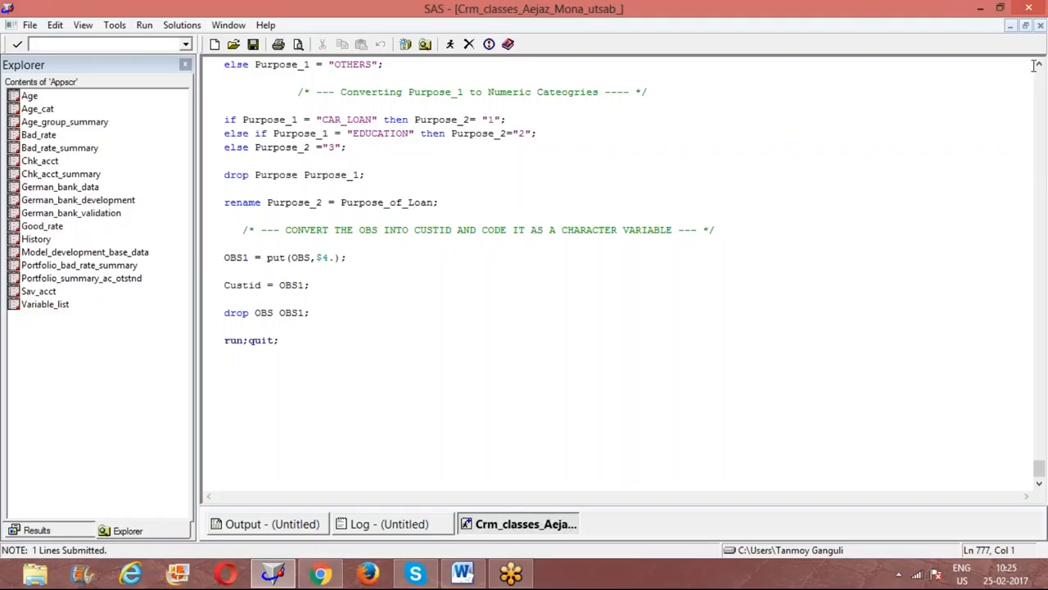
{"action": "scroll", "scroll_direction": "up", "scroll_amount": 3}
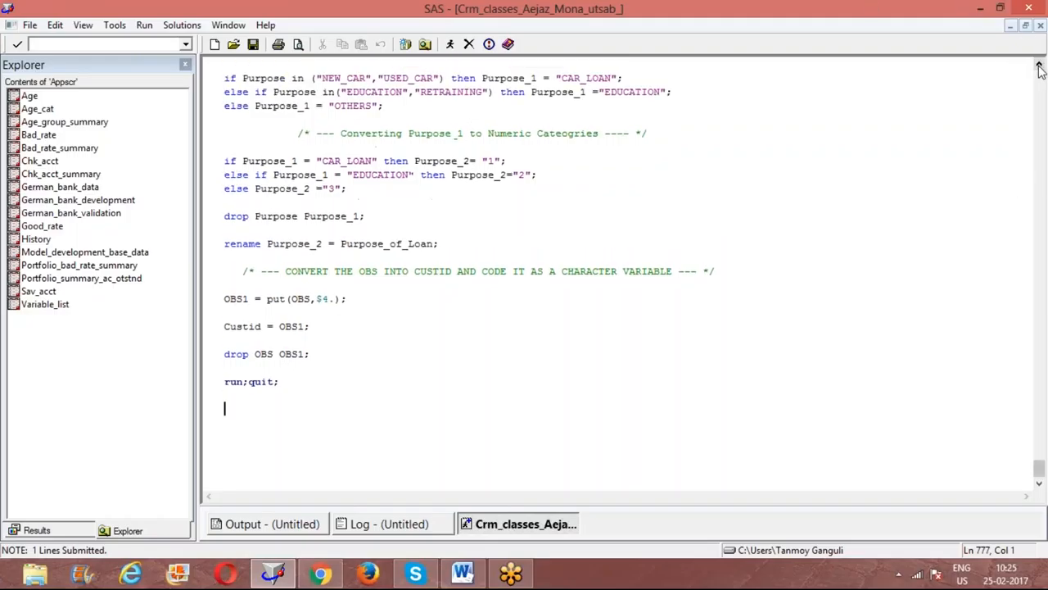
{"action": "scroll", "scroll_direction": "up", "scroll_amount": 3}
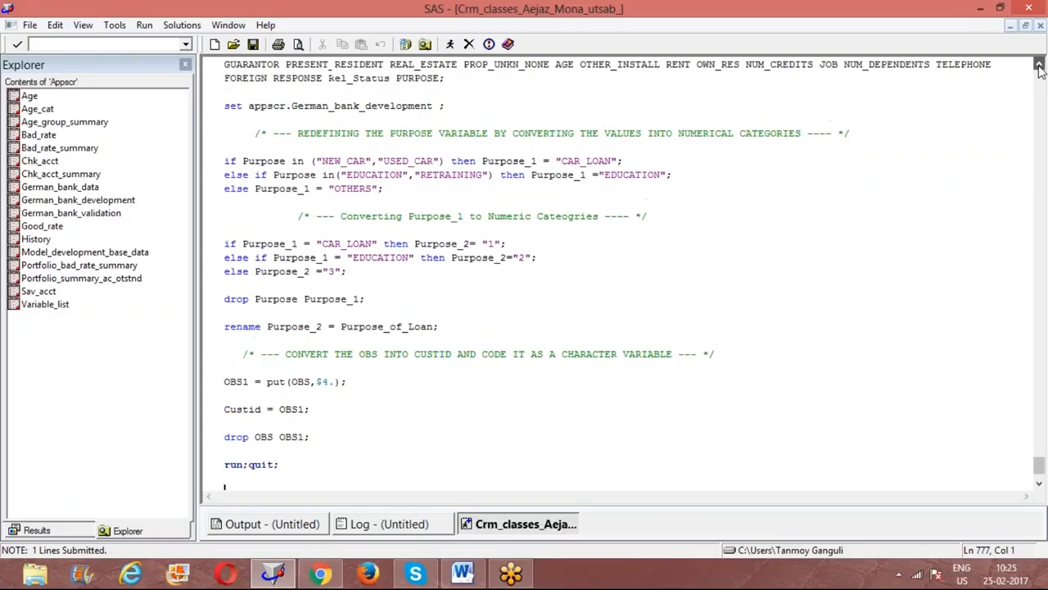
{"action": "scroll", "scroll_direction": "up", "scroll_amount": 3}
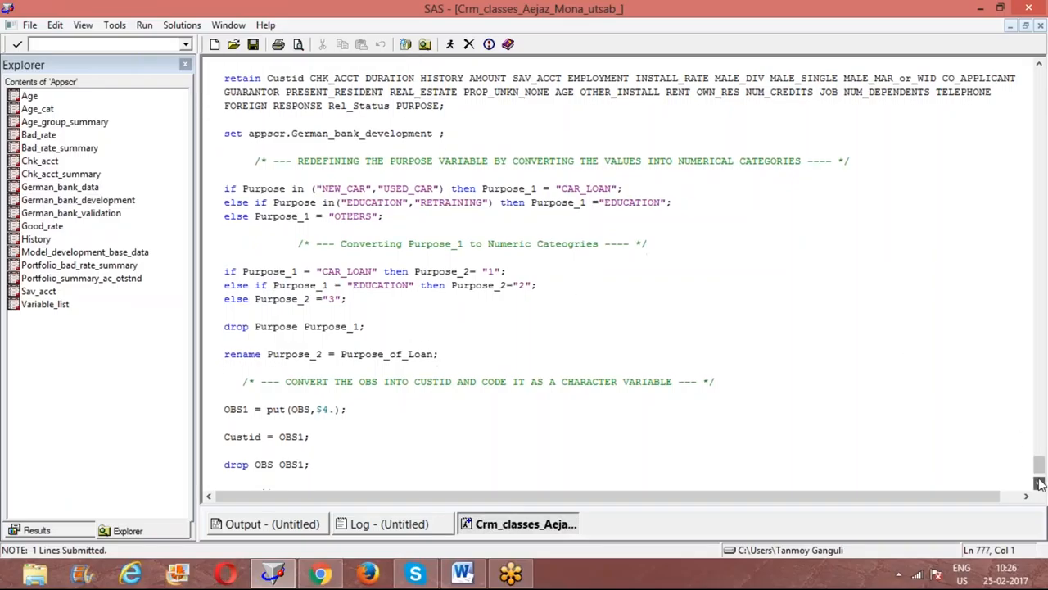
{"action": "scroll", "scroll_direction": "down", "scroll_amount": 3}
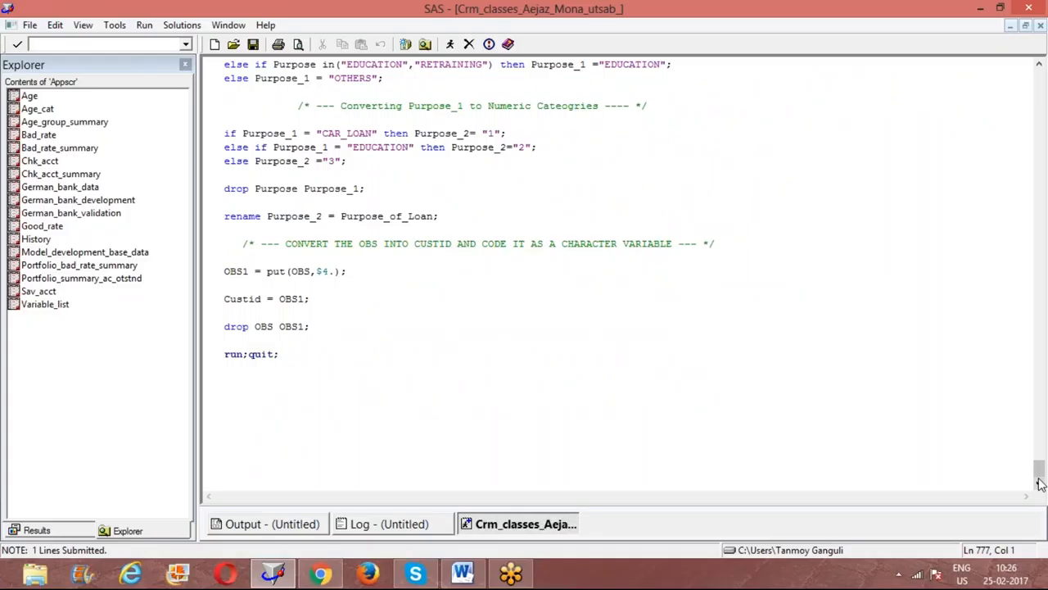
{"action": "left_click", "coordinate": [226, 380]}
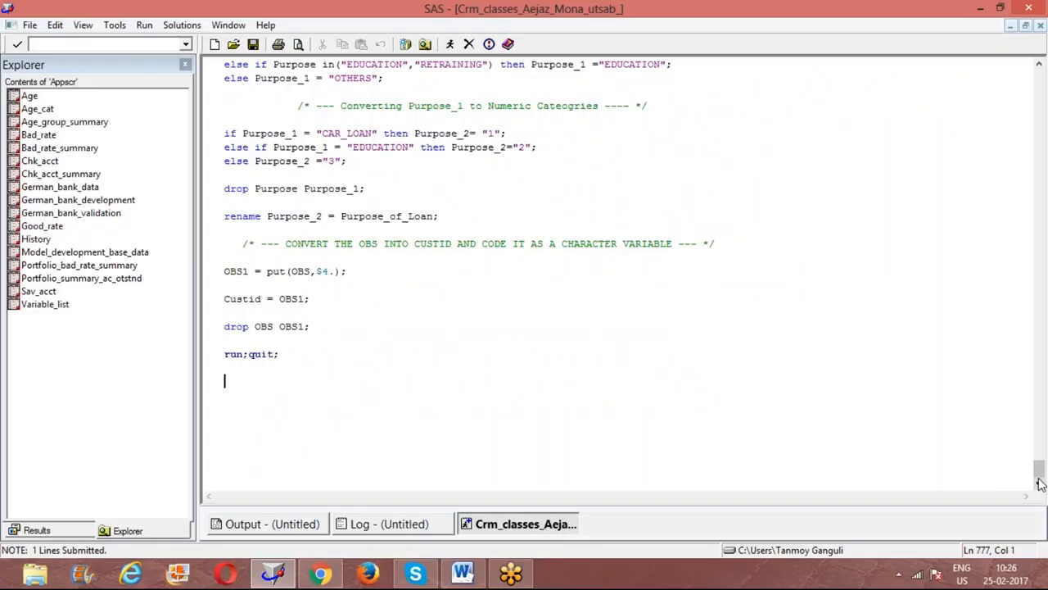
{"action": "mouse_move", "coordinate": [1023, 190]}
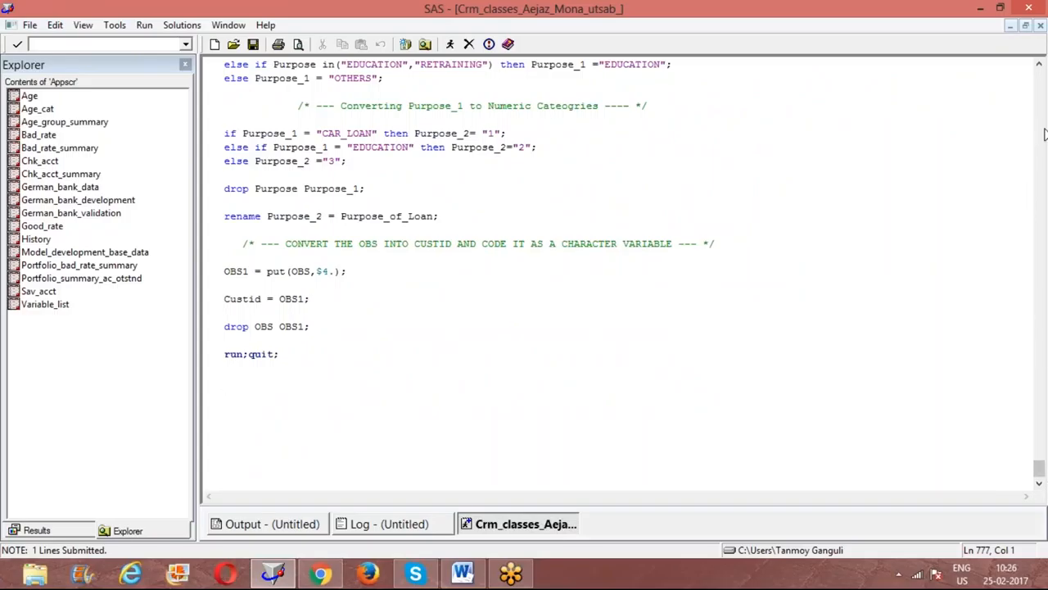
{"action": "scroll", "scroll_direction": "up", "scroll_amount": 3}
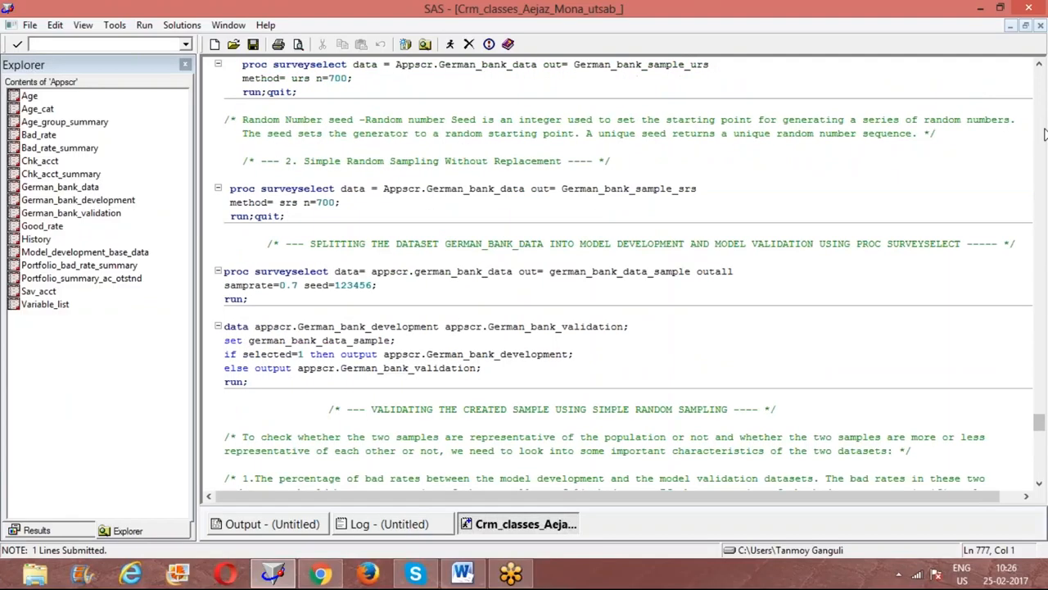
{"action": "scroll", "scroll_direction": "down", "scroll_amount": 3}
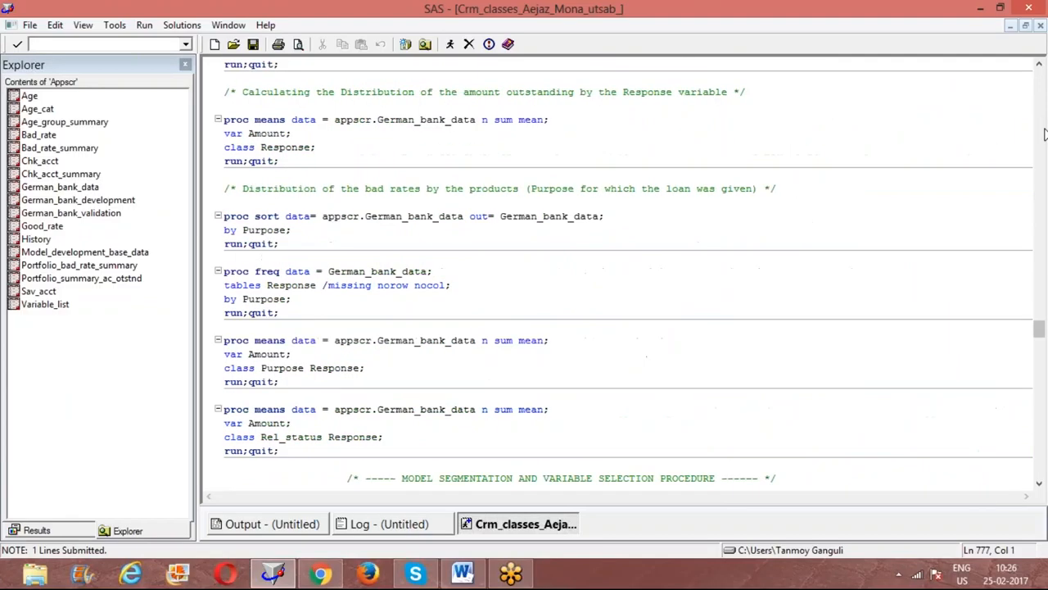
{"action": "scroll", "scroll_direction": "up", "scroll_amount": 3}
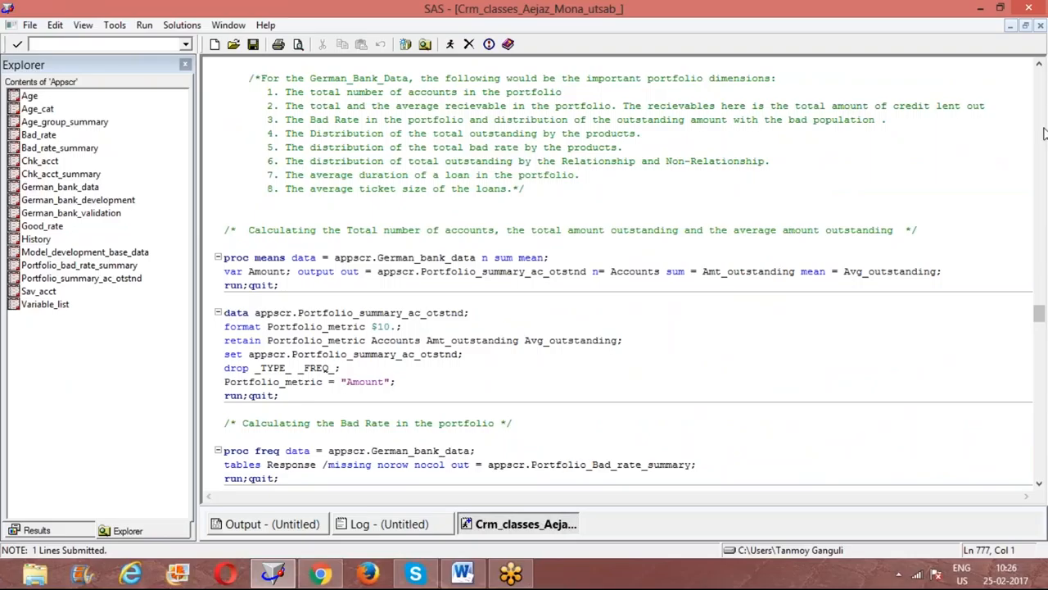
{"action": "mouse_move", "coordinate": [970, 105]}
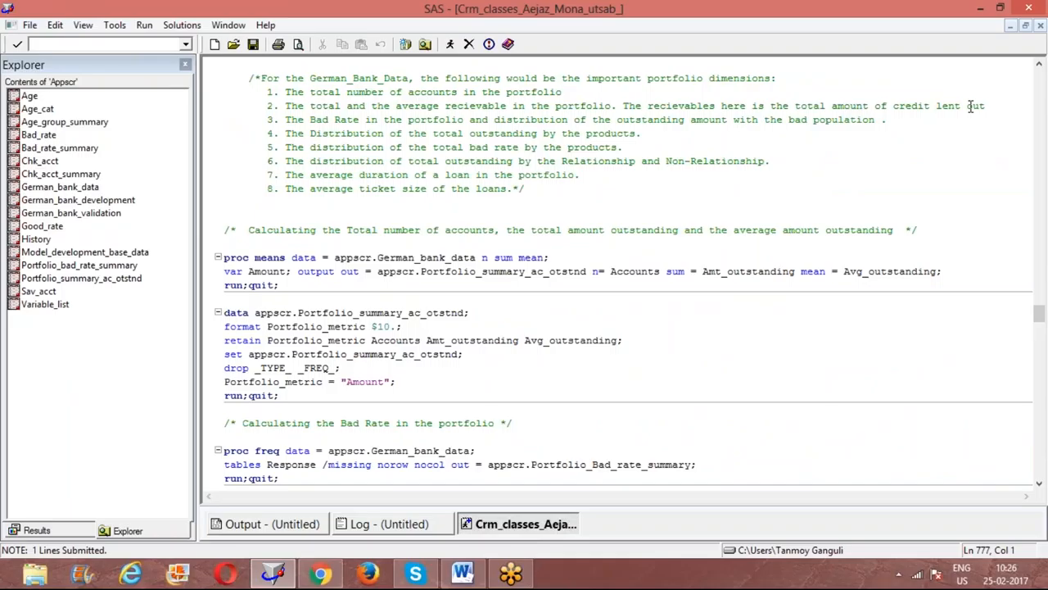
{"action": "scroll", "scroll_direction": "down", "scroll_amount": 3}
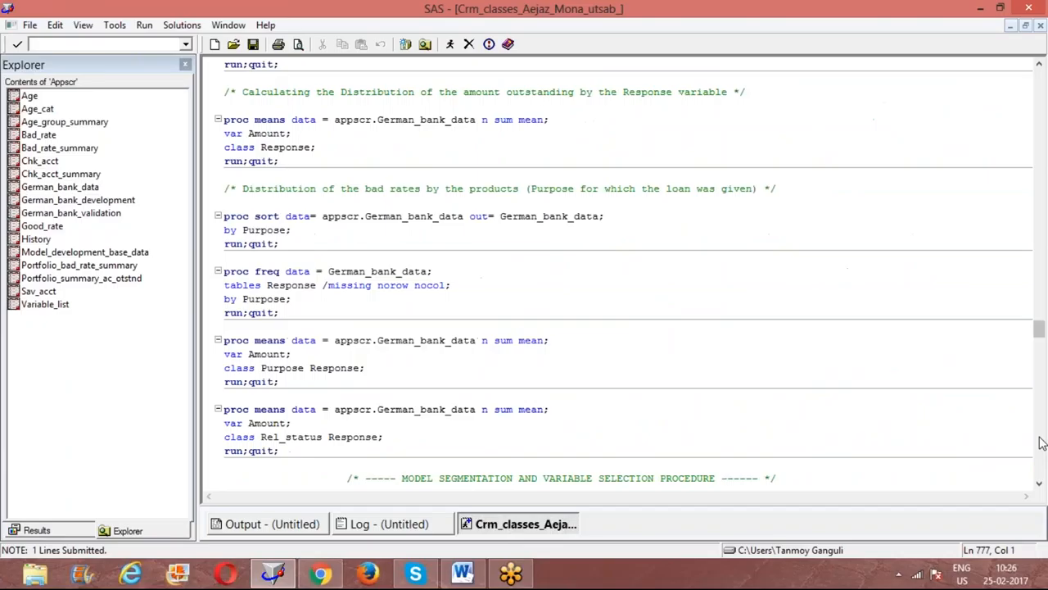
{"action": "scroll", "scroll_direction": "down", "scroll_amount": 3}
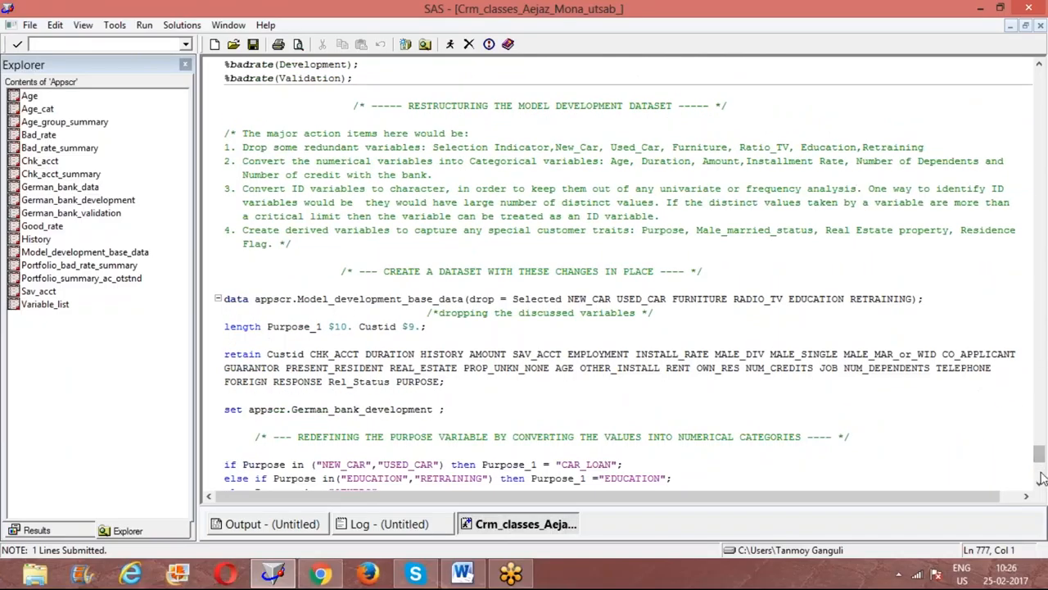
{"action": "scroll", "scroll_direction": "down", "scroll_amount": 3}
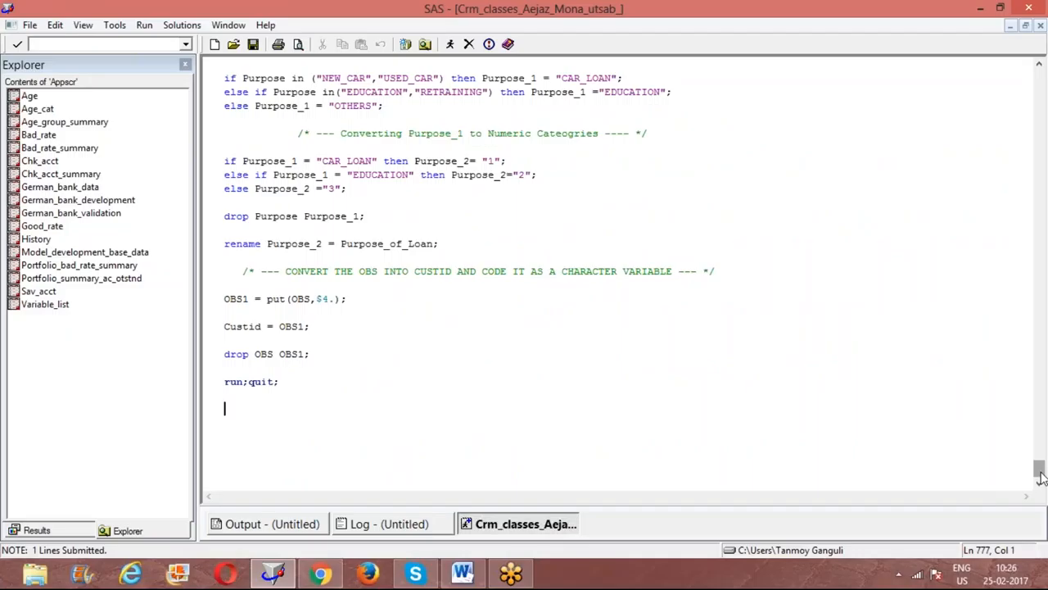
- Write the comment '/* ---- VARIABLE SELECTION PROCESS FOR A SCORECARD ----- */' and indent it toward the middle
{"action": "type", "text": "/* --"}
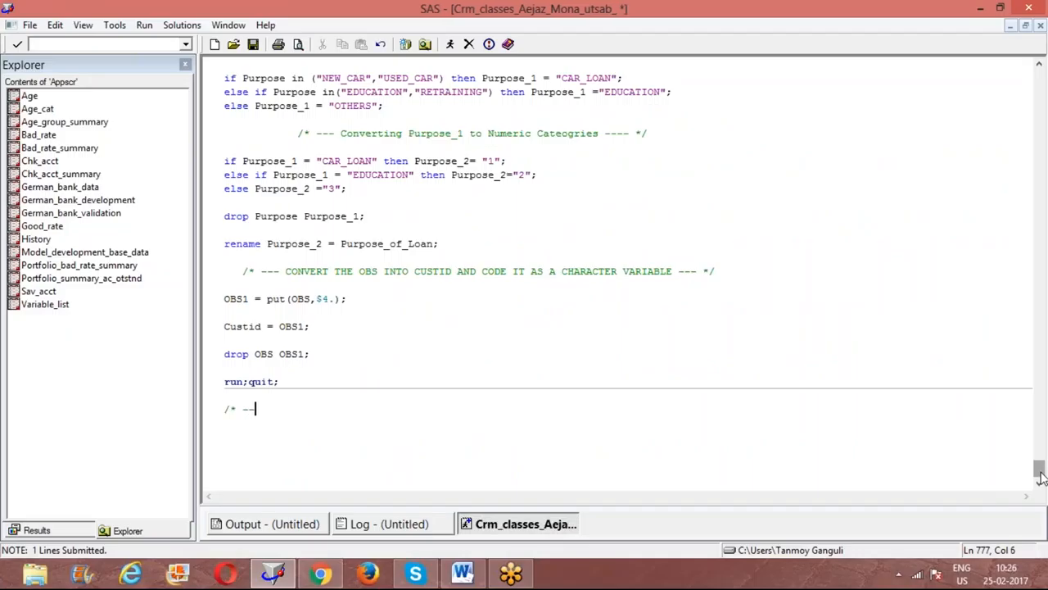
{"action": "type", "text": "---- VA"}
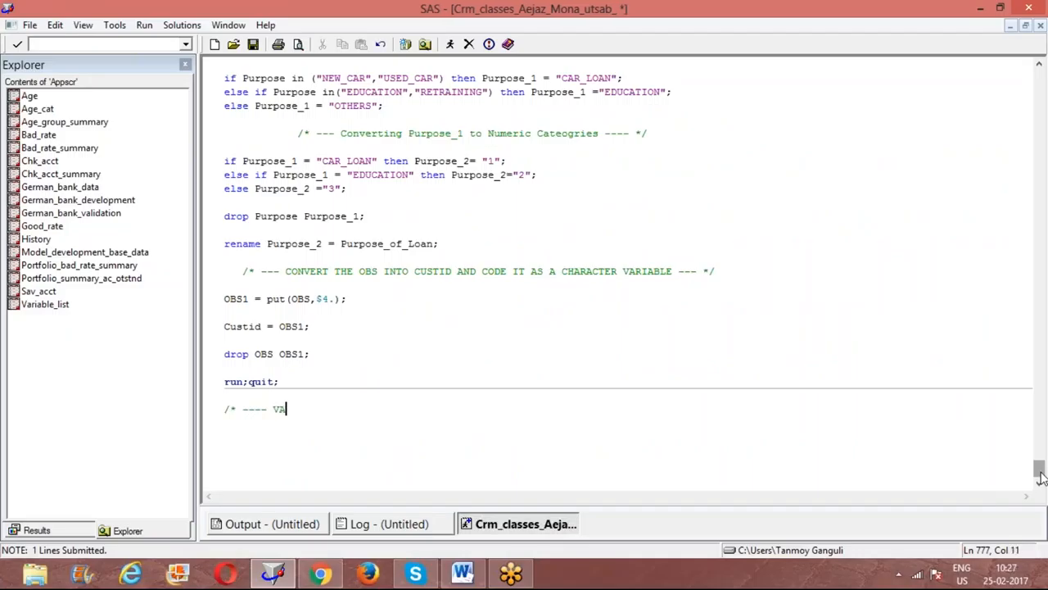
{"action": "type", "text": "RIABLE S"}
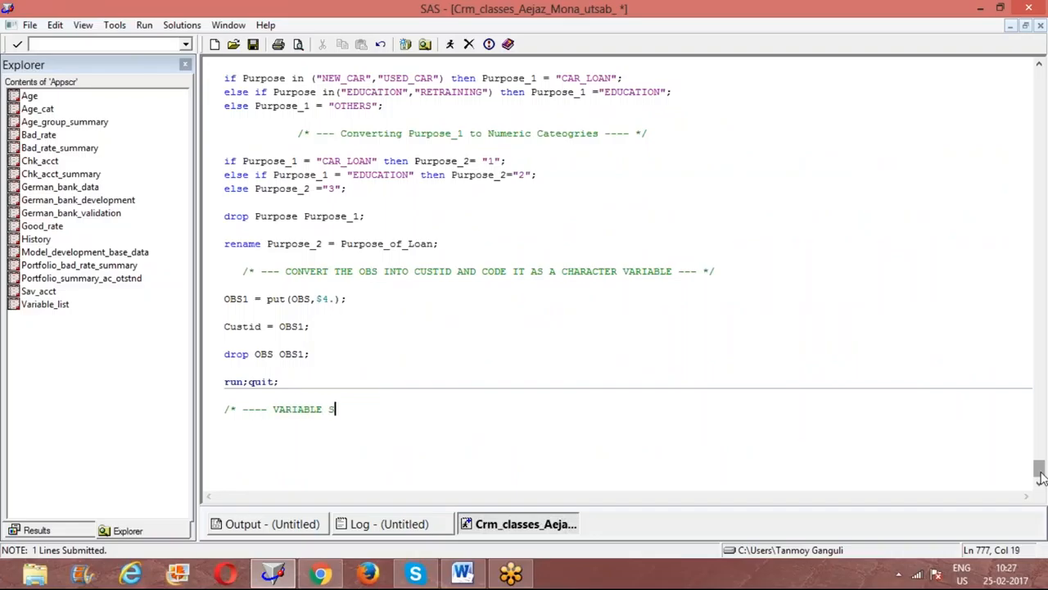
{"action": "type", "text": "ELECTION P"}
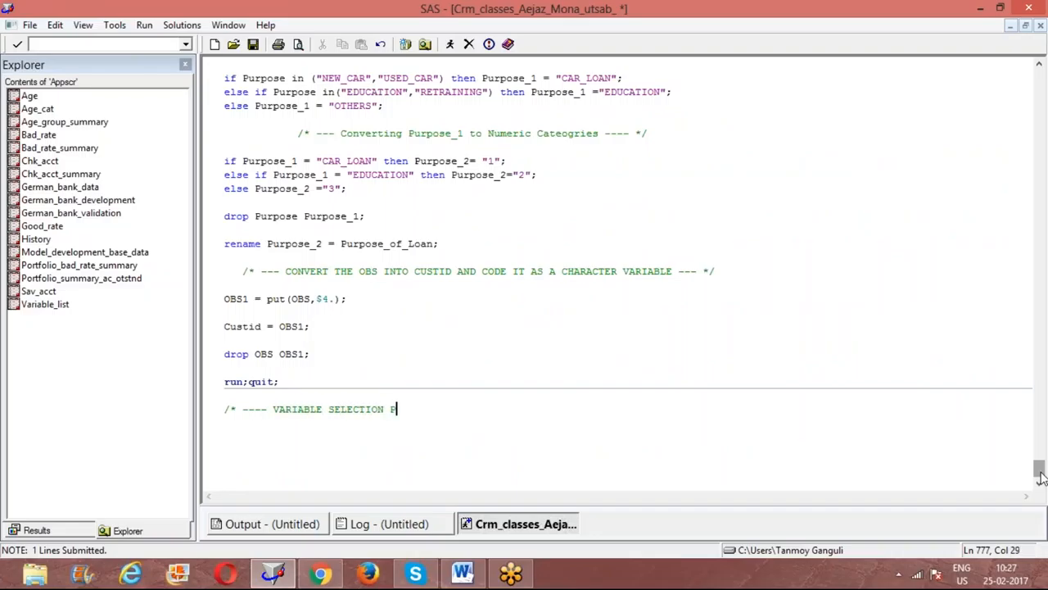
{"action": "type", "text": "PROCESS"}
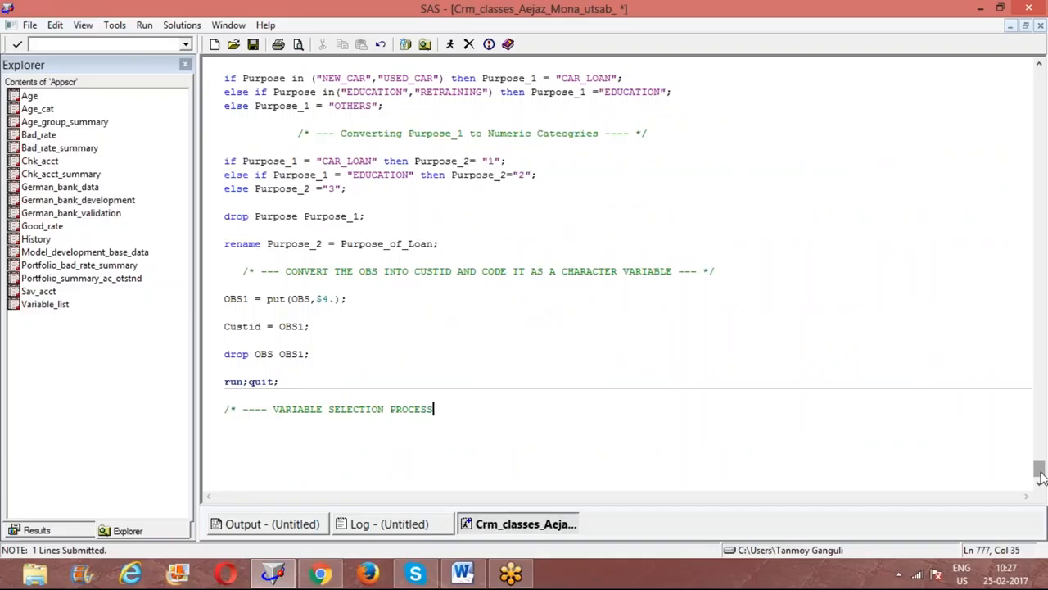
{"action": "type", "text": "IN A"}
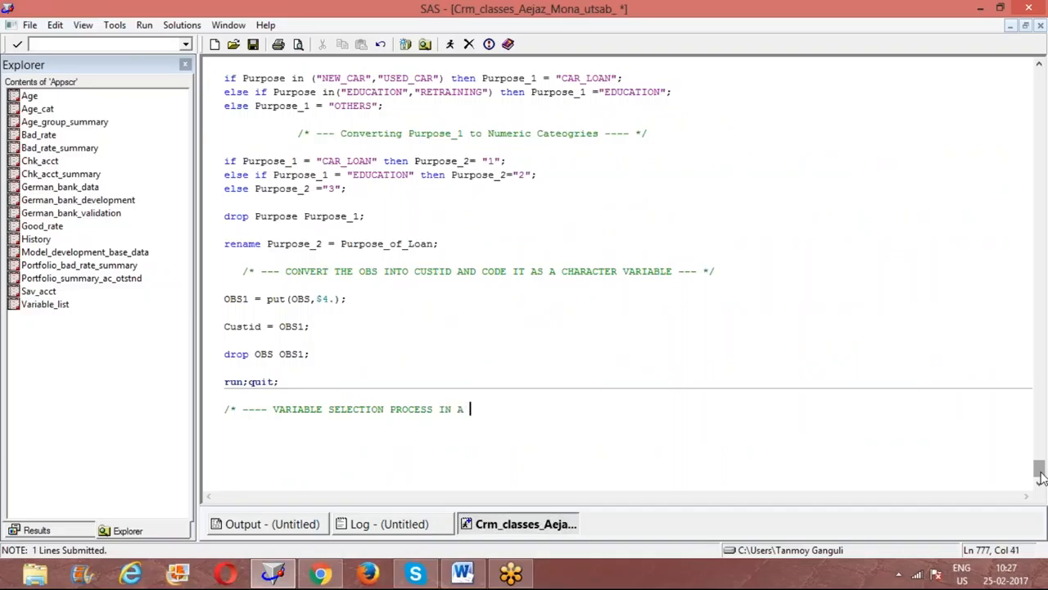
{"action": "key", "text": "BackSpace"}
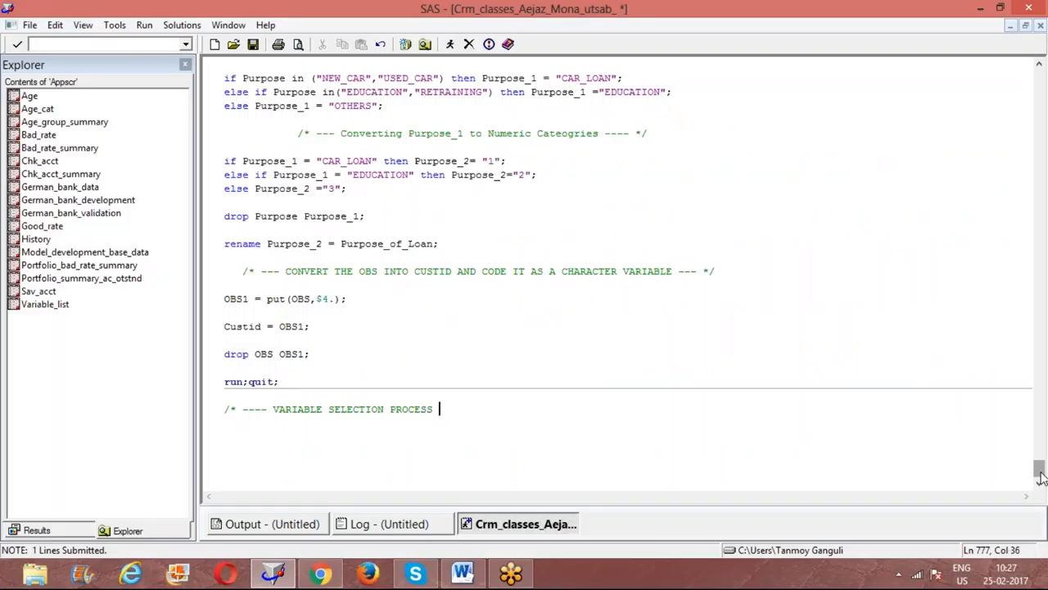
{"action": "type", "text": "FOR A"}
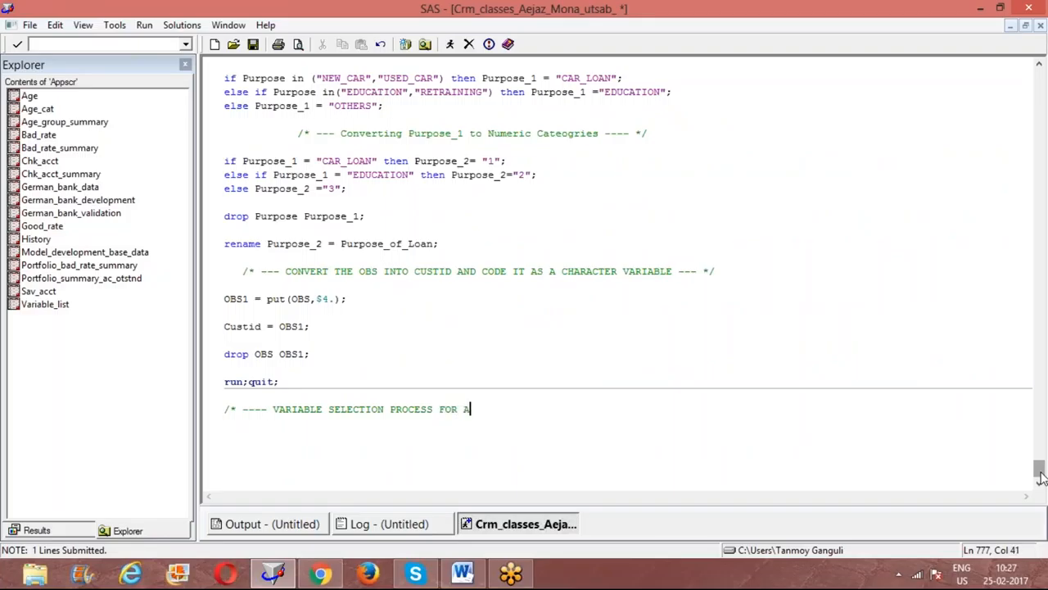
{"action": "type", "text": "SCOREC"}
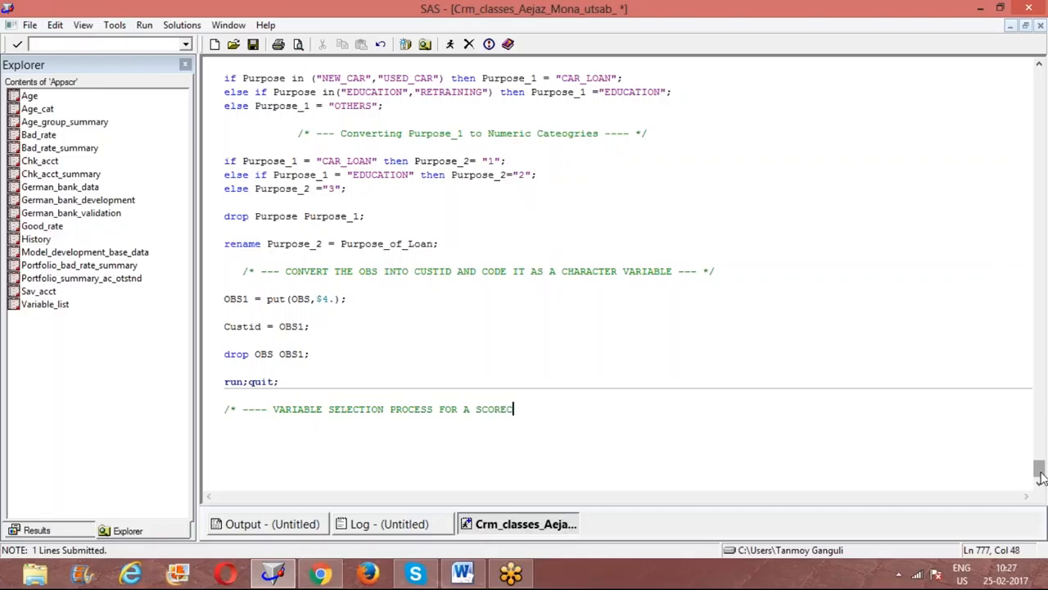
{"action": "type", "text": "RD ----- */"}
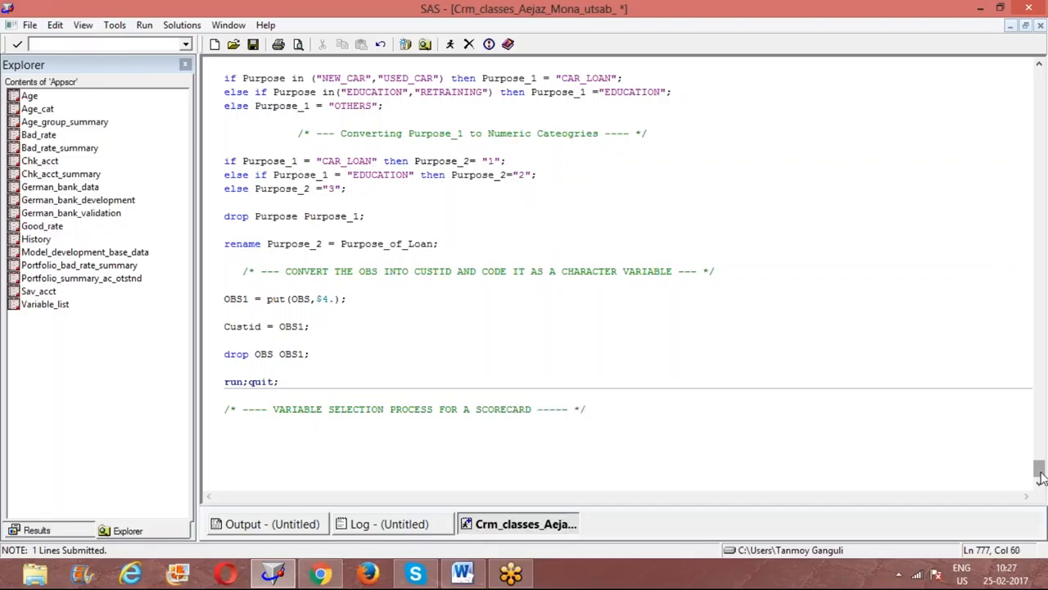
{"action": "left_click", "coordinate": [586, 409]}
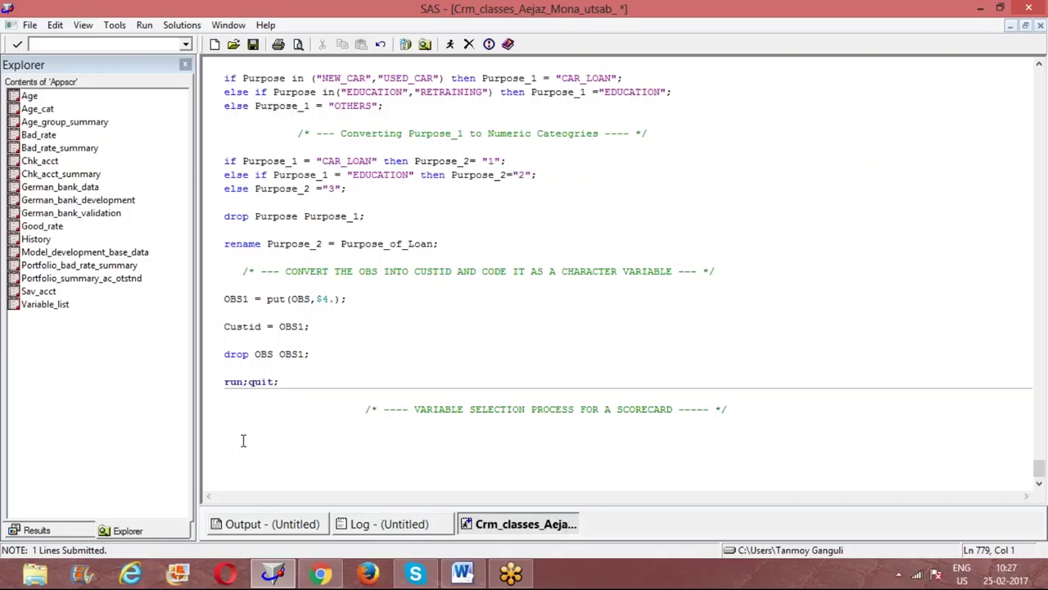
{"action": "left_click", "coordinate": [226, 435]}
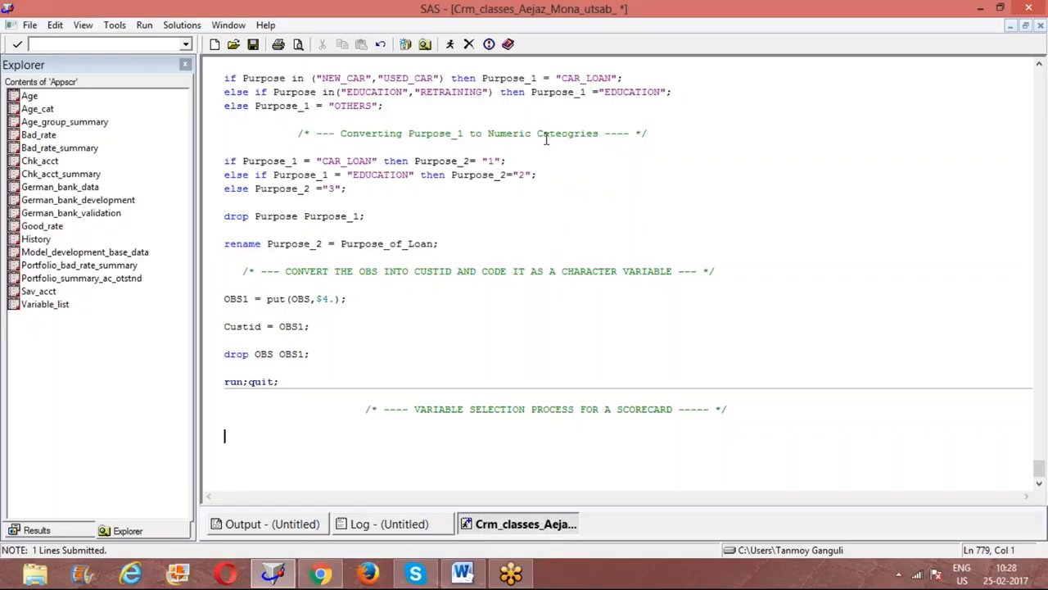
{"action": "mouse_move", "coordinate": [537, 243]}
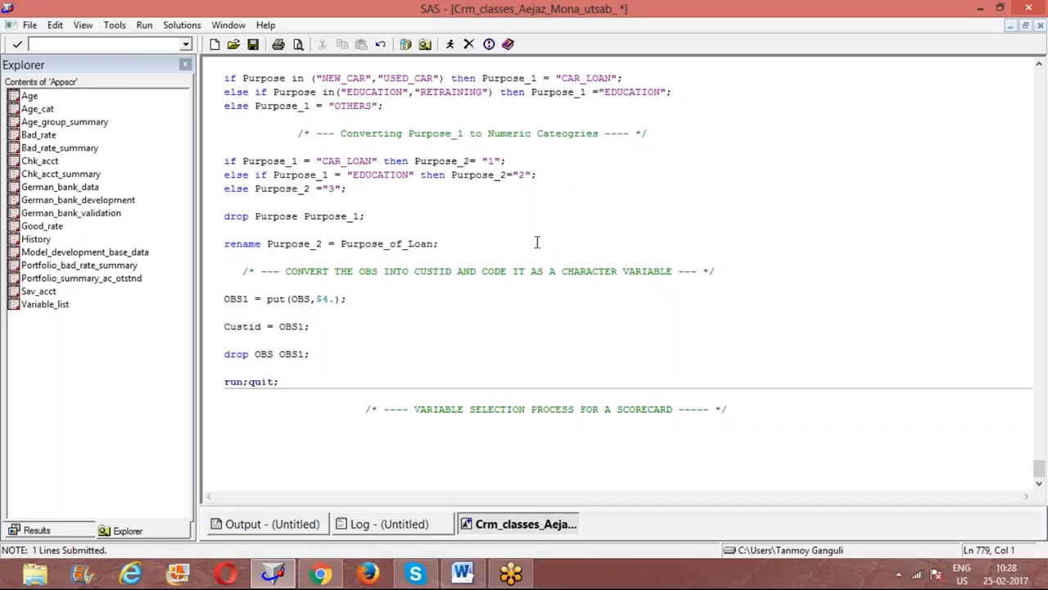
{"action": "mouse_move", "coordinate": [524, 567]}
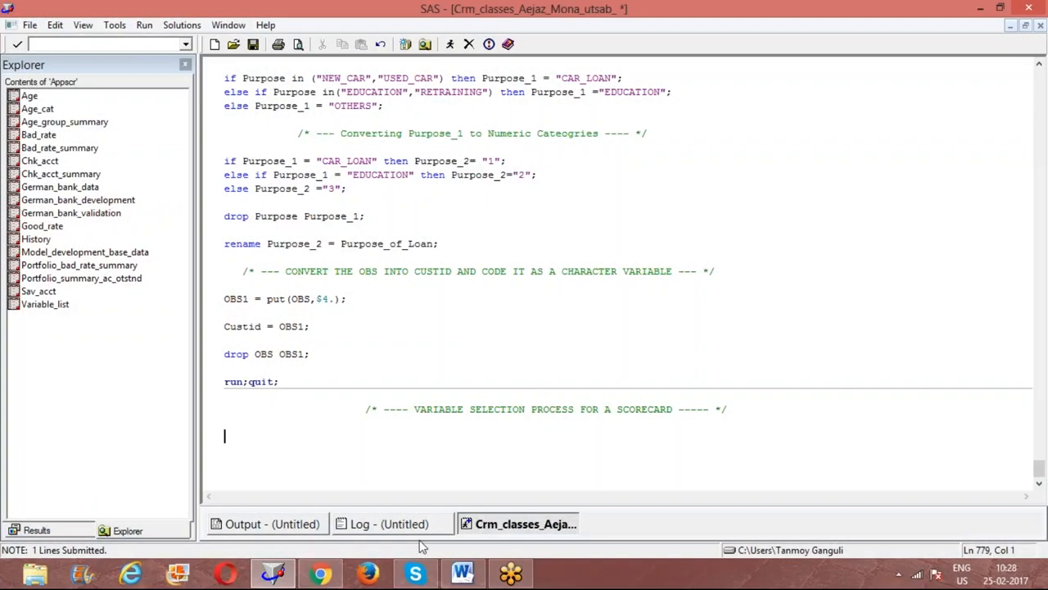
{"action": "left_click", "coordinate": [416, 572]}
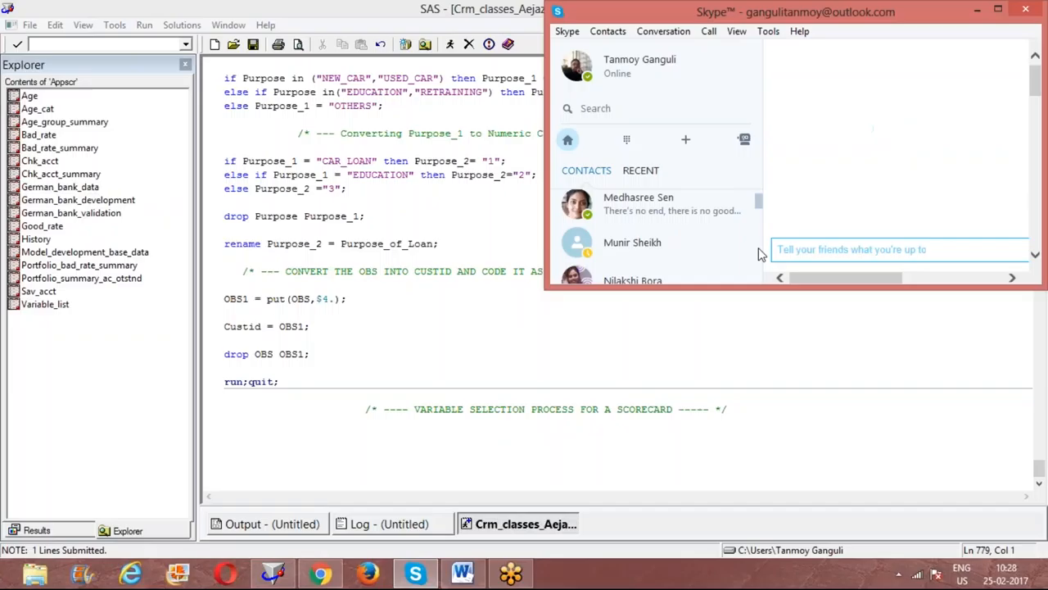
- Find the contact in the Skype list and open the conversation with them
{"action": "scroll", "scroll_direction": "down", "scroll_amount": 3}
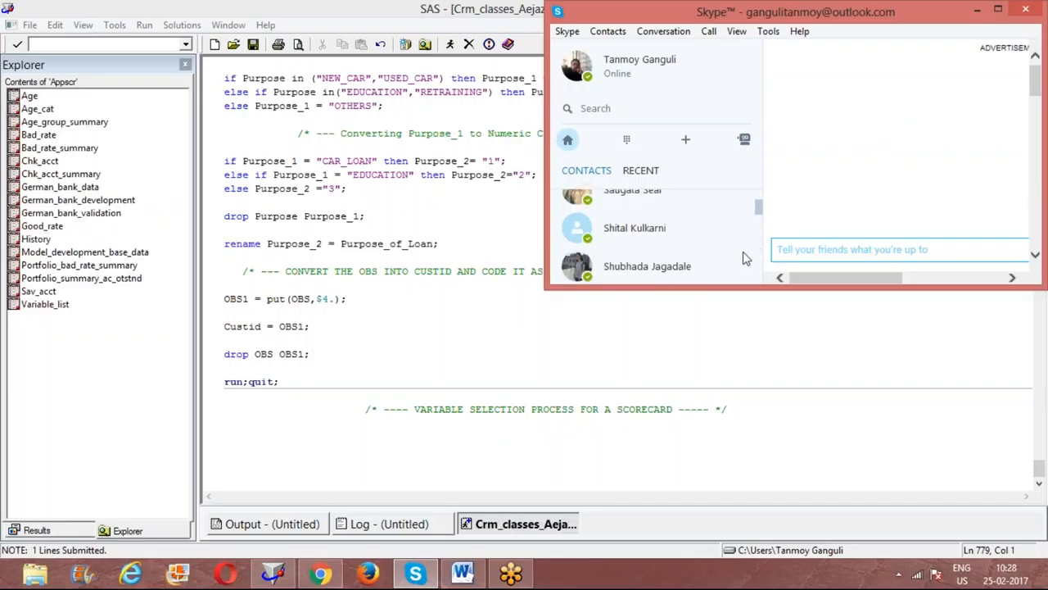
{"action": "scroll", "scroll_direction": "down", "scroll_amount": 3}
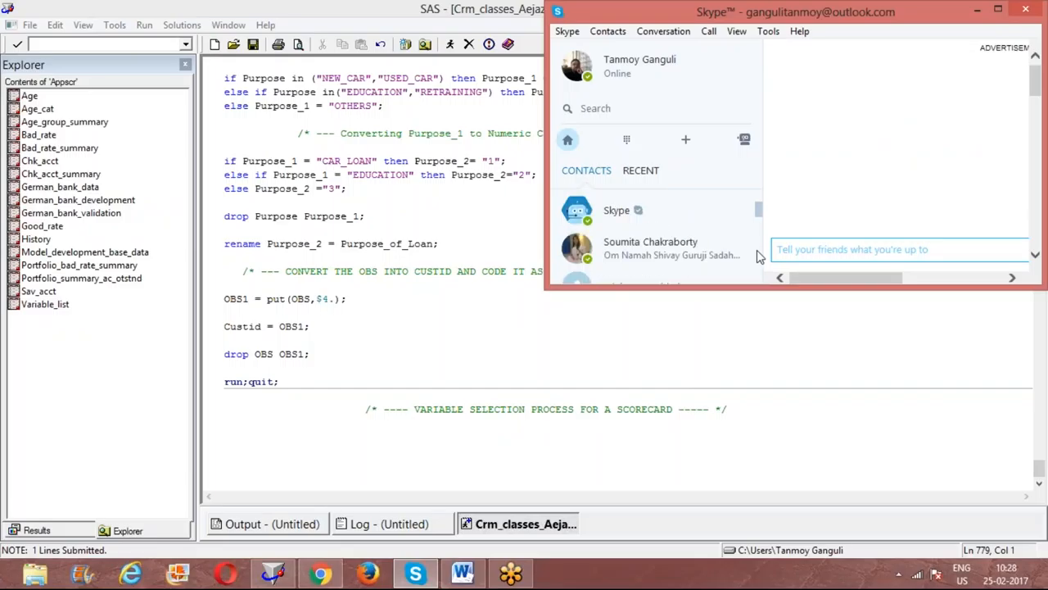
{"action": "scroll", "scroll_direction": "down", "scroll_amount": 3}
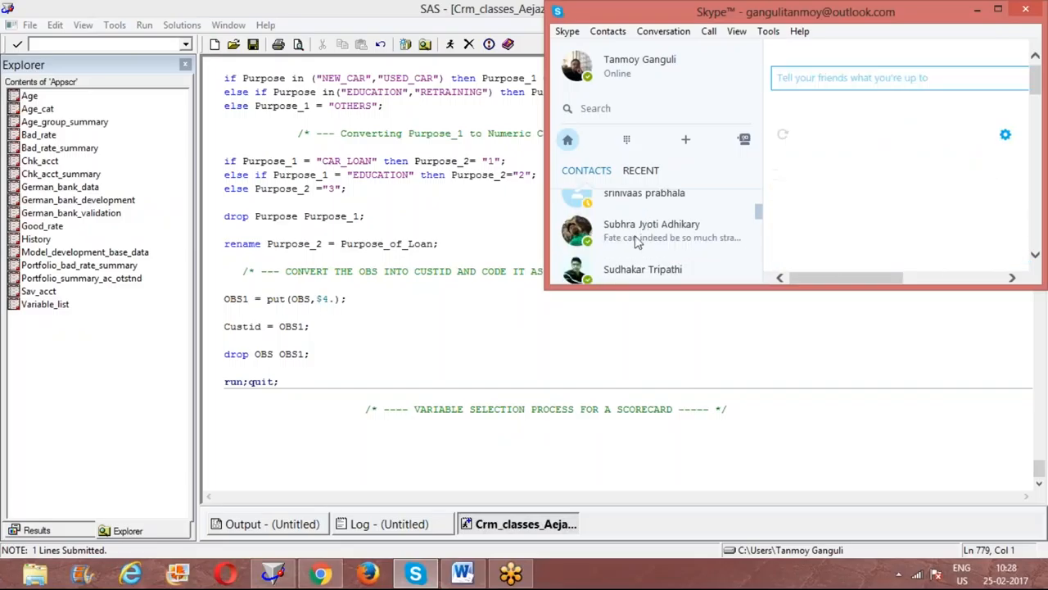
{"action": "left_click", "coordinate": [652, 229]}
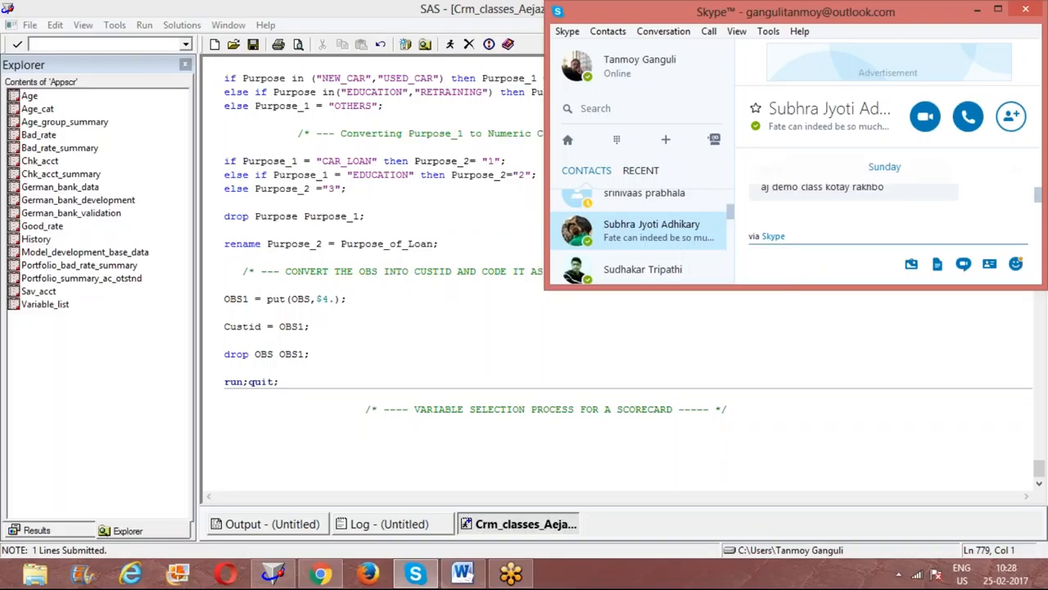
- Send the message 'Please send the link' and hide the Skype chat window
{"action": "type", "text": "pLEASE"}
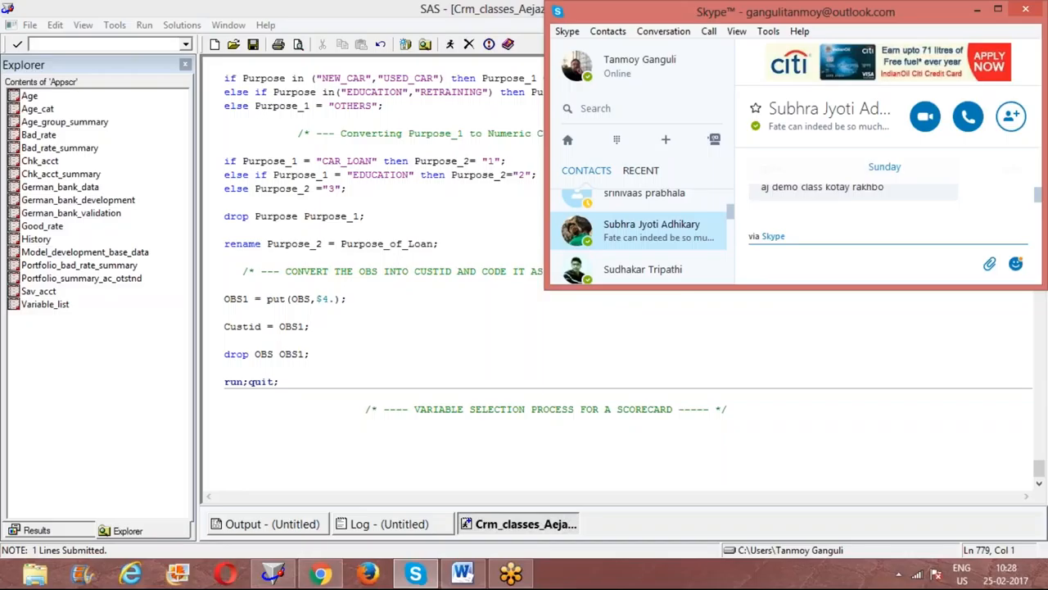
{"action": "type", "text": "Please send sukriti"}
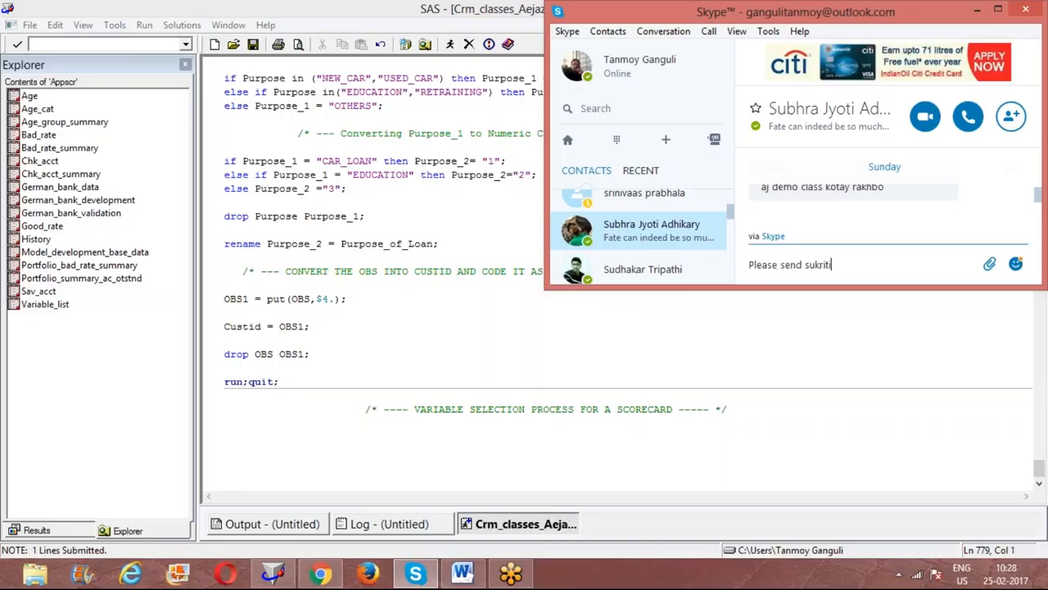
{"action": "type", "text": "the link"}
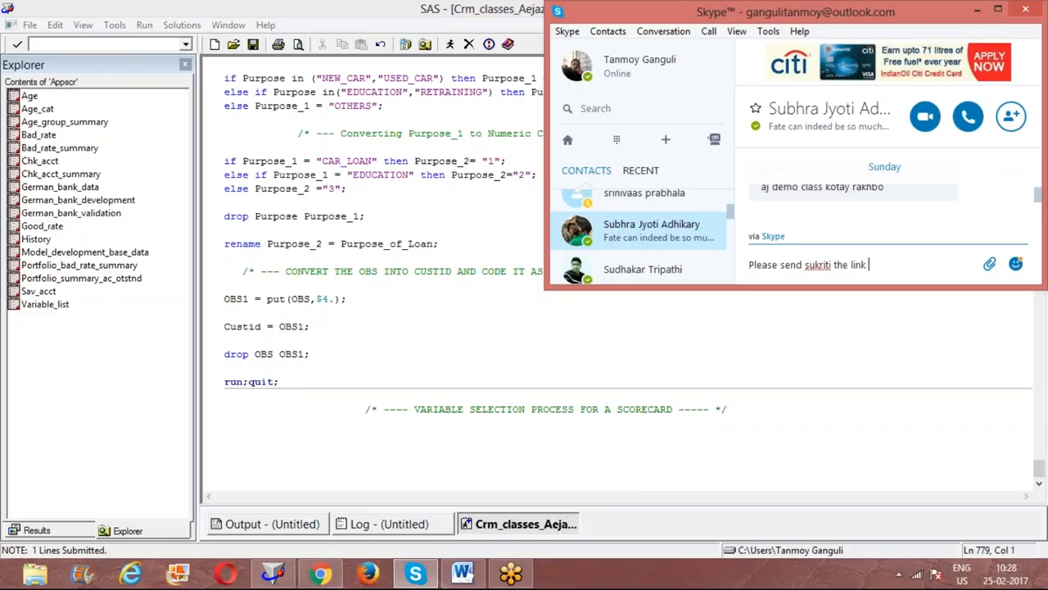
{"action": "key", "text": "Return"}
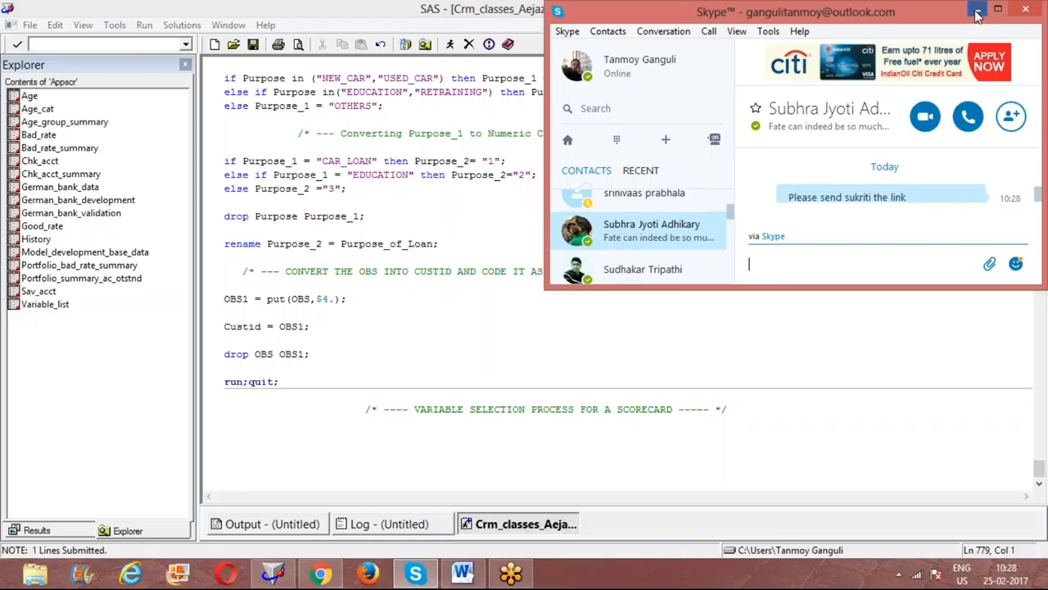
{"action": "left_click", "coordinate": [978, 10]}
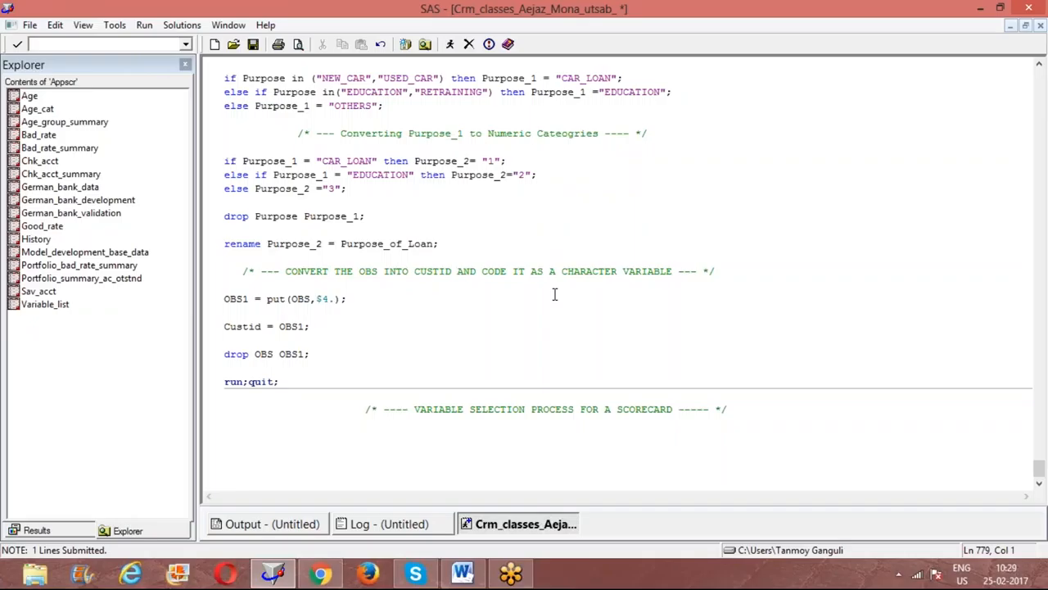
- Write the question 'What is the rationale for selecting the variables for a scorecard?' under the heading
{"action": "type", "text": "Wha"}
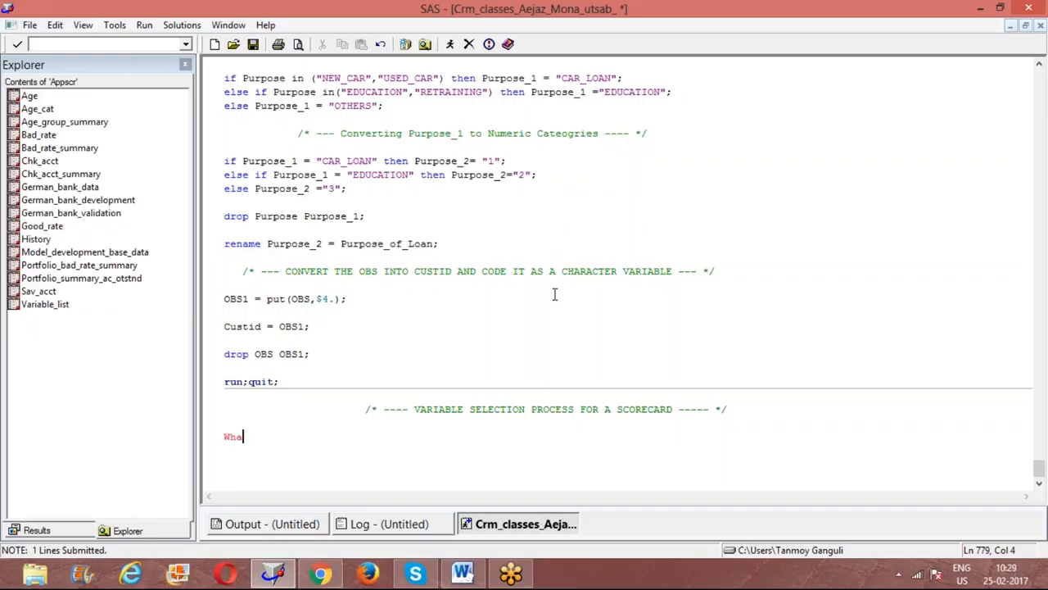
{"action": "type", "text": "t is the ra"}
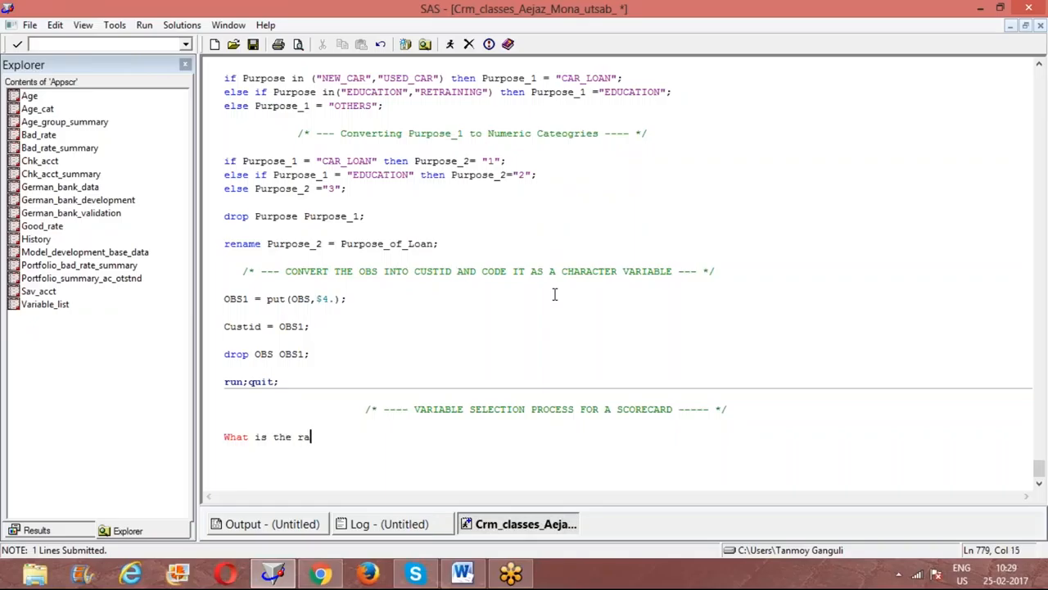
{"action": "type", "text": "tionale"}
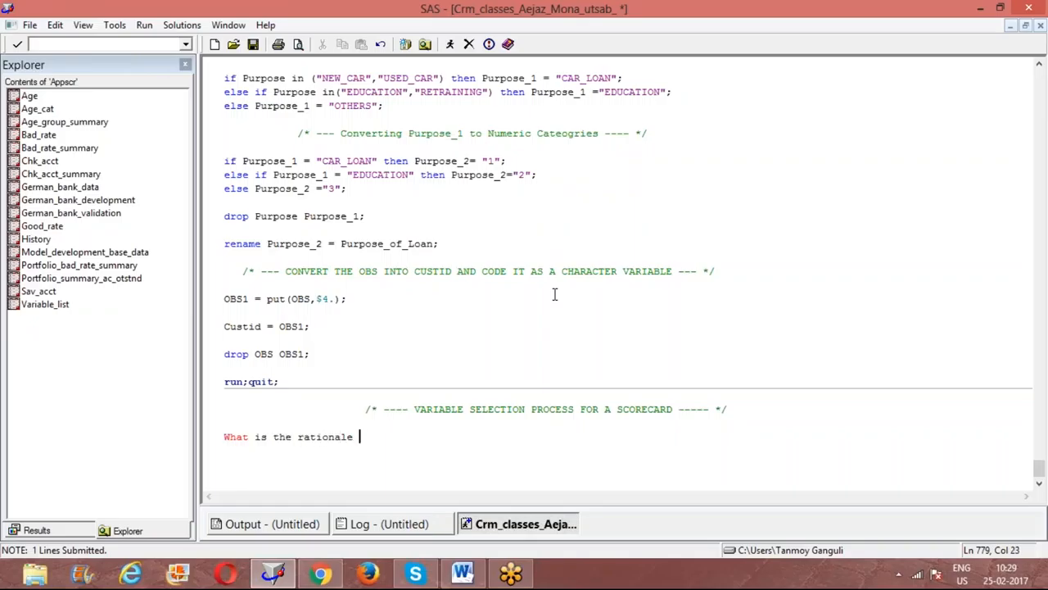
{"action": "type", "text": "for selecti"}
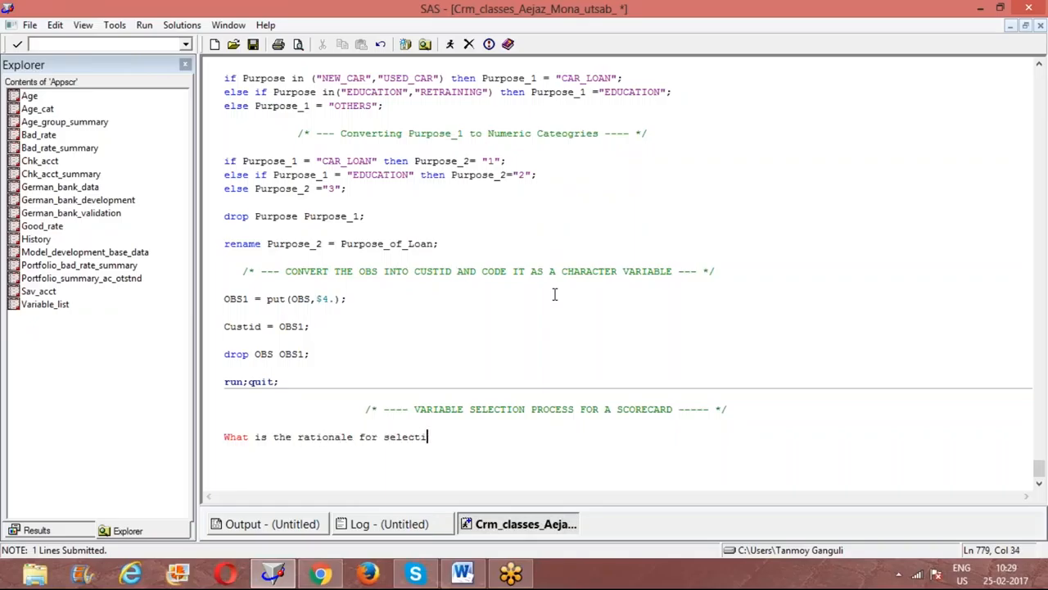
{"action": "type", "text": "ng the"}
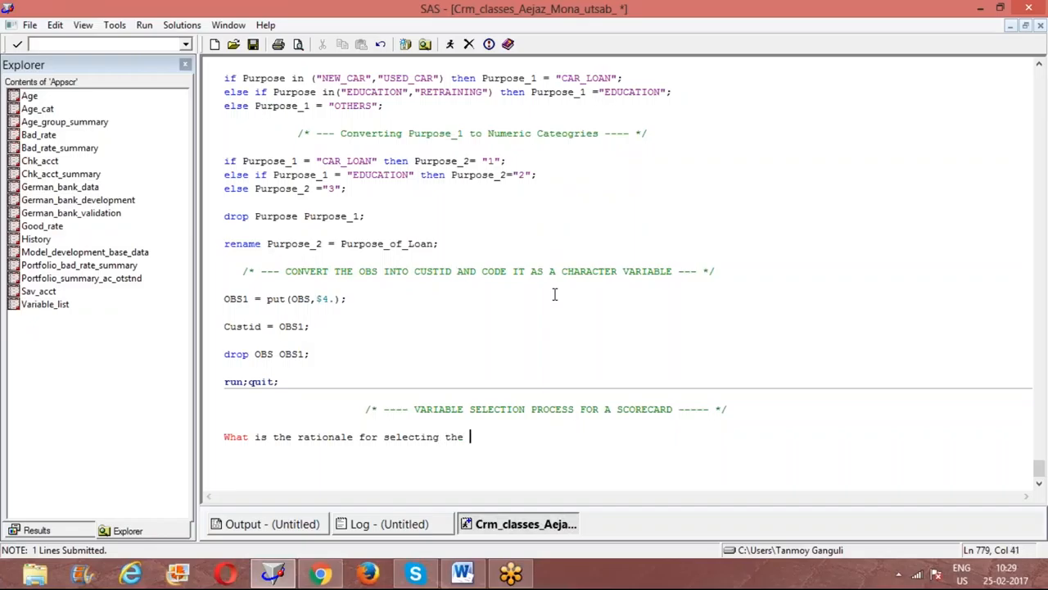
{"action": "type", "text": "variables for a scroe"}
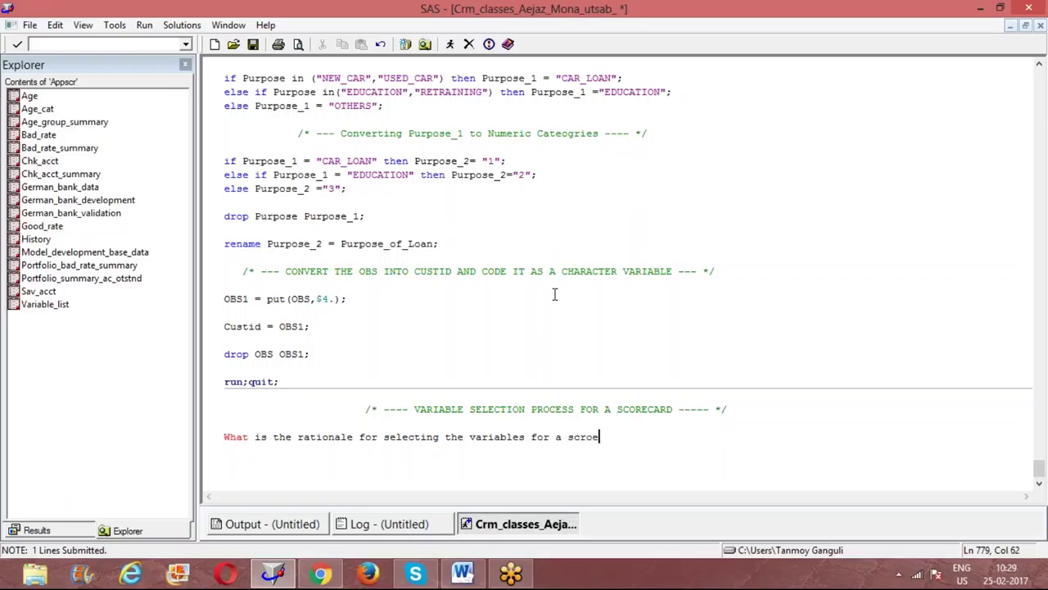
{"action": "key", "text": "BackSpace"}
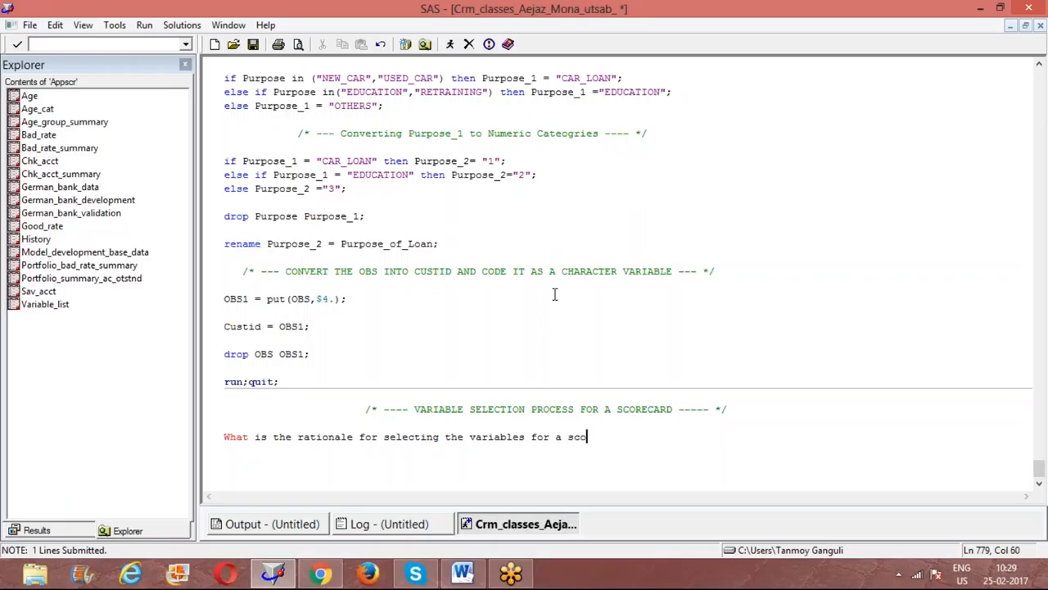
{"action": "type", "text": "recard?"}
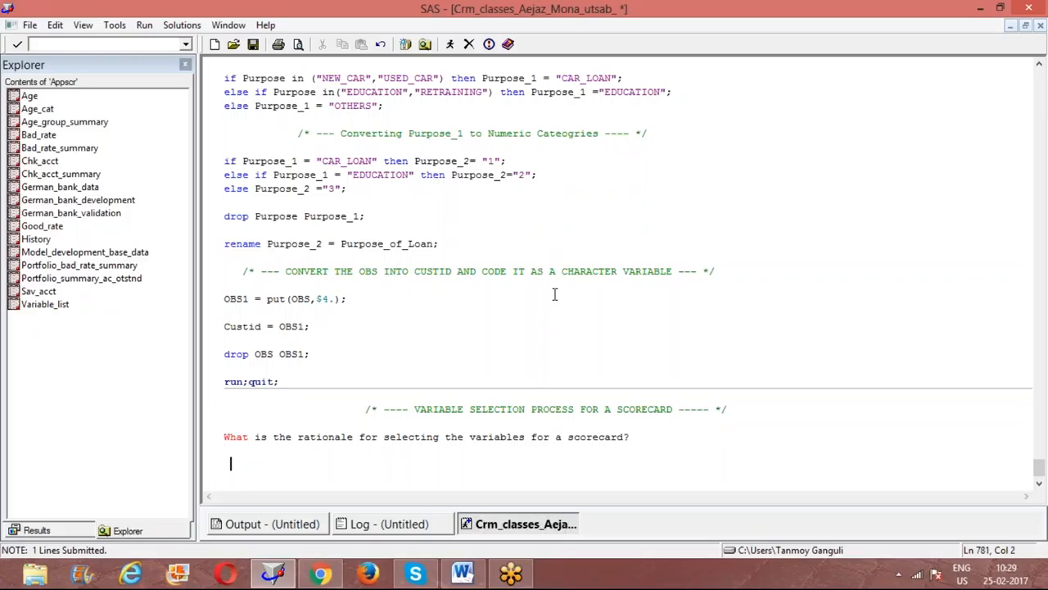
- Write that the dependent variable for a scorecard is categorical, mostly dichotomous
{"action": "type", "text": "-> The dependent"}
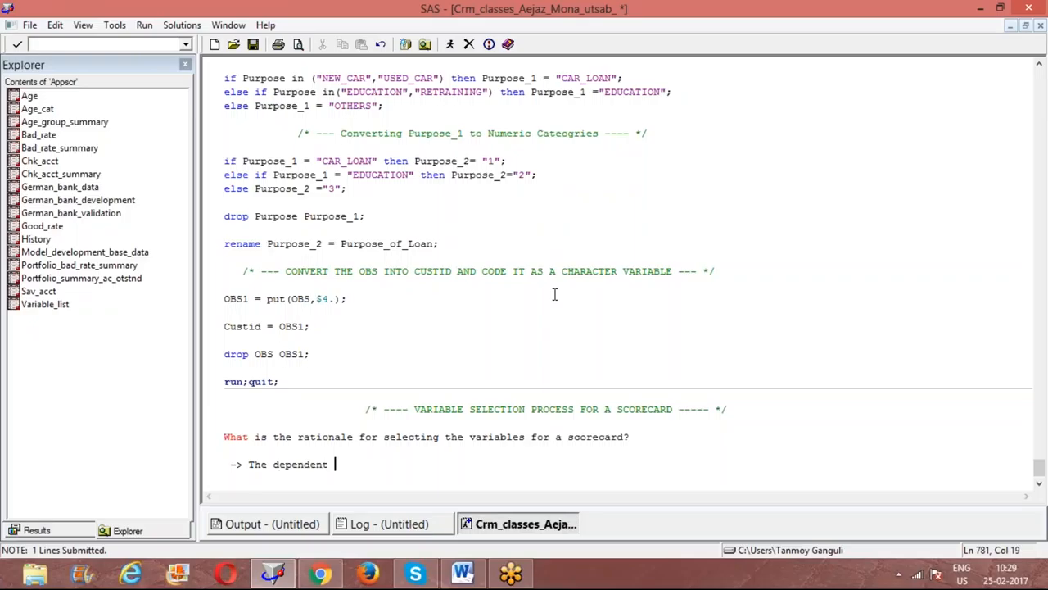
{"action": "type", "text": "variable"}
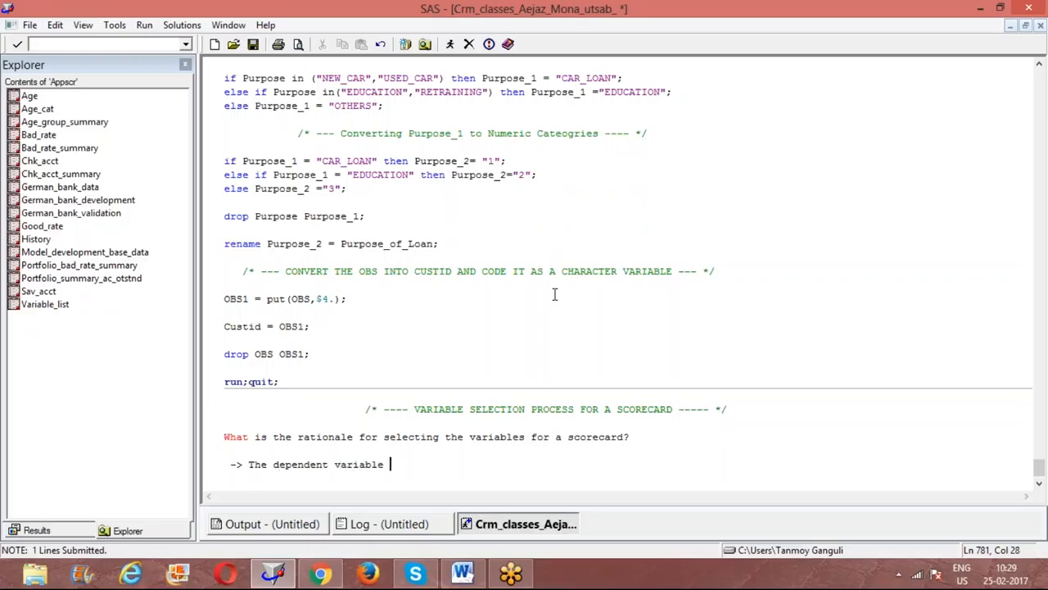
{"action": "type", "text": "for a"}
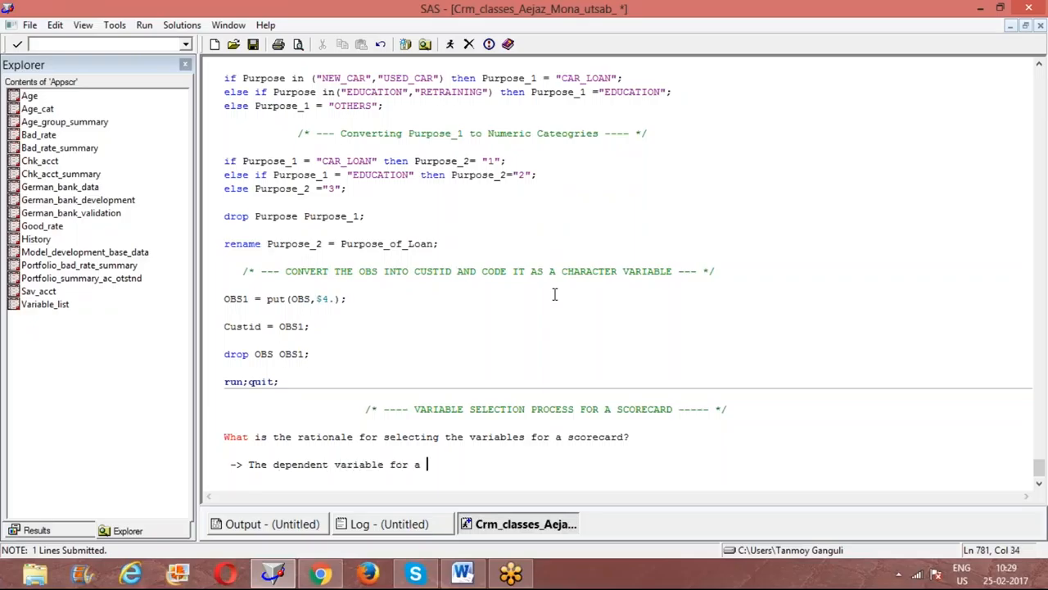
{"action": "type", "text": "scorecard is"}
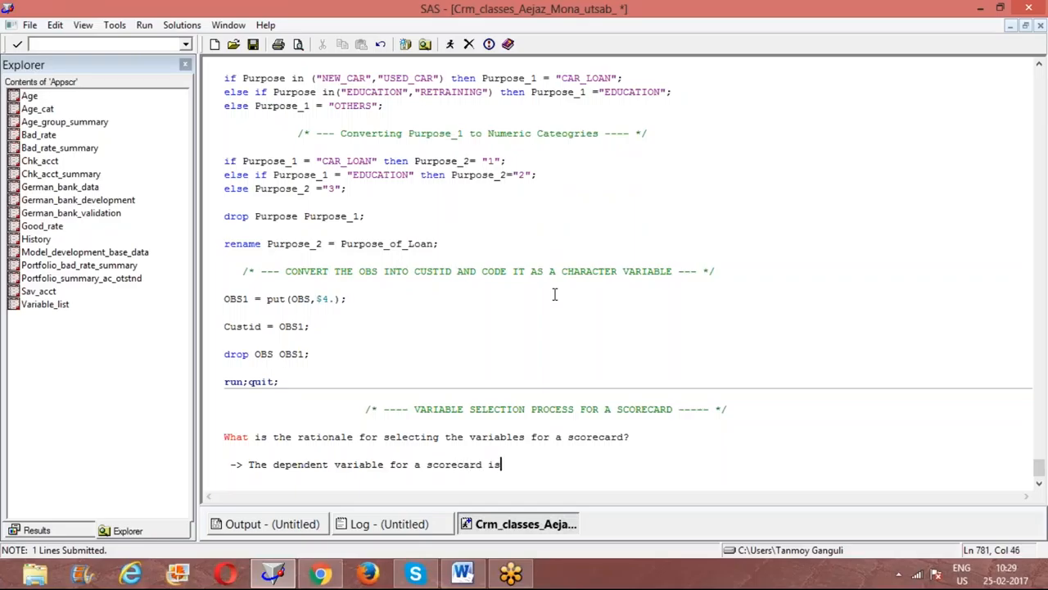
{"action": "type", "text": "c"}
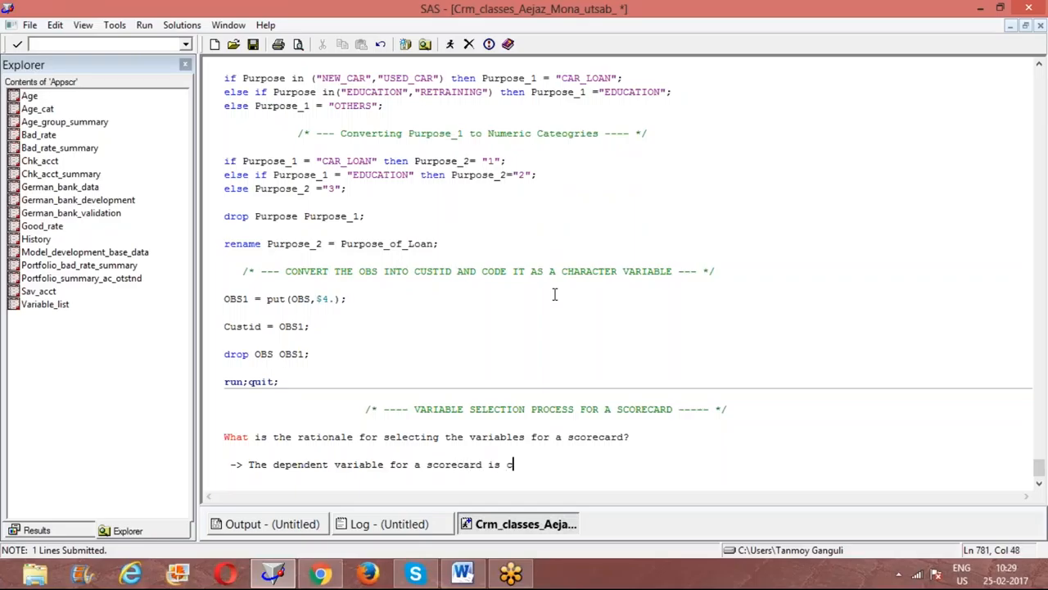
{"action": "type", "text": "atgorical"}
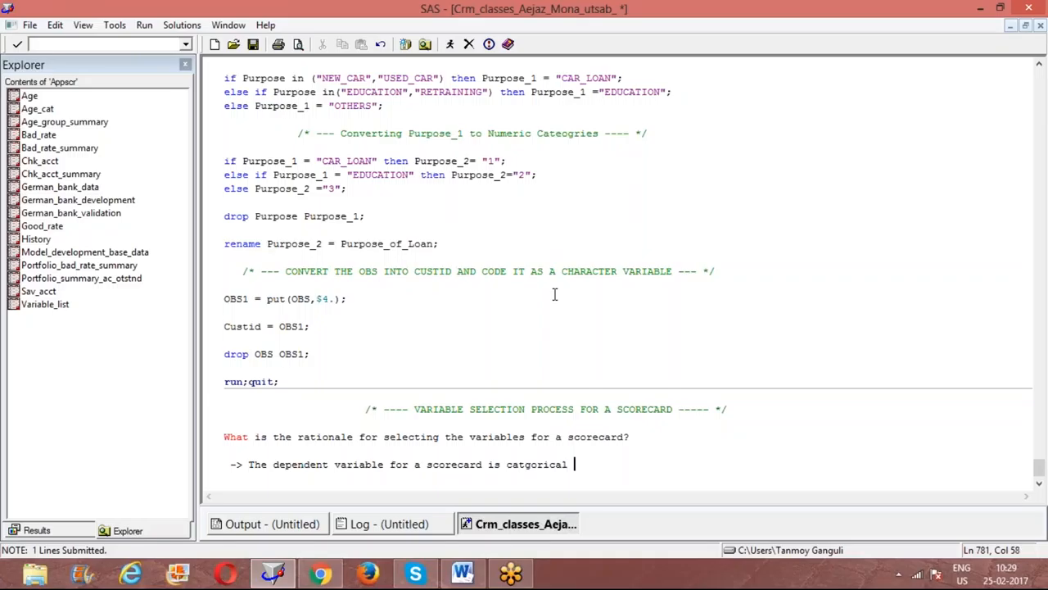
{"action": "type", "text": "in nature and"}
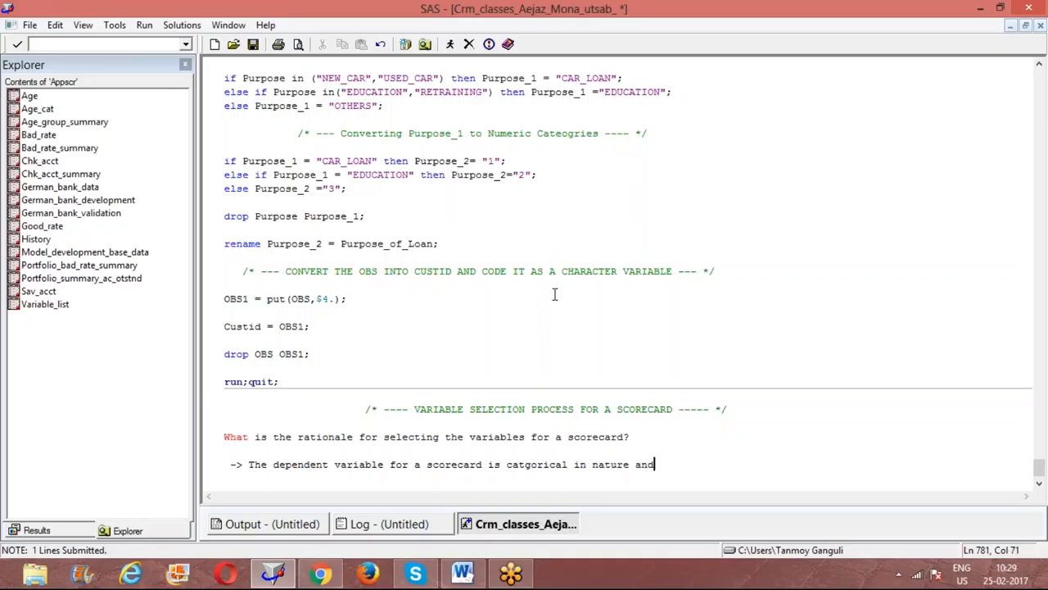
{"action": "type", "text": "for mor"}
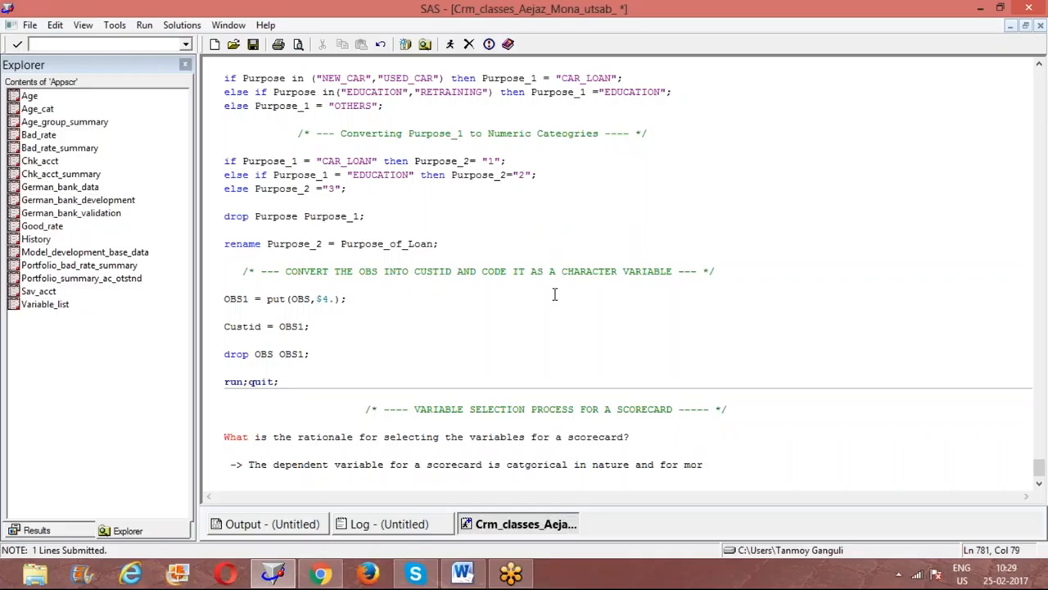
{"action": "type", "text": "most of the risk models"}
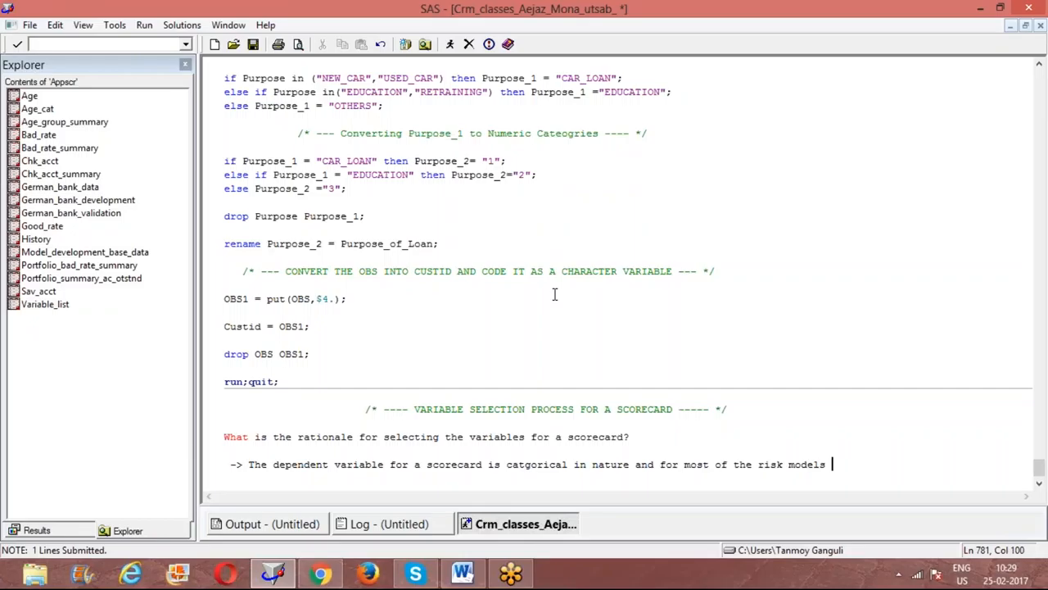
{"action": "type", "text": "it s"}
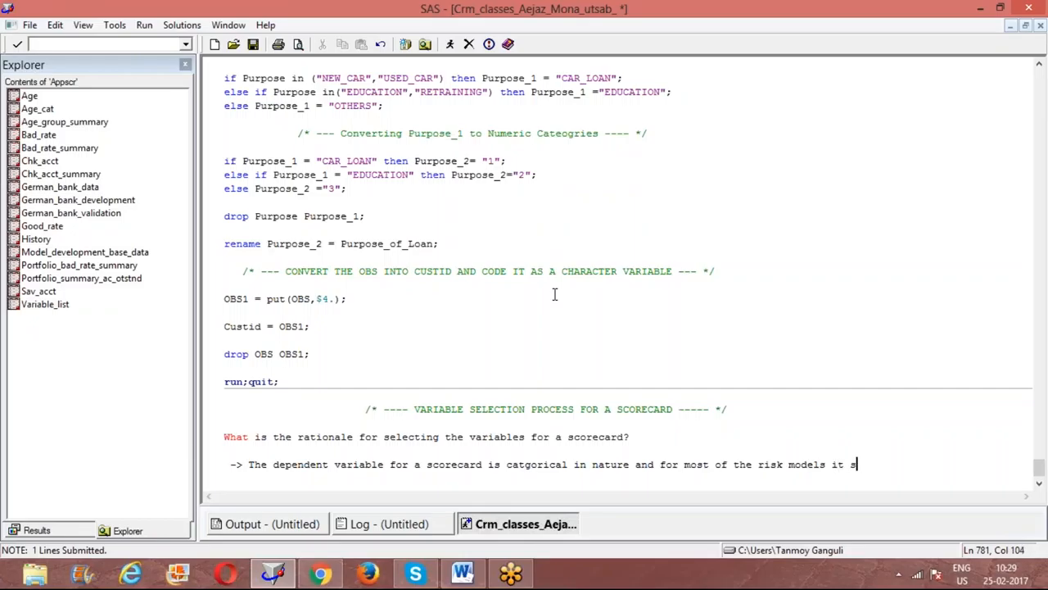
{"action": "type", "text": "is"}
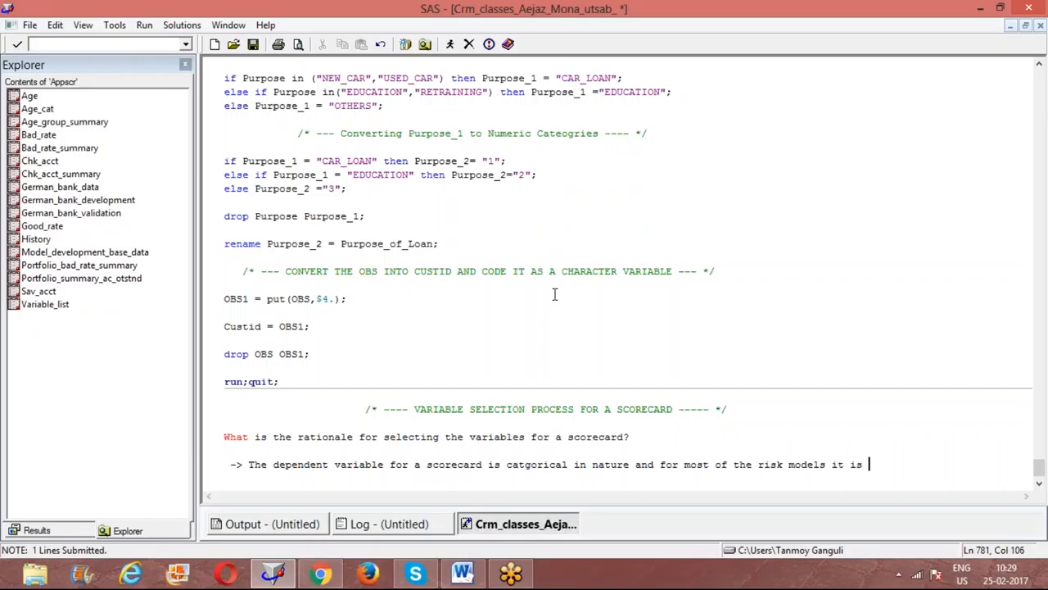
{"action": "type", "text": "Dichotomous"}
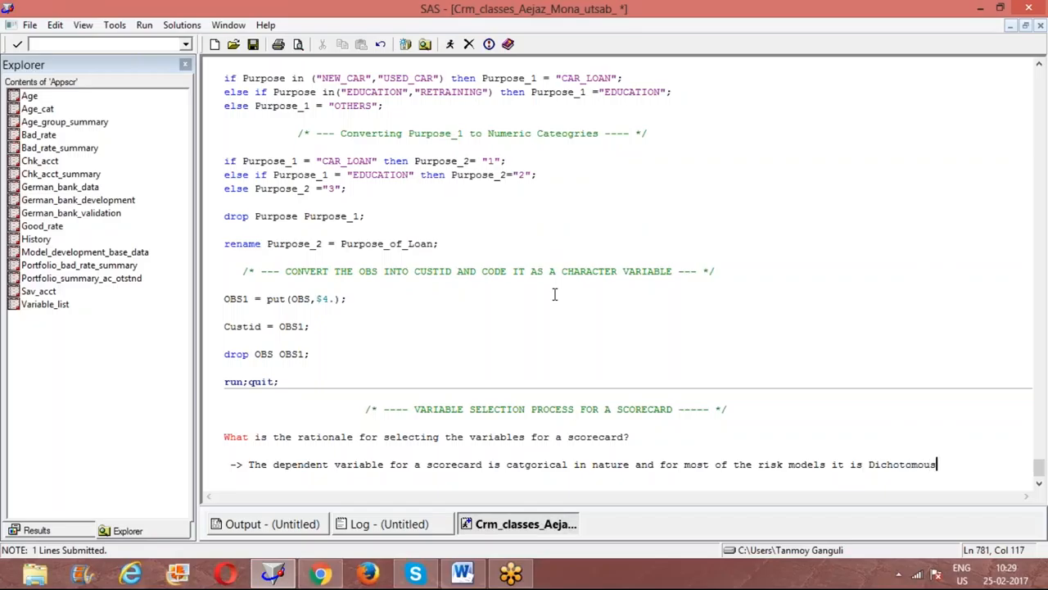
{"action": "type", "text": ". So, the"}
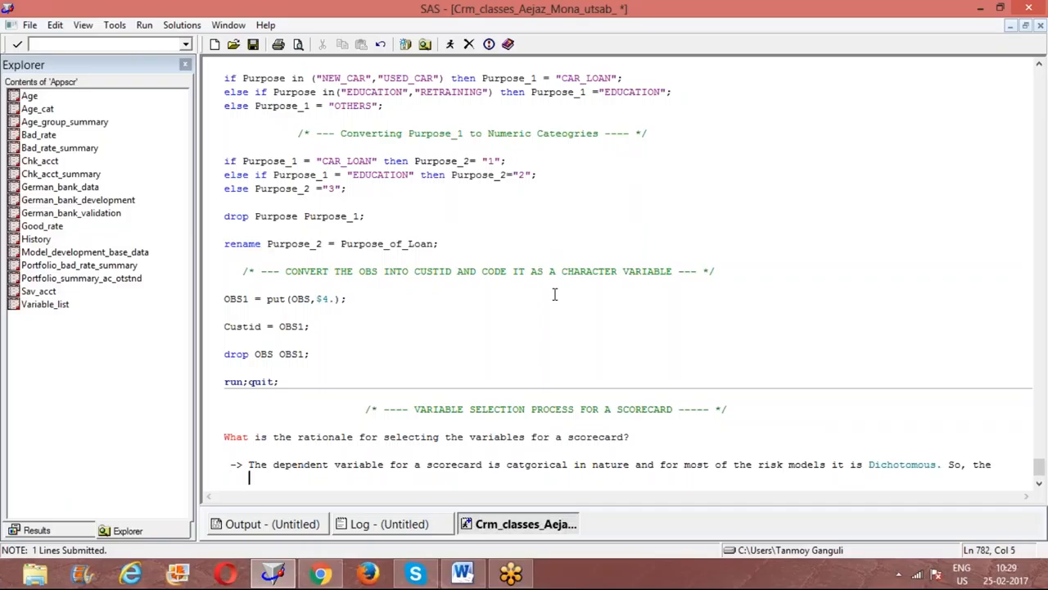
- Add that the dependent variable would be Y = 1 if the customer has a good credit rating, 0 otherwise
{"action": "type", "text": "dependent v"}
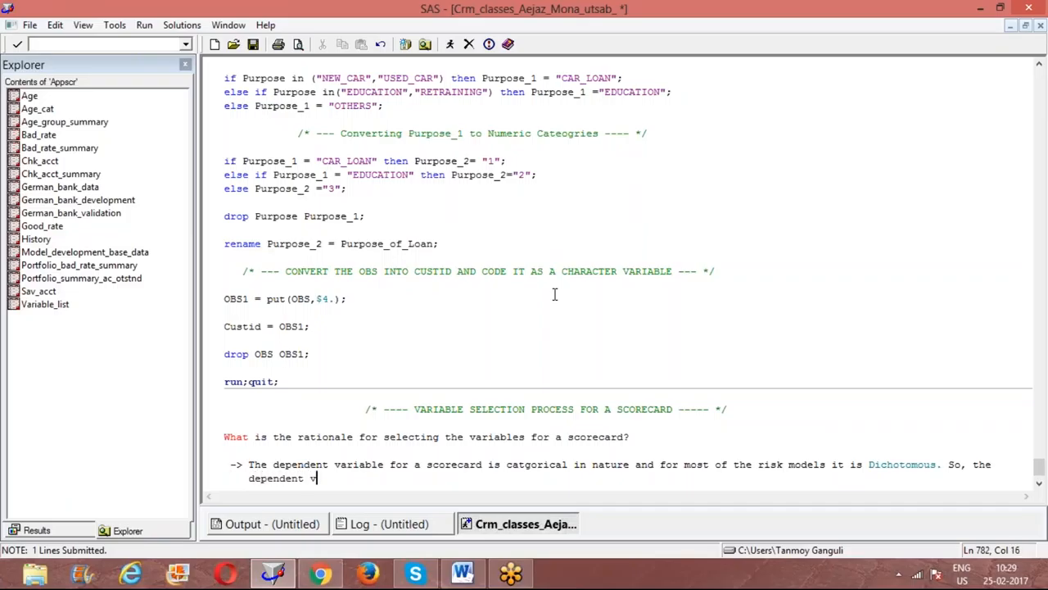
{"action": "type", "text": "aria"}
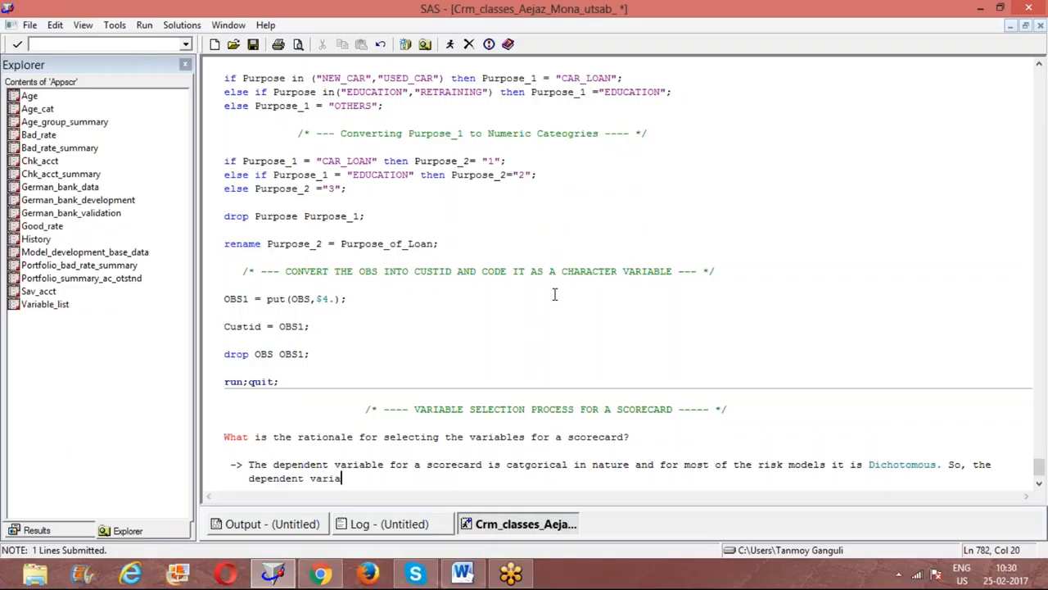
{"action": "type", "text": "ble would"}
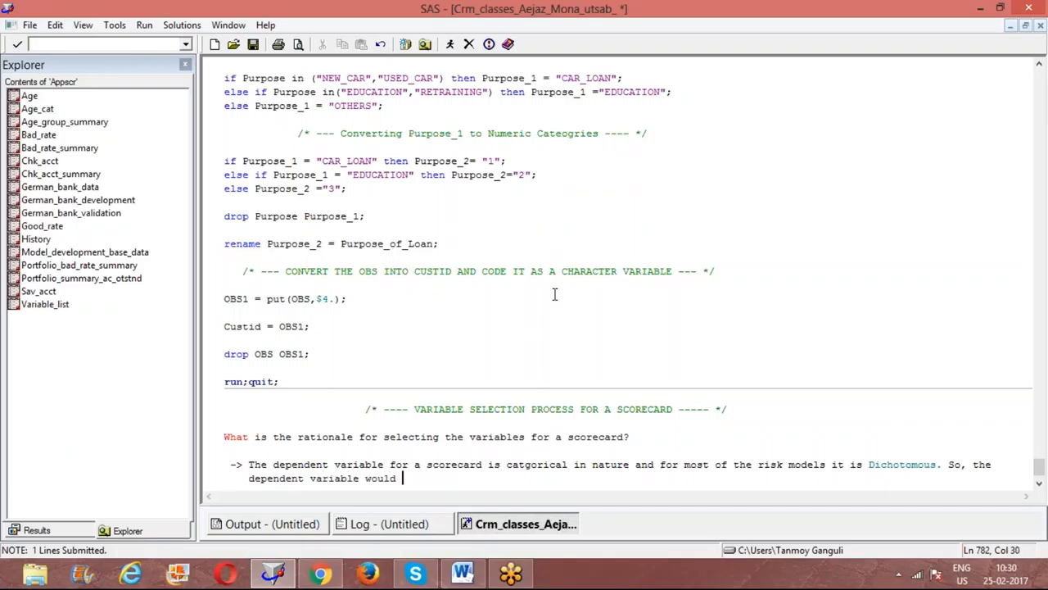
{"action": "type", "text": "be:"}
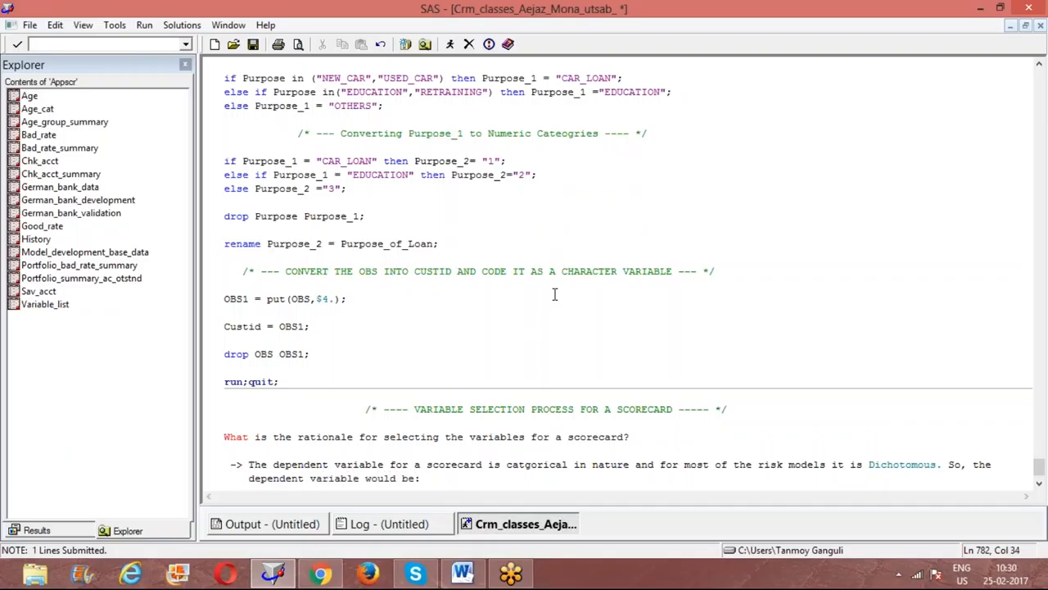
{"action": "type", "text": "Y =1"}
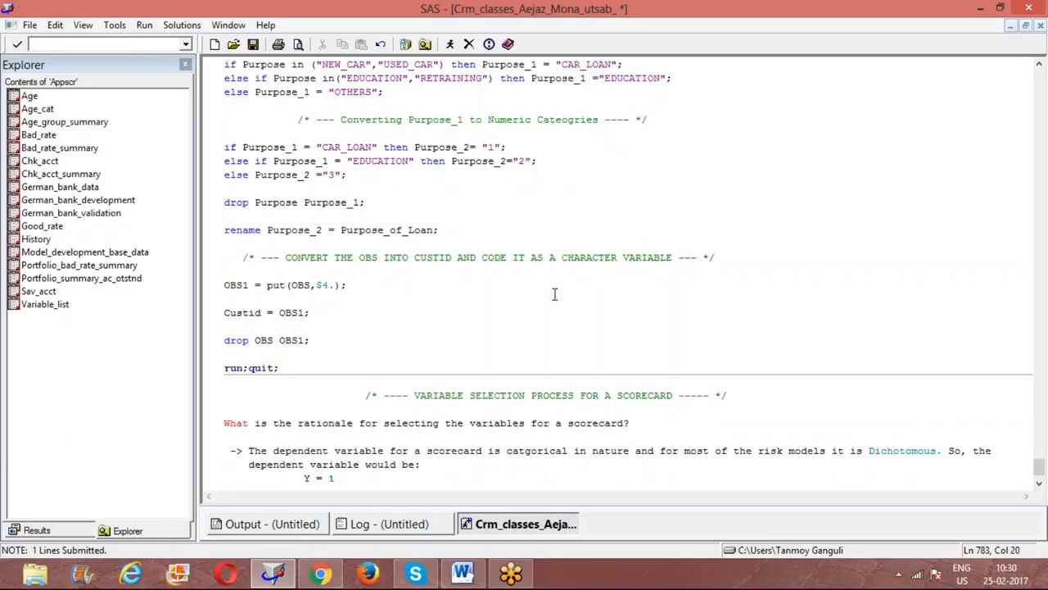
{"action": "type", "text": "if the cust"}
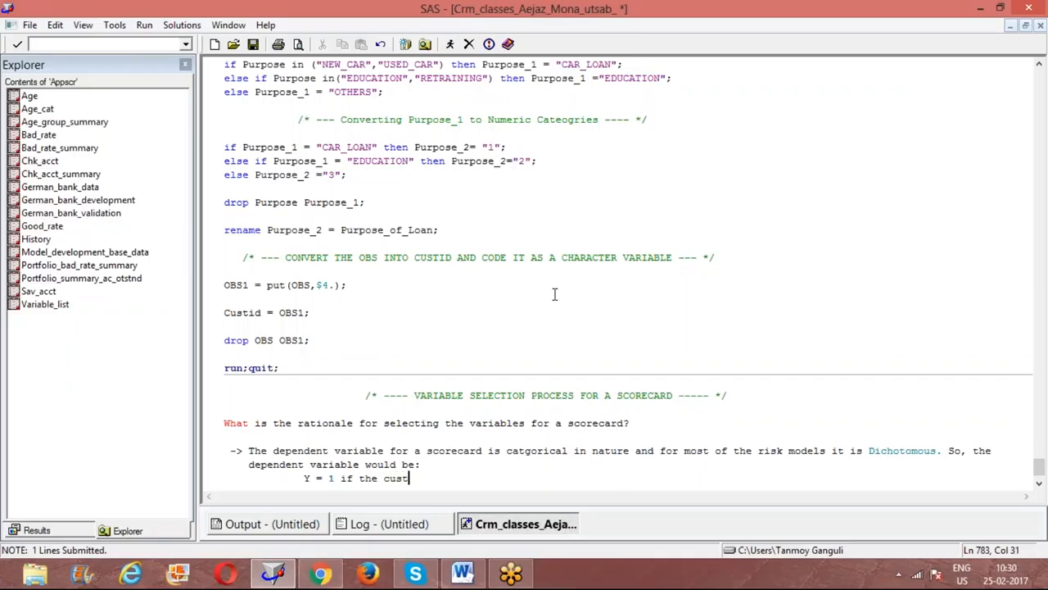
{"action": "type", "text": "omer is"}
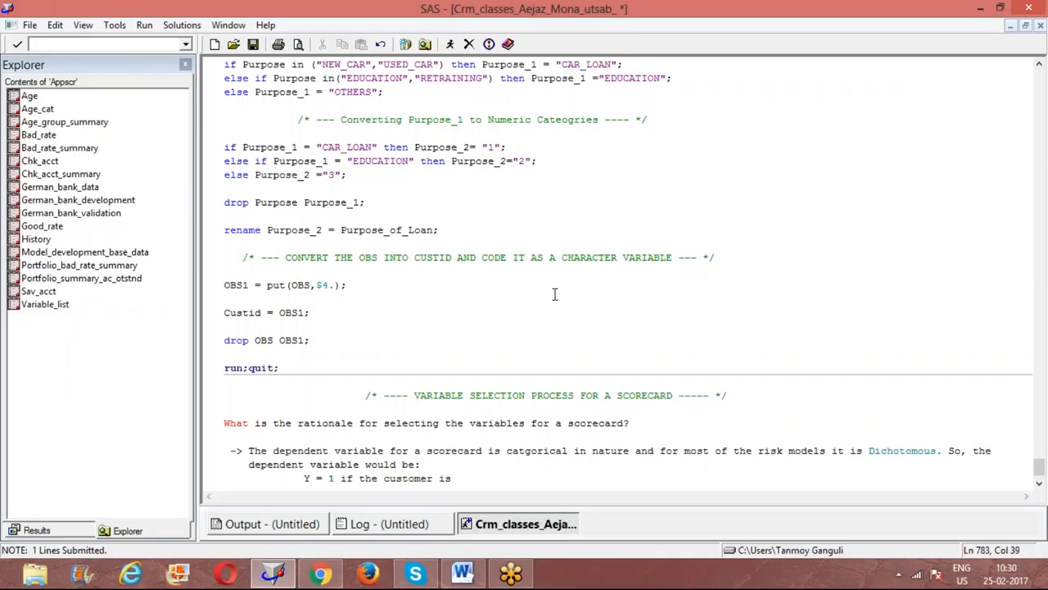
{"action": "type", "text": "has a"}
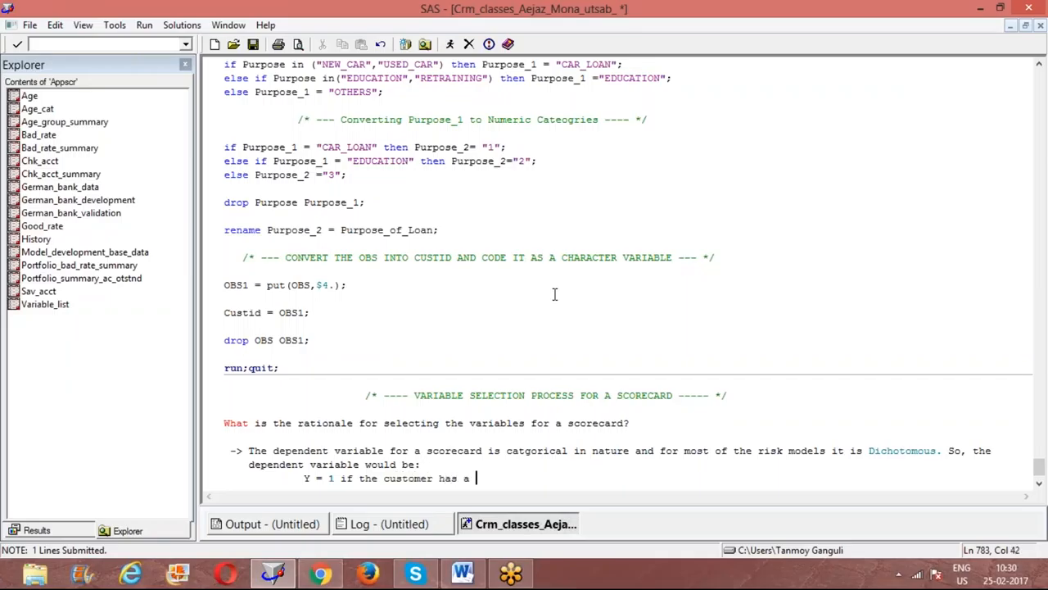
{"action": "type", "text": "good"}
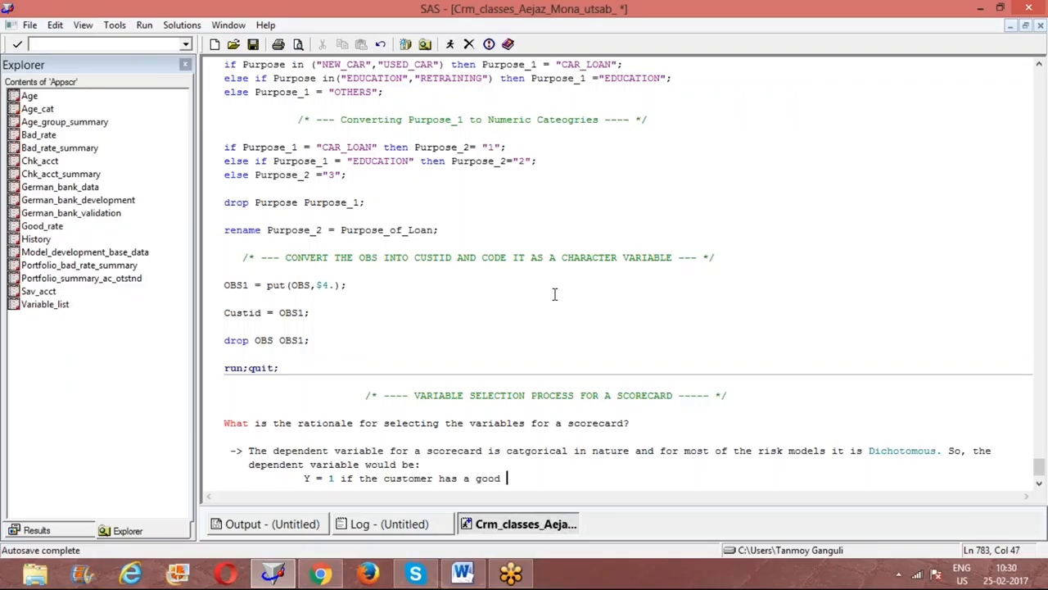
{"action": "type", "text": "credit rat"}
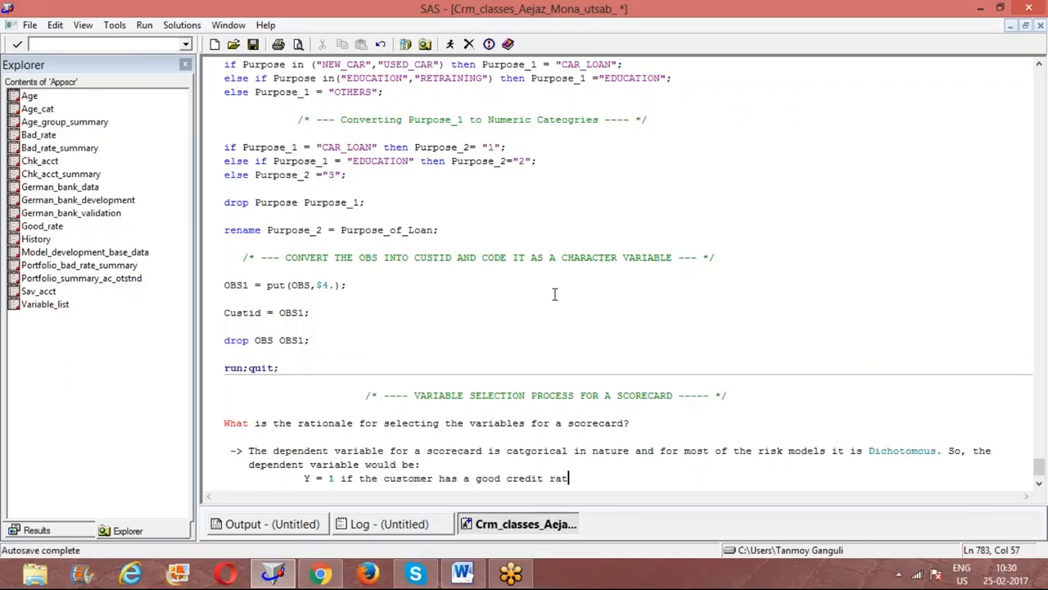
{"action": "type", "text": "ing."}
{"action": "type", "text": "= 0"}
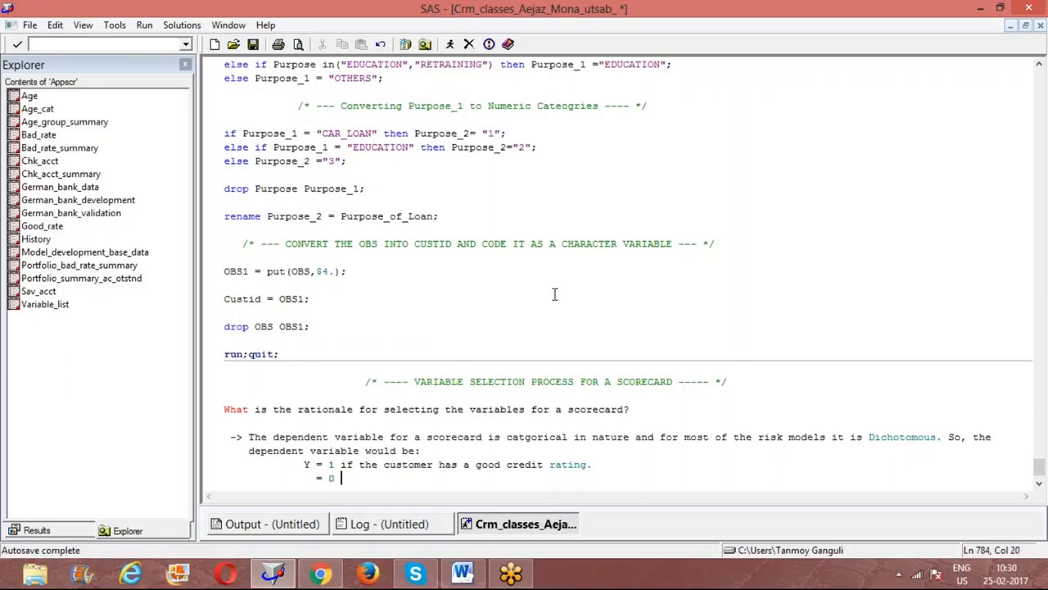
{"action": "type", "text": "other"}
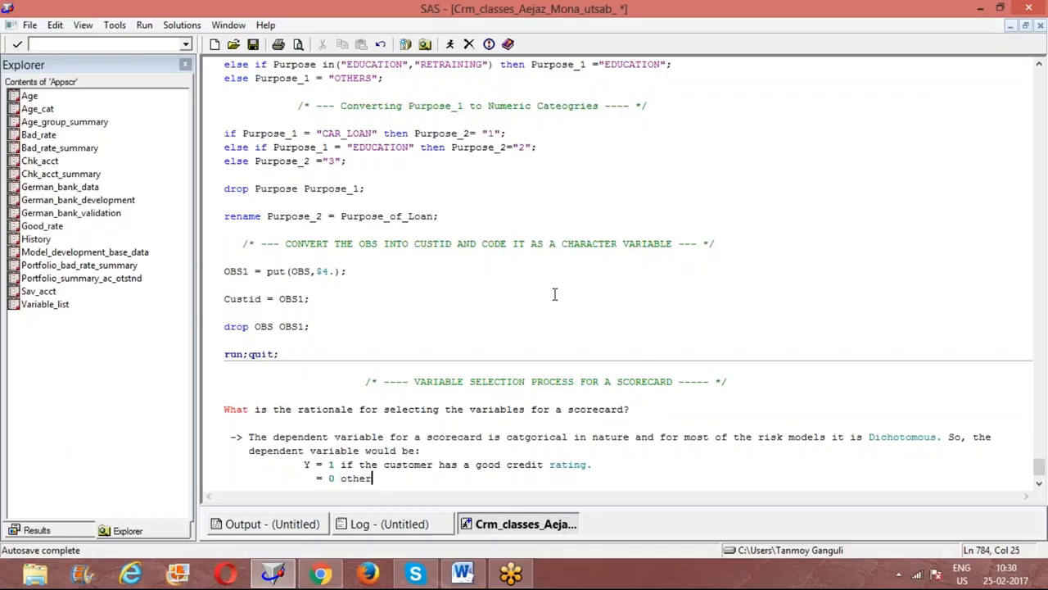
{"action": "type", "text": "wise."}
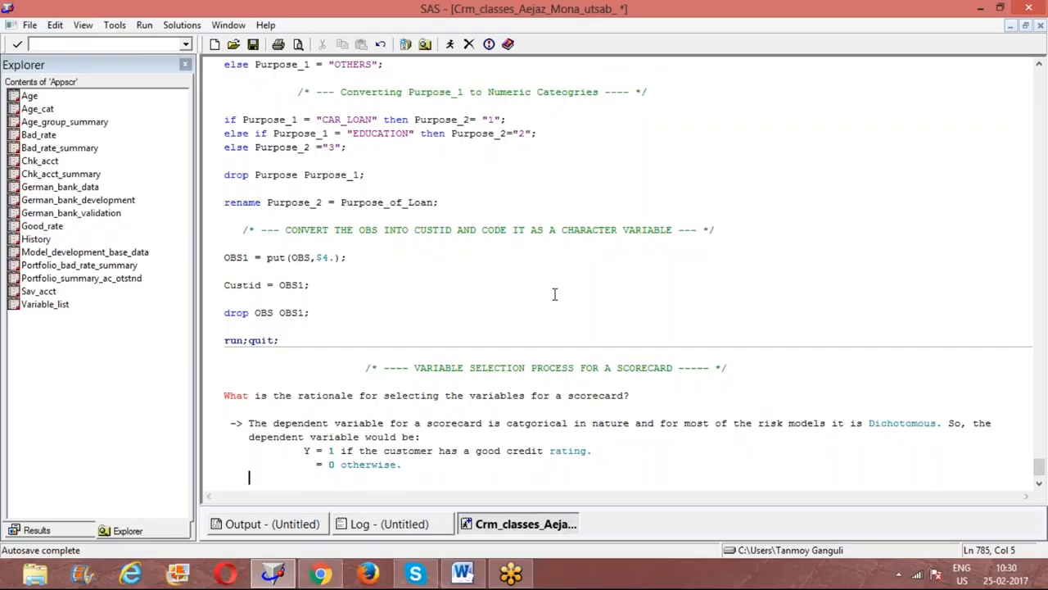
- Write that variables selected for model development must have a clear distinguishing capacity
{"action": "type", "text": "So, the v"}
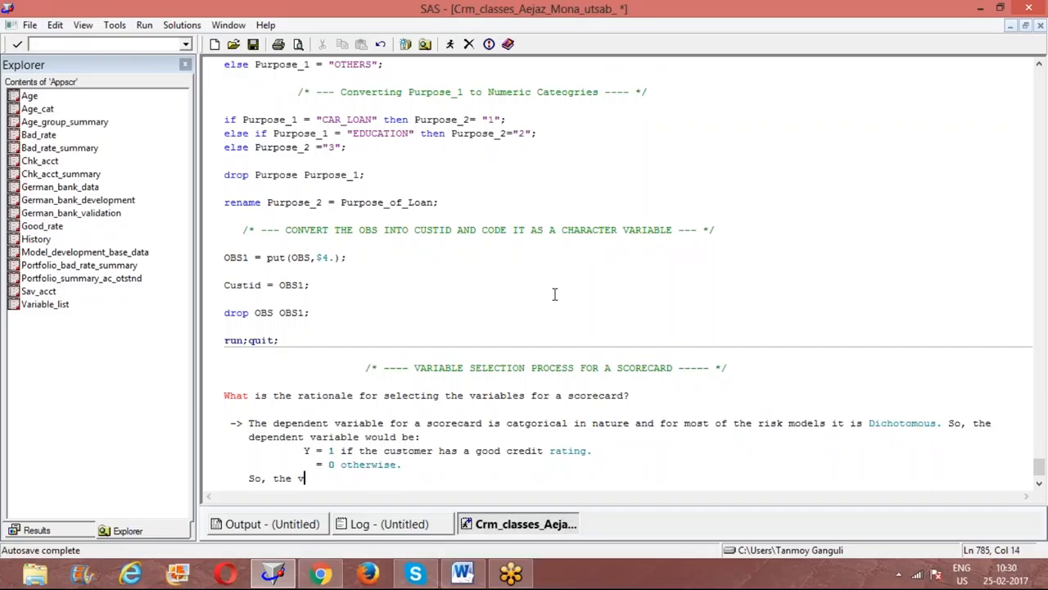
{"action": "type", "text": "ariables"}
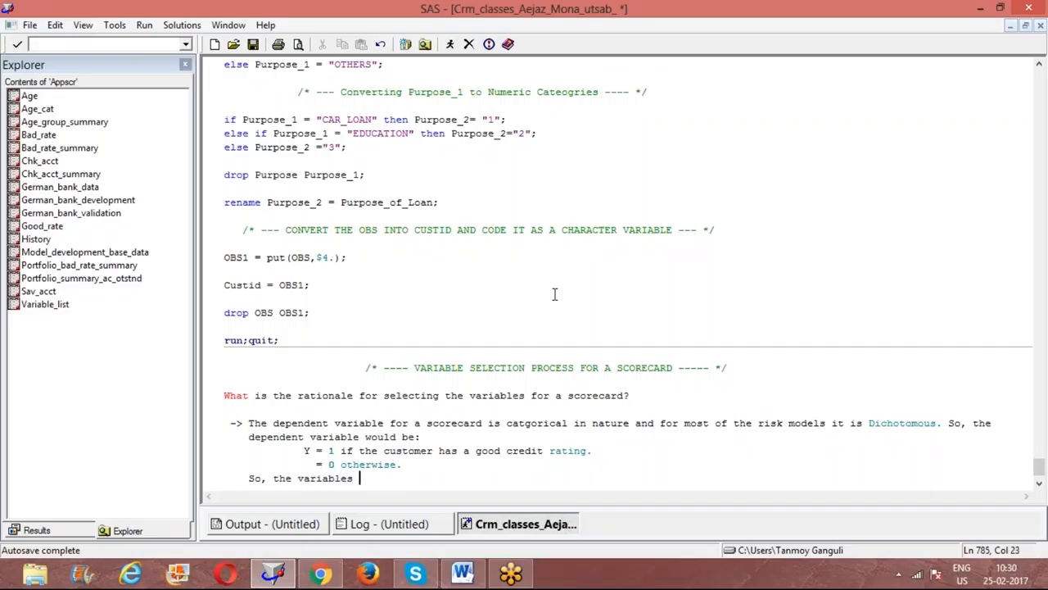
{"action": "type", "text": "that would"}
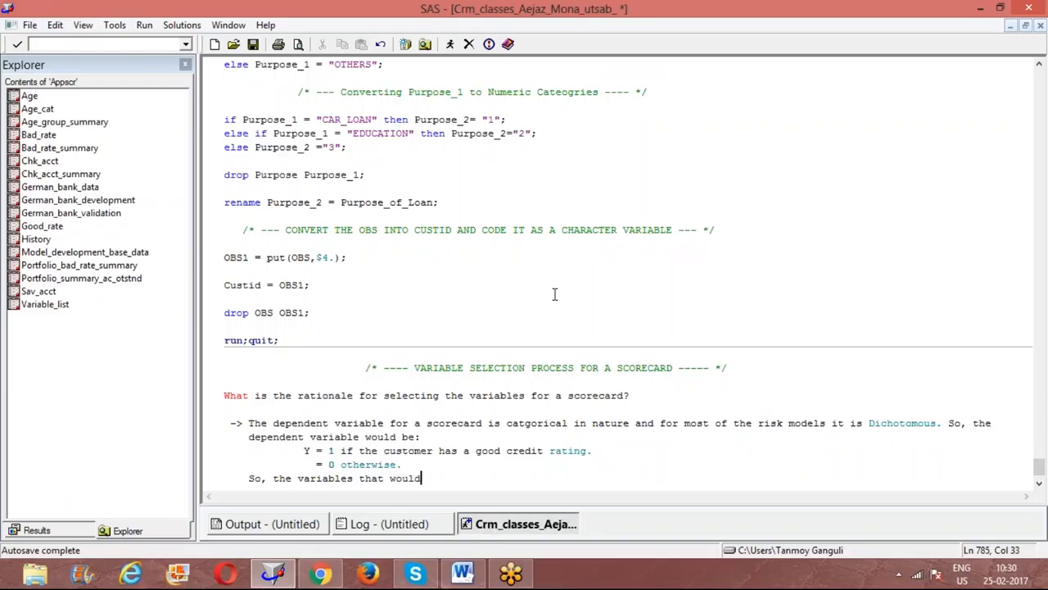
{"action": "type", "text": "be selected for the"}
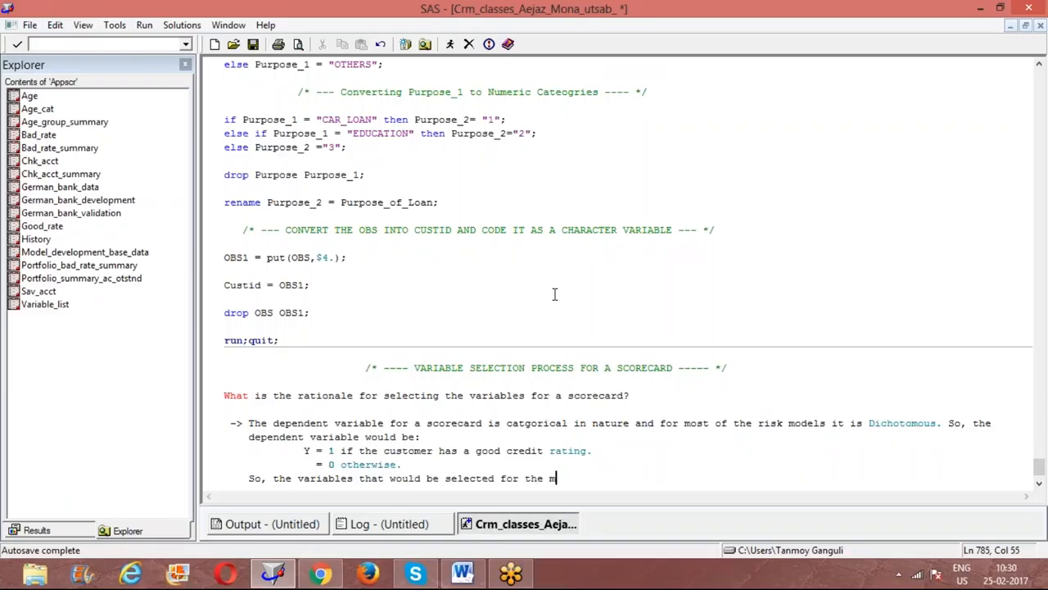
{"action": "type", "text": "model devel"}
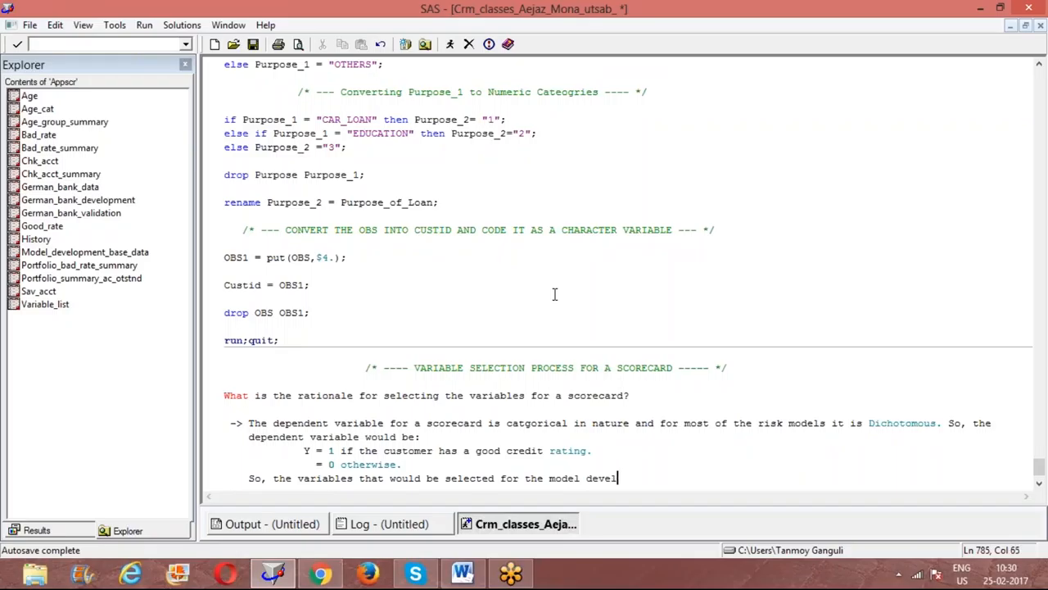
{"action": "type", "text": "opment must"}
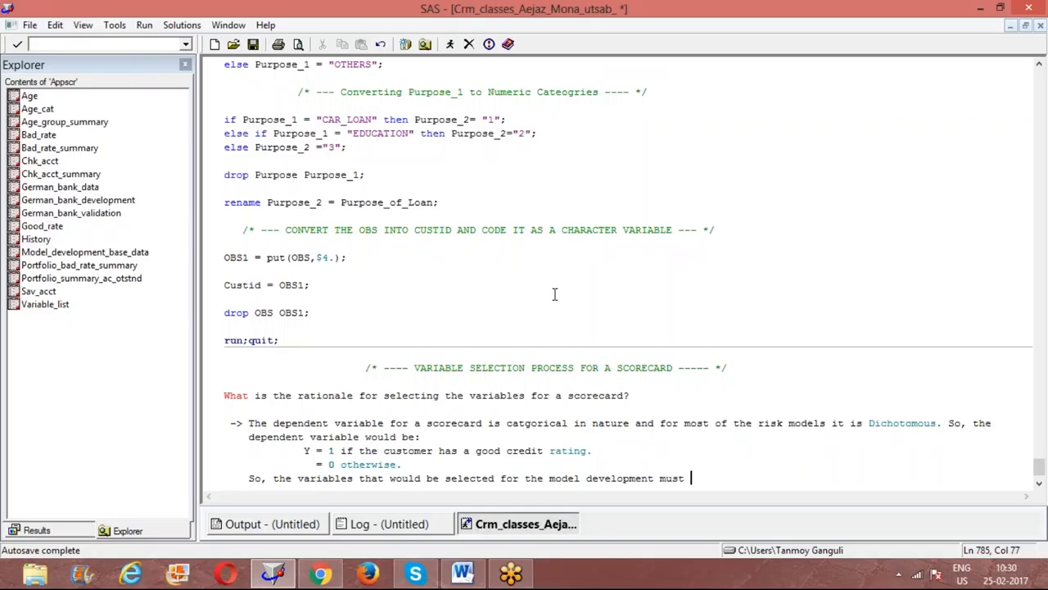
{"action": "type", "text": "be such t"}
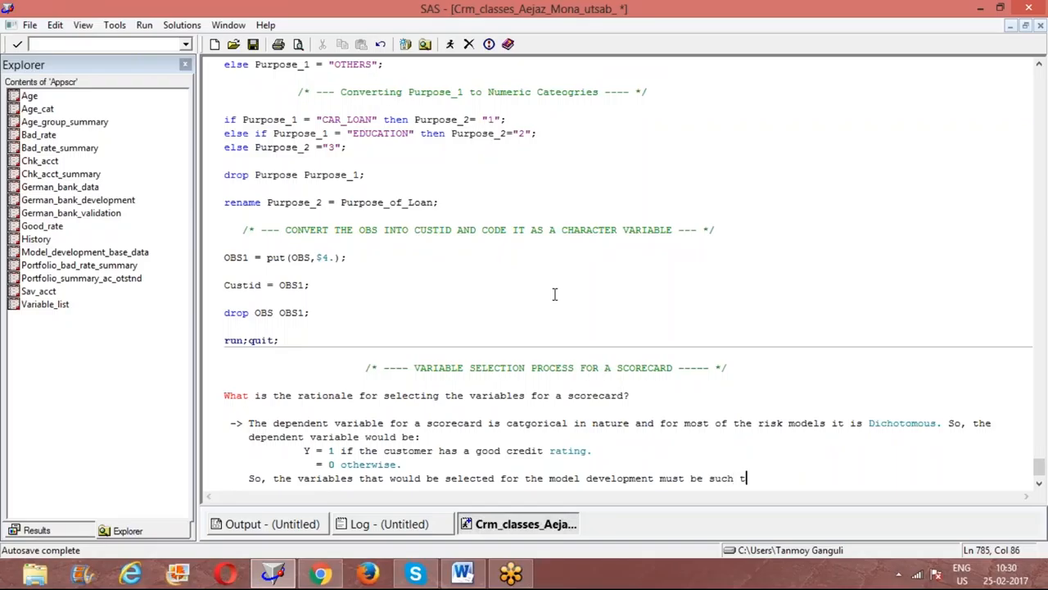
{"action": "type", "text": "hat"}
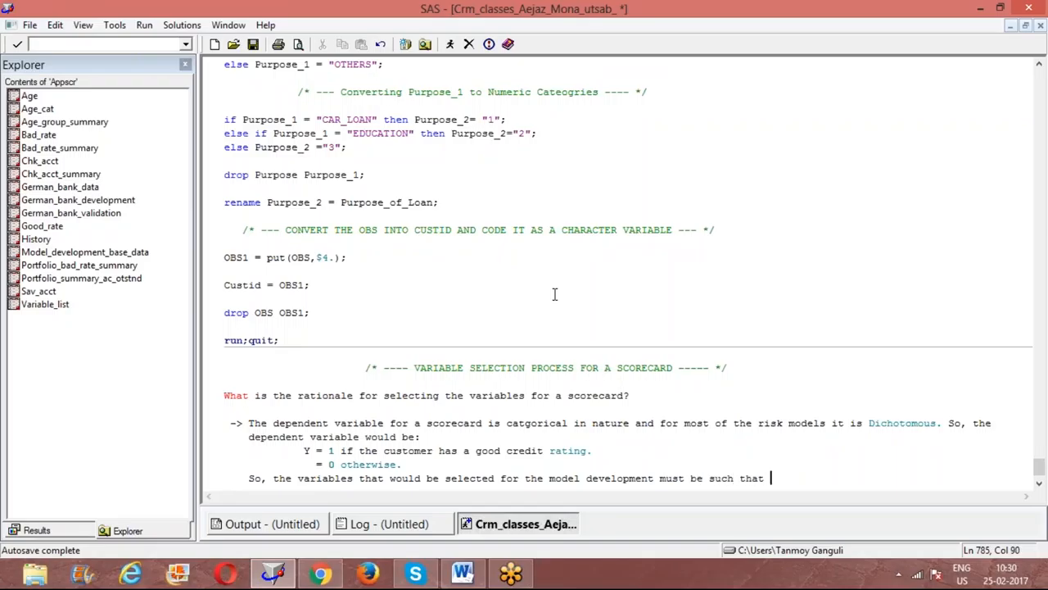
{"action": "type", "text": ","}
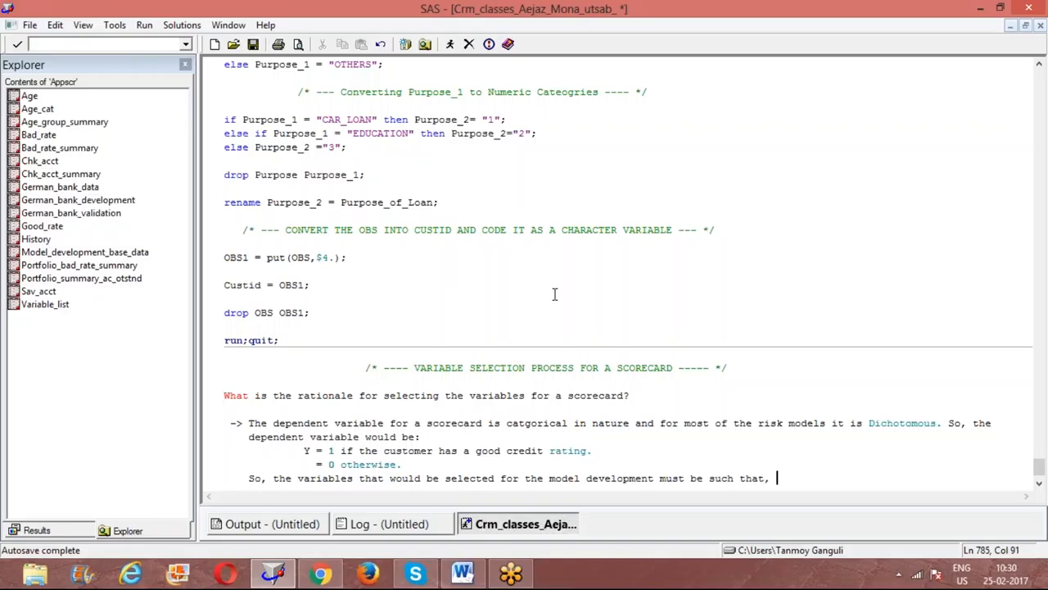
{"action": "type", "text": "they have a"}
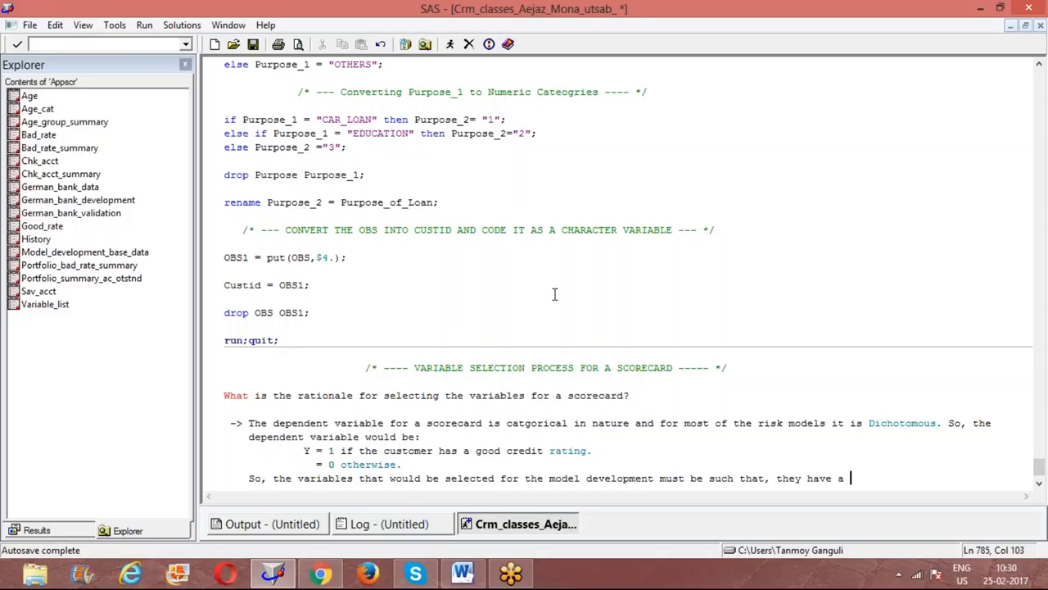
{"action": "type", "text": "clear distinguishing"}
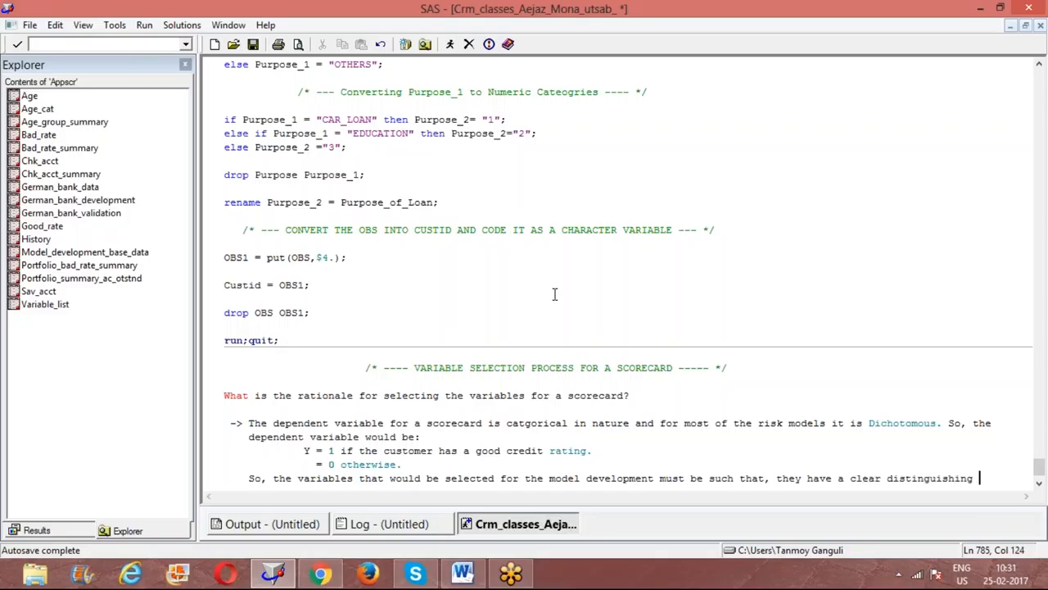
{"action": "type", "text": "capac"}
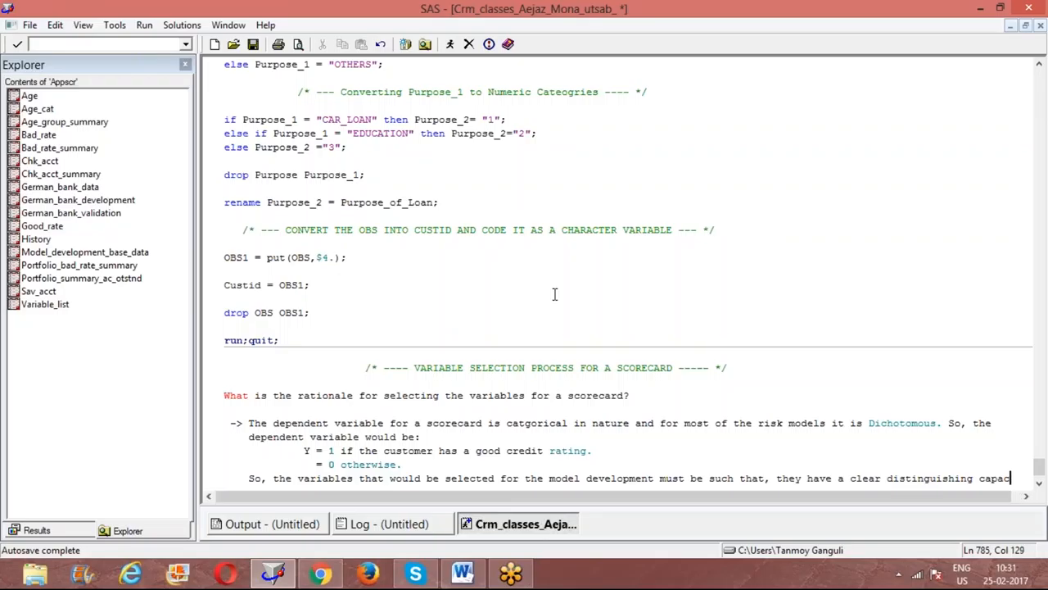
- Finish the sentence with 'between the 'good' and the 'bad' customers', replacing the mistyped 'variables'
{"action": "scroll", "scroll_direction": "down", "scroll_amount": 3}
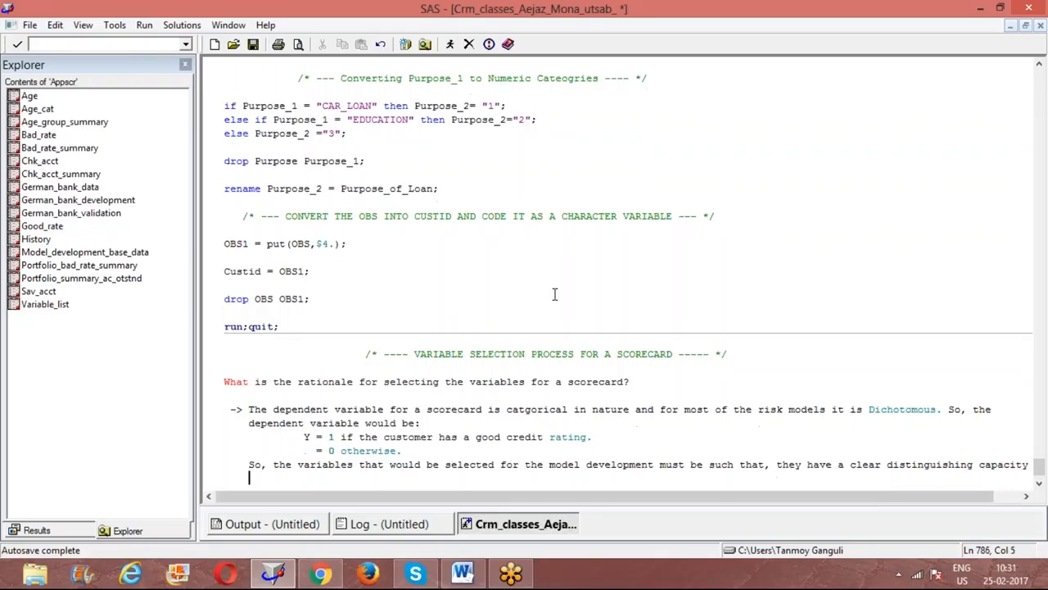
{"action": "type", "text": "bet"}
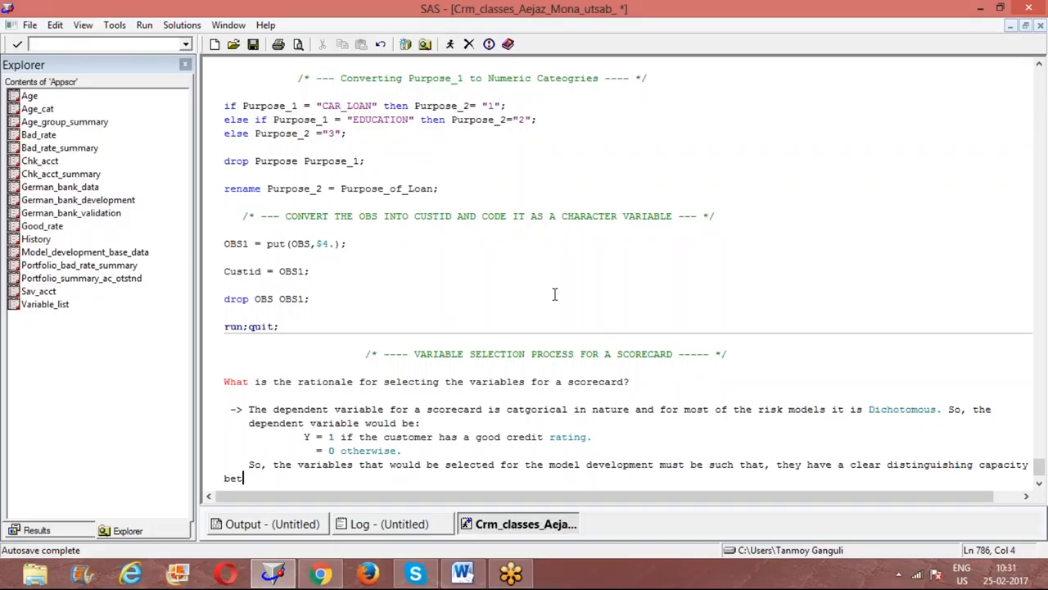
{"action": "type", "text": "ween the"}
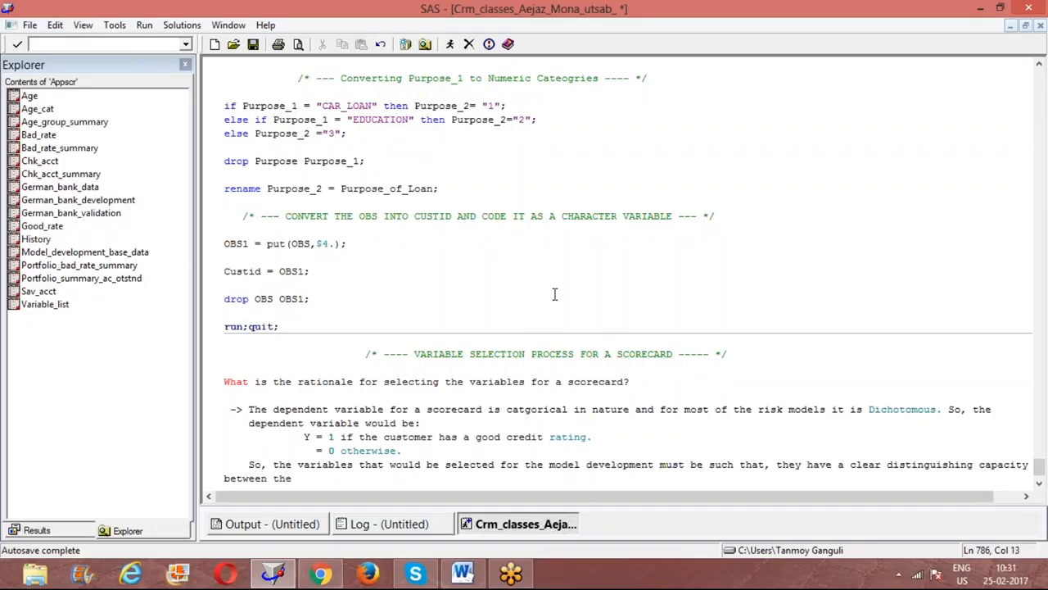
{"action": "type", "text": "'good;"}
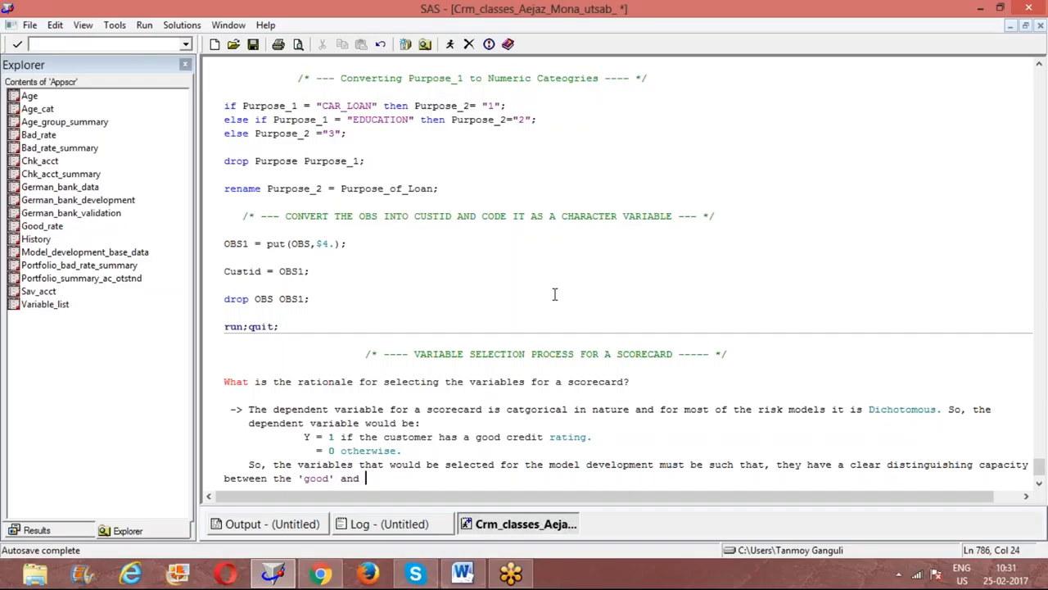
{"action": "type", "text": "the"}
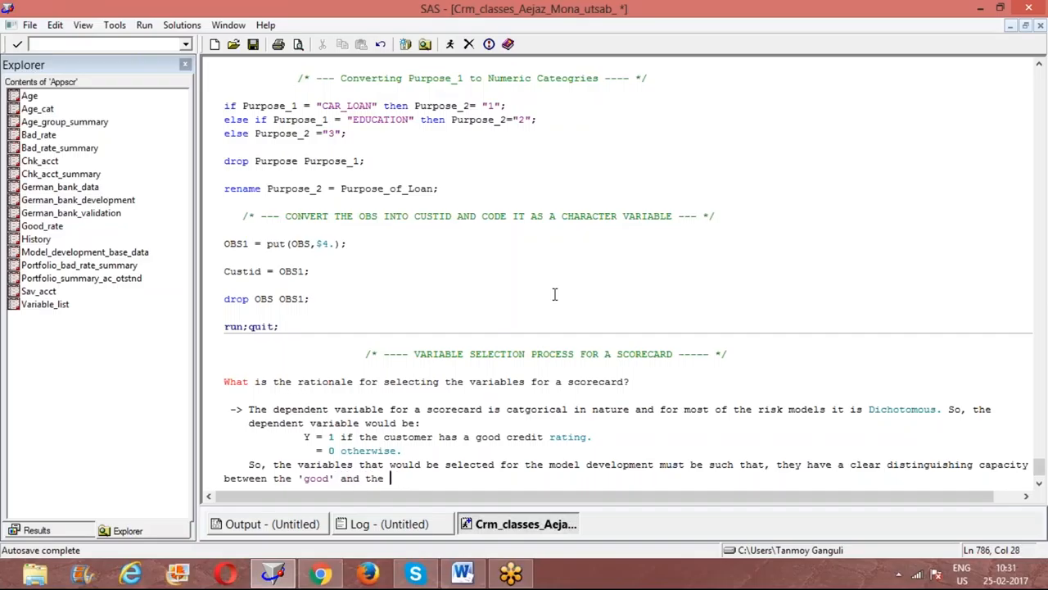
{"action": "type", "text": "'b"}
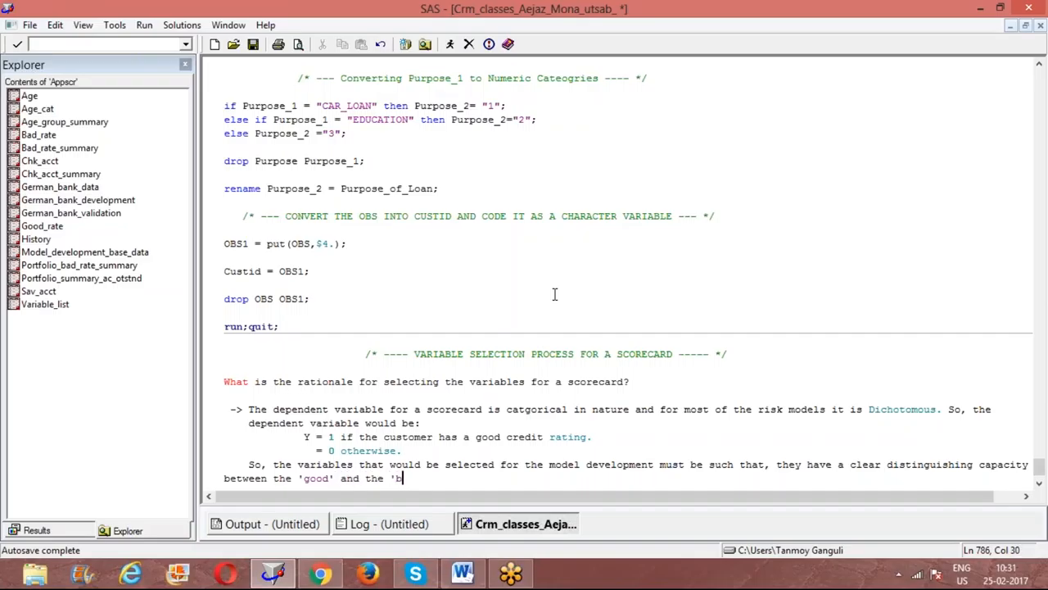
{"action": "type", "text": "ad' va"}
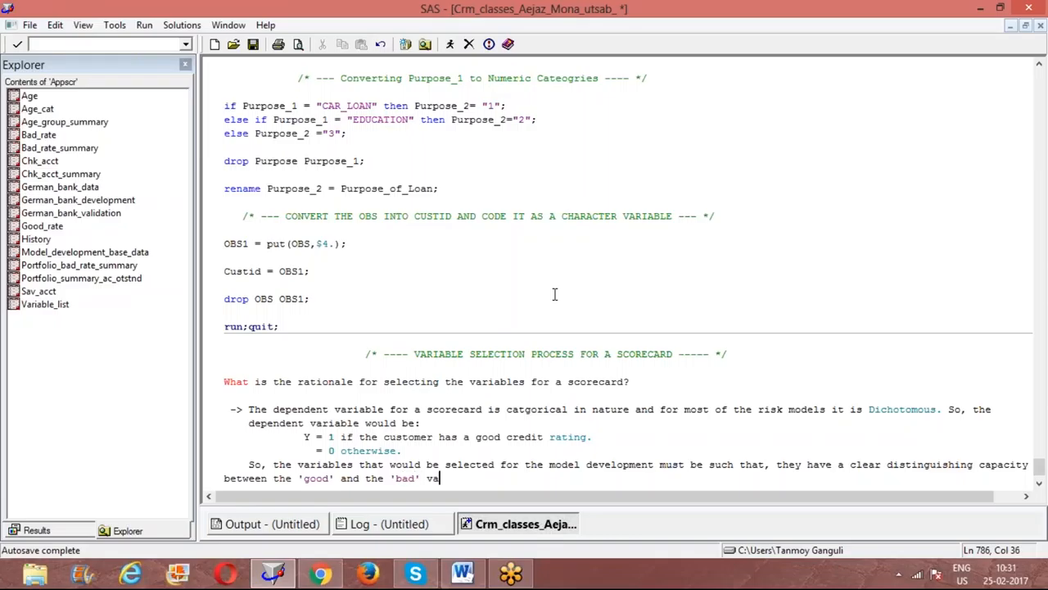
{"action": "type", "text": "riables"}
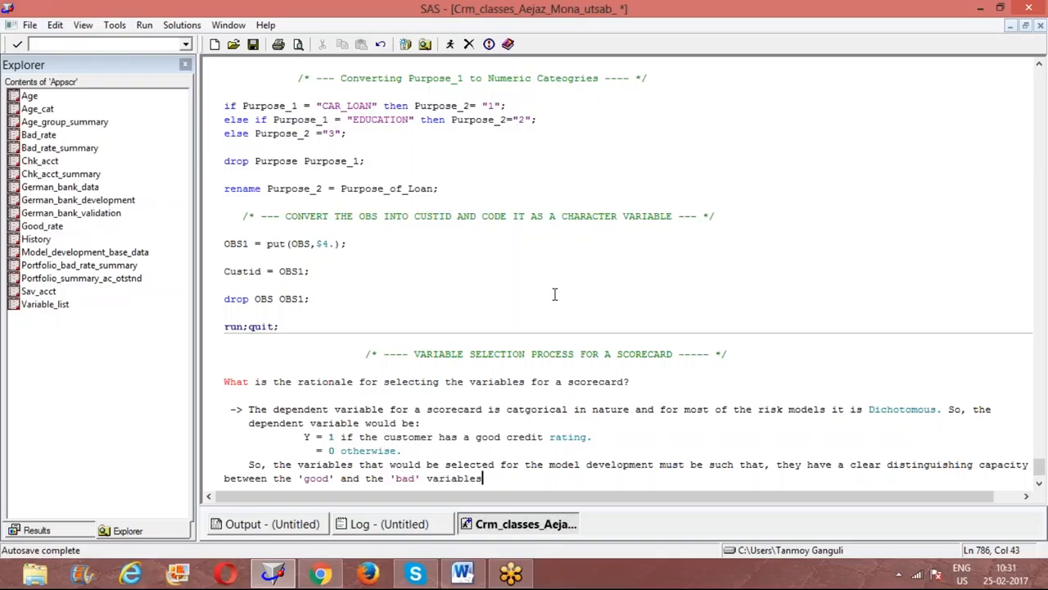
{"action": "key", "text": "BackSpace"}
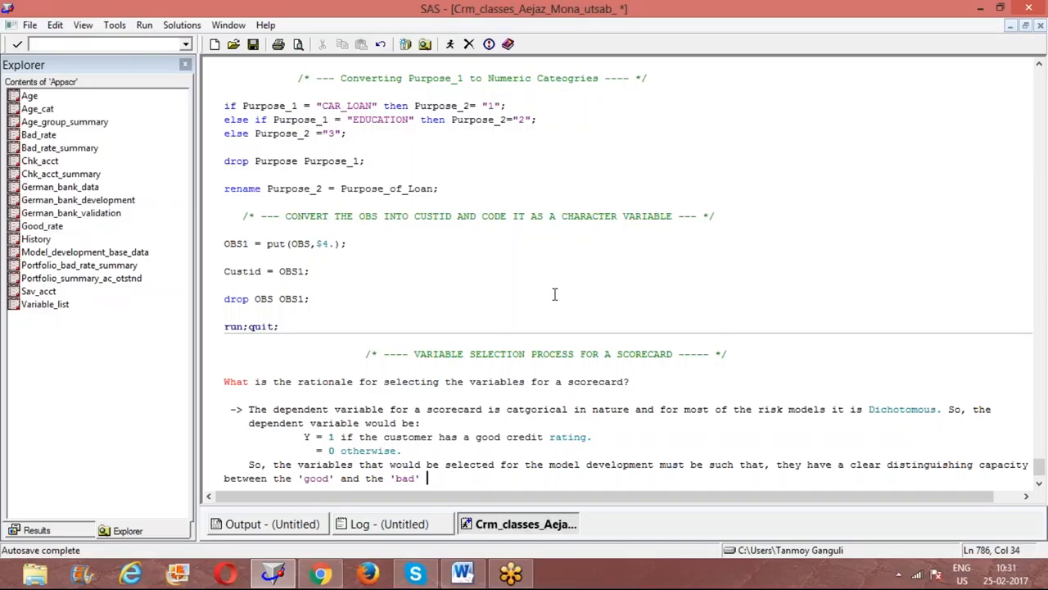
{"action": "type", "text": "customers."}
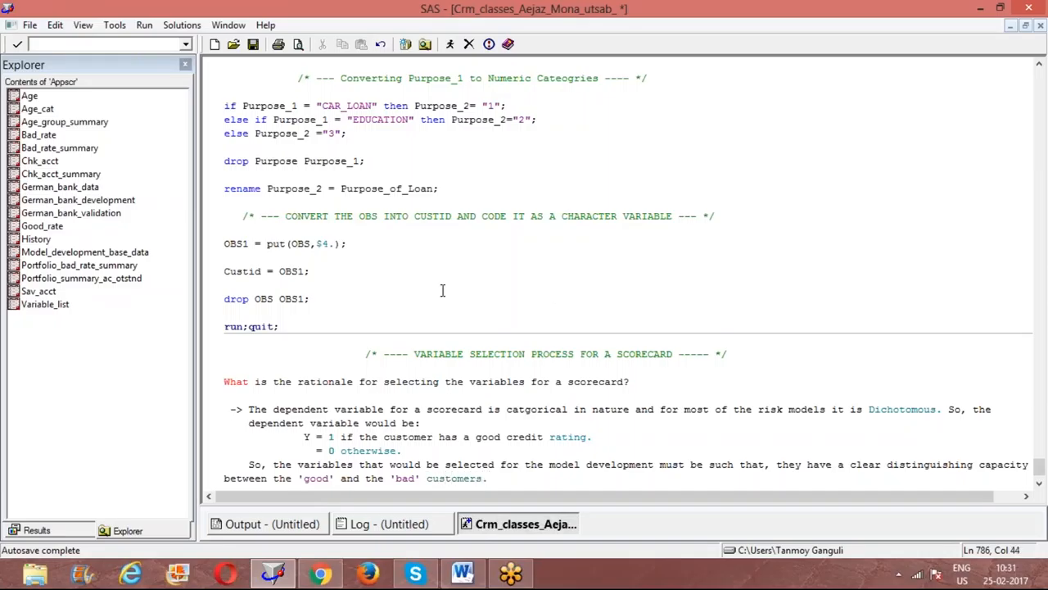
- Remove the leading indent before 'So, the variables…' and save the program
{"action": "left_click", "coordinate": [252, 464]}
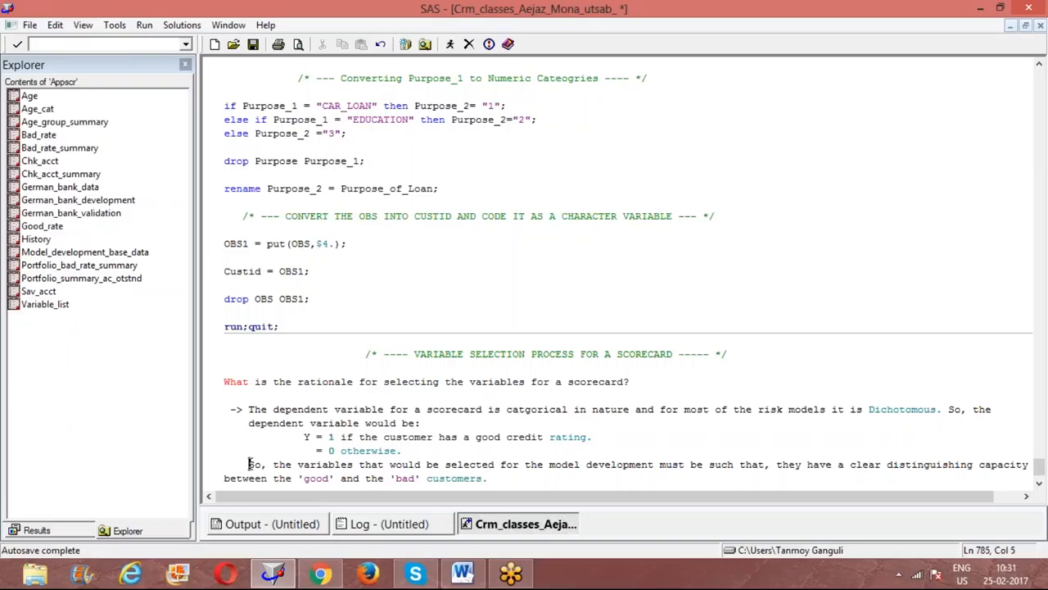
{"action": "left_click", "coordinate": [223, 465]}
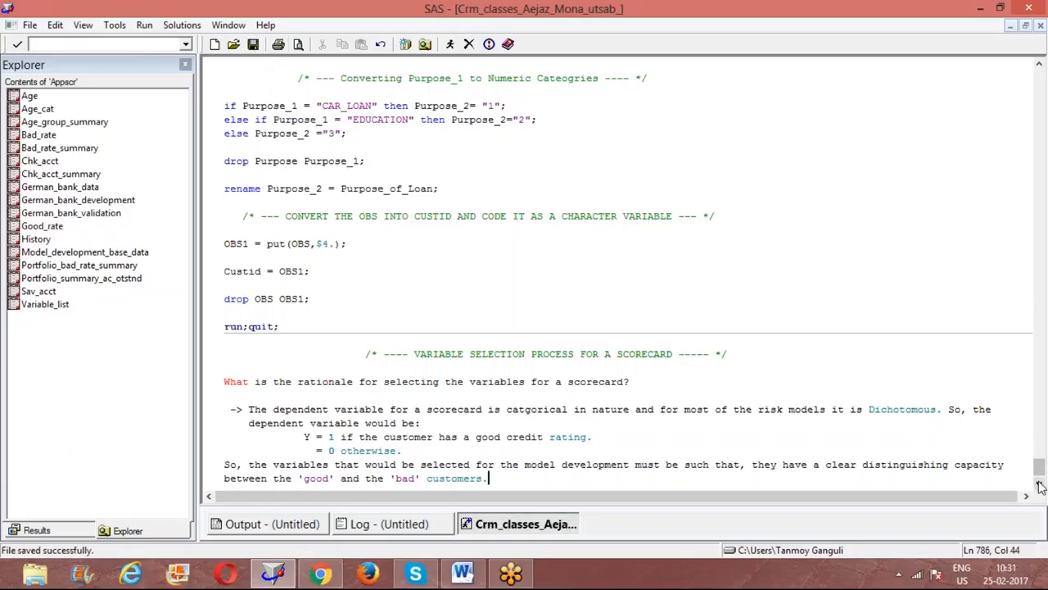
{"action": "scroll", "scroll_direction": "down", "scroll_amount": 3}
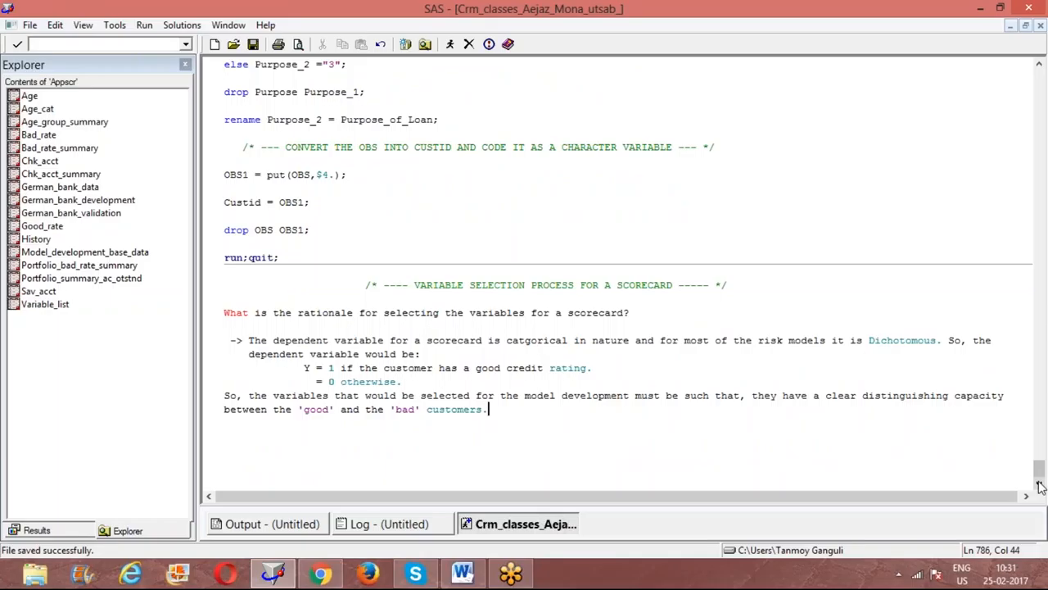
- Write 'So, the distribution of the good and the bad accounts for a given category of a variable'
{"action": "type", "text": "s"}
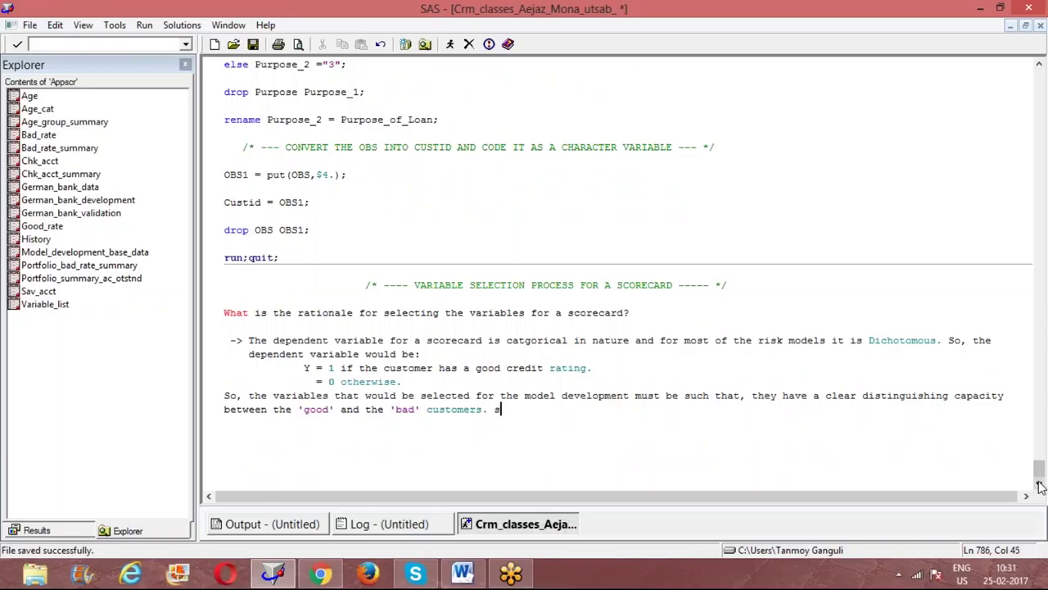
{"action": "type", "text": "S"}
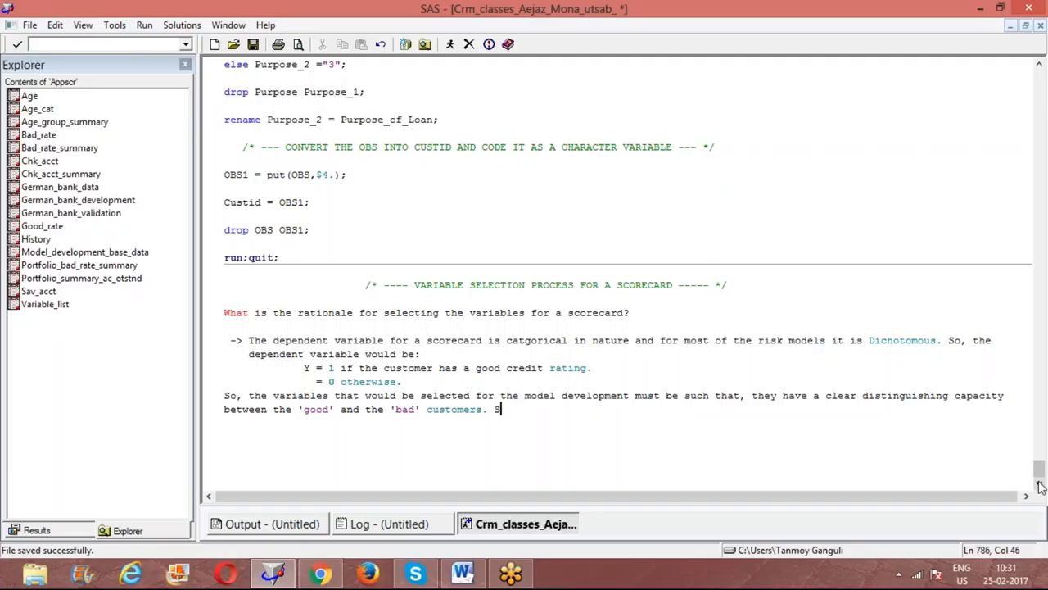
{"action": "type", "text": "o, the"}
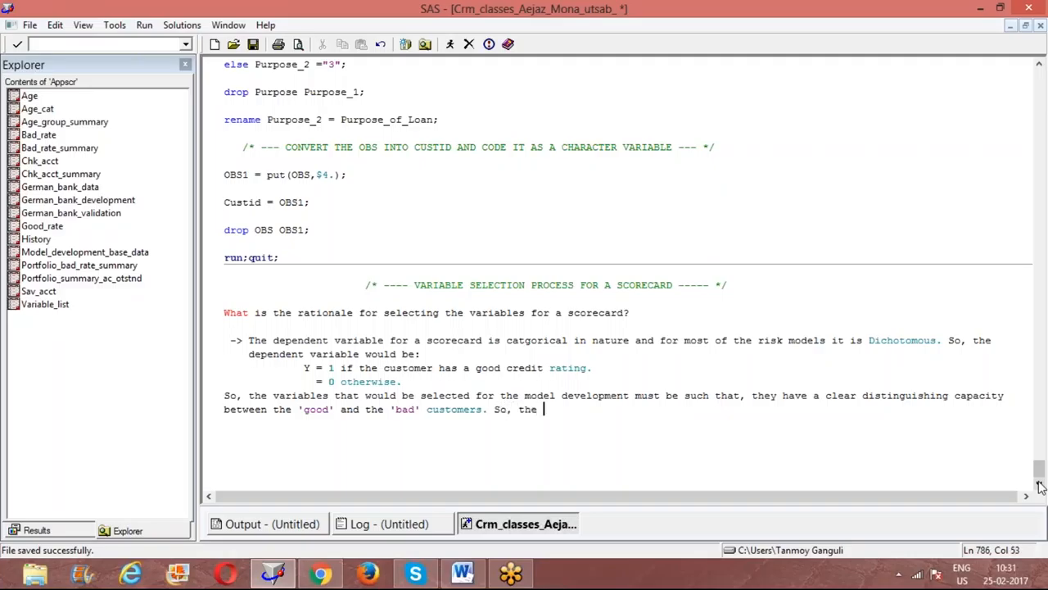
{"action": "type", "text": "distribution of"}
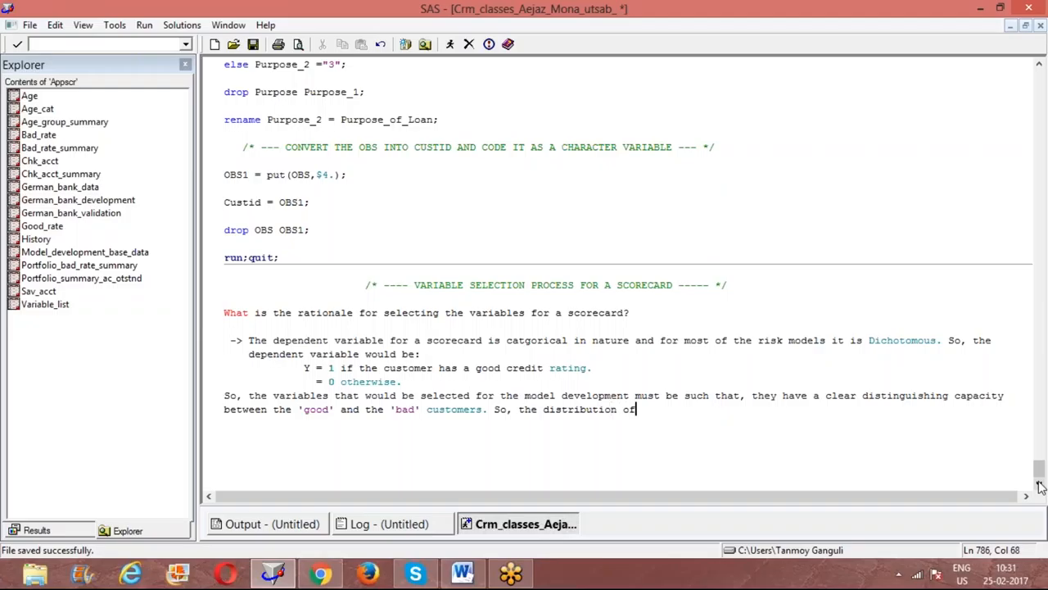
{"action": "type", "text": "the"}
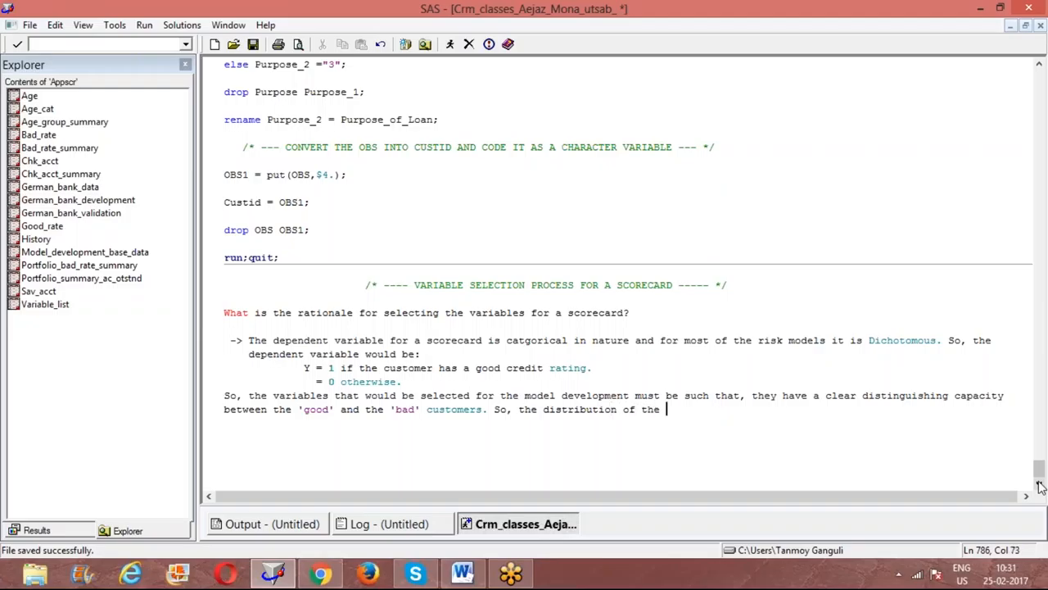
{"action": "type", "text": "good and t"}
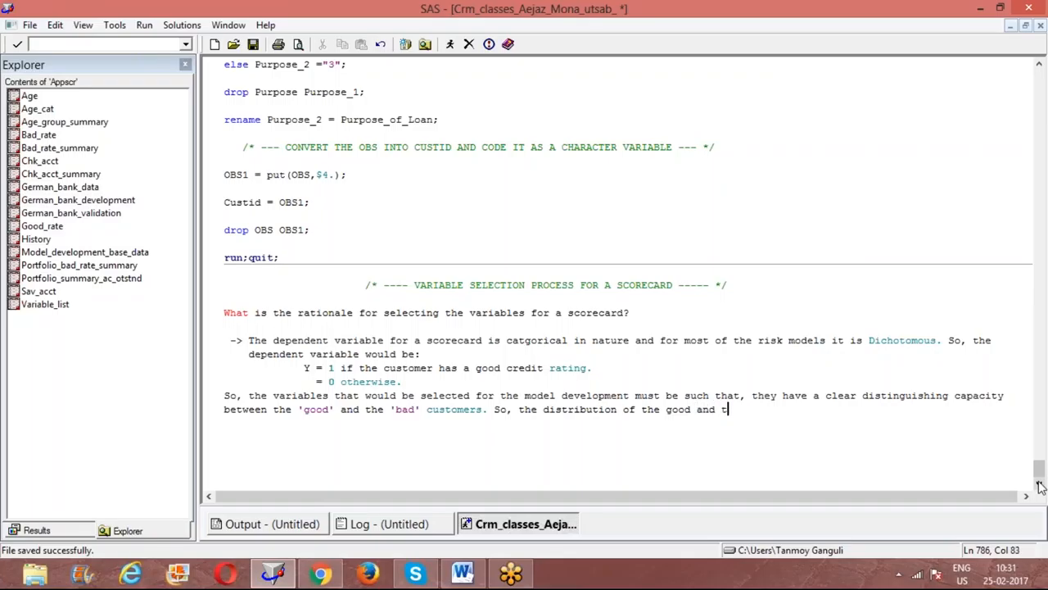
{"action": "type", "text": "he bad acc"}
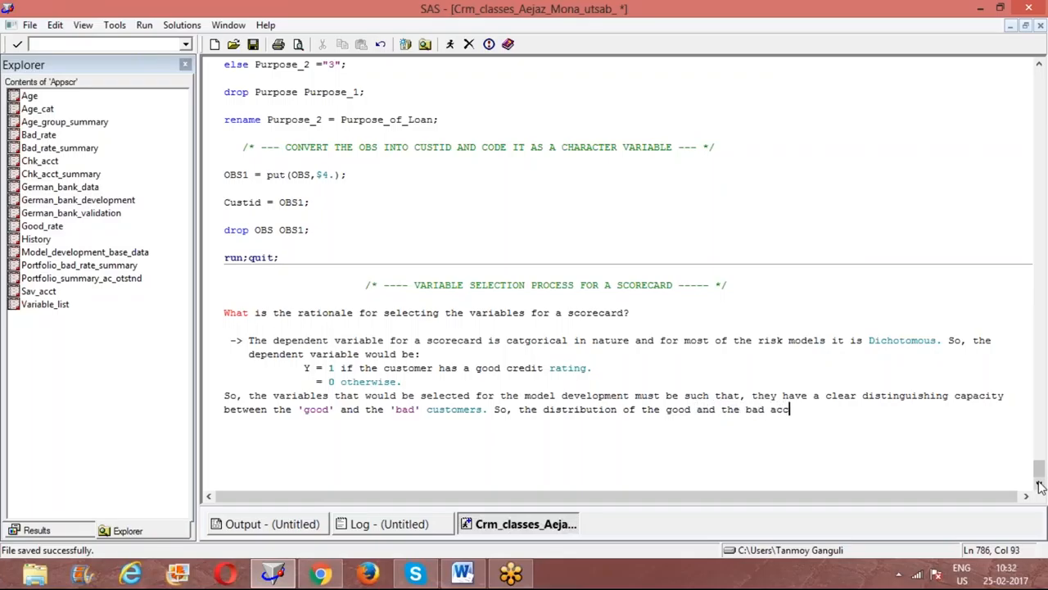
{"action": "type", "text": "unts for a"}
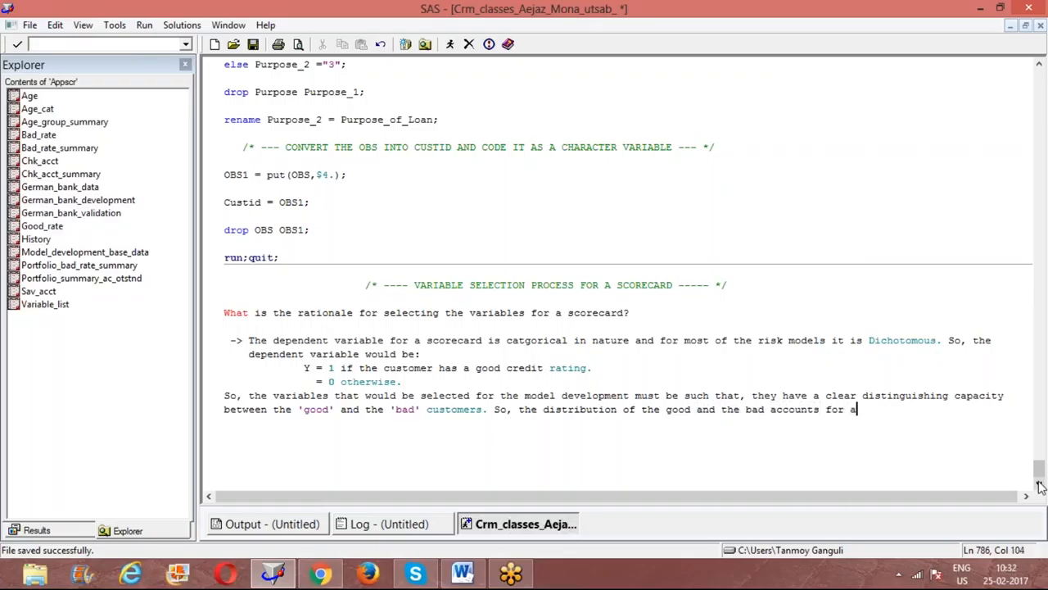
{"action": "type", "text": "given ca"}
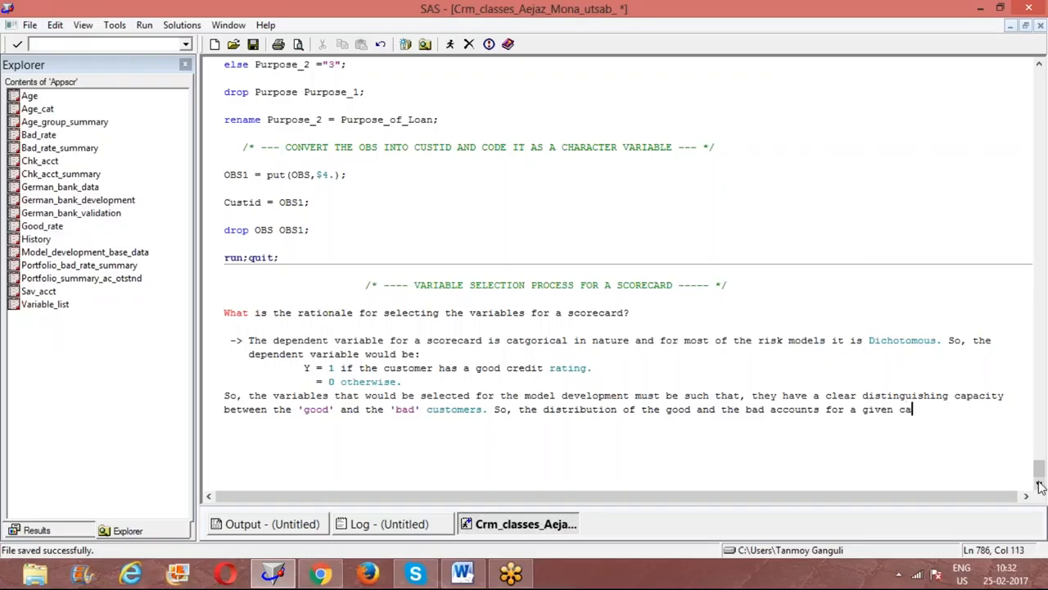
{"action": "type", "text": "tegory"}
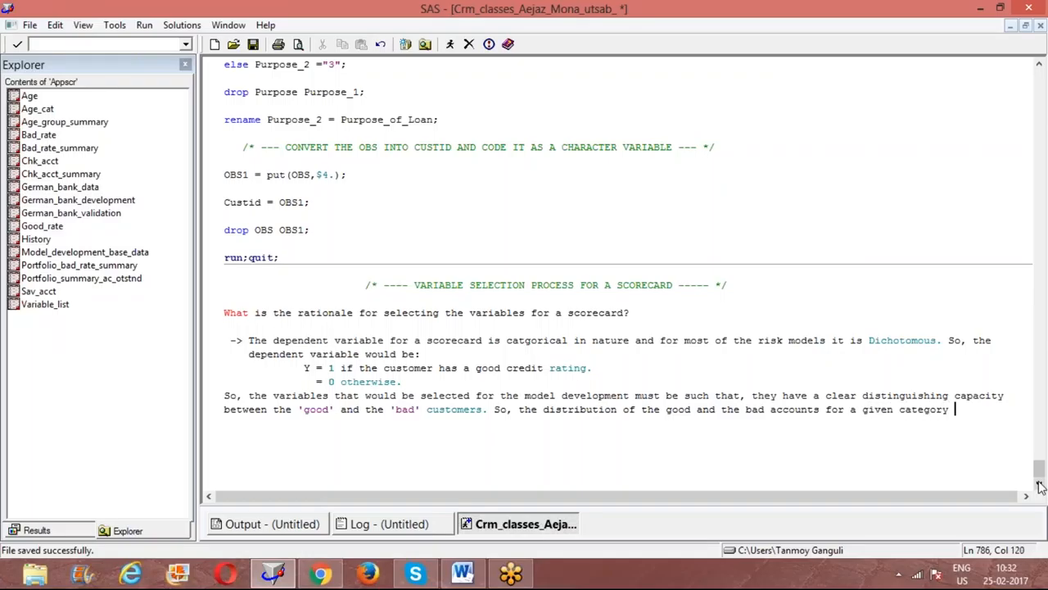
{"action": "type", "text": "of a variable"}
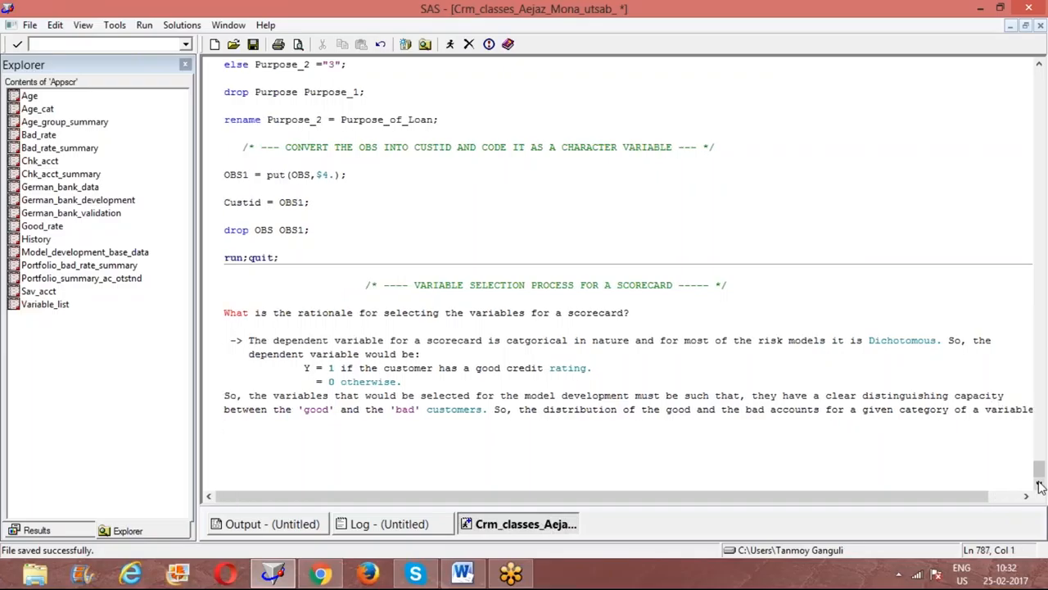
- Finish with 'should be distinctly different. Greater the difference in the distribution, the more informative is the variable.'
{"action": "type", "text": "should"}
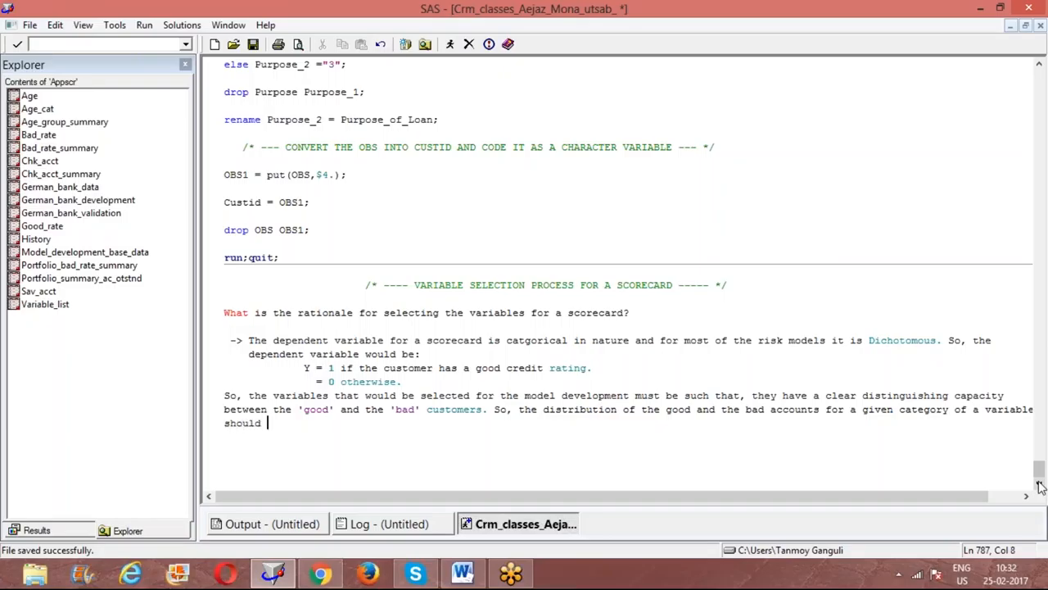
{"action": "type", "text": "be dis"}
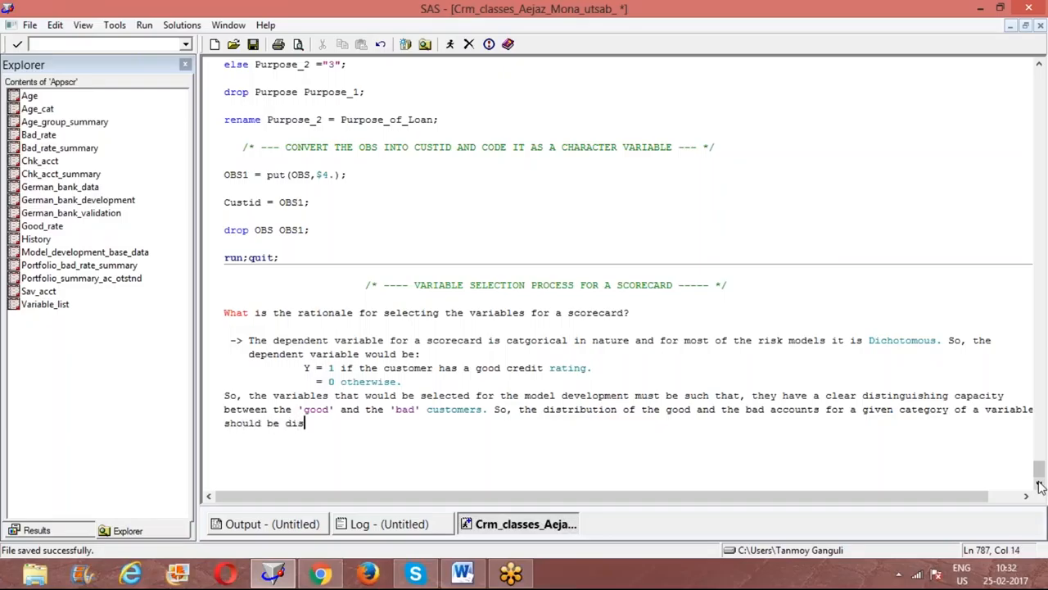
{"action": "type", "text": "tinctly different."}
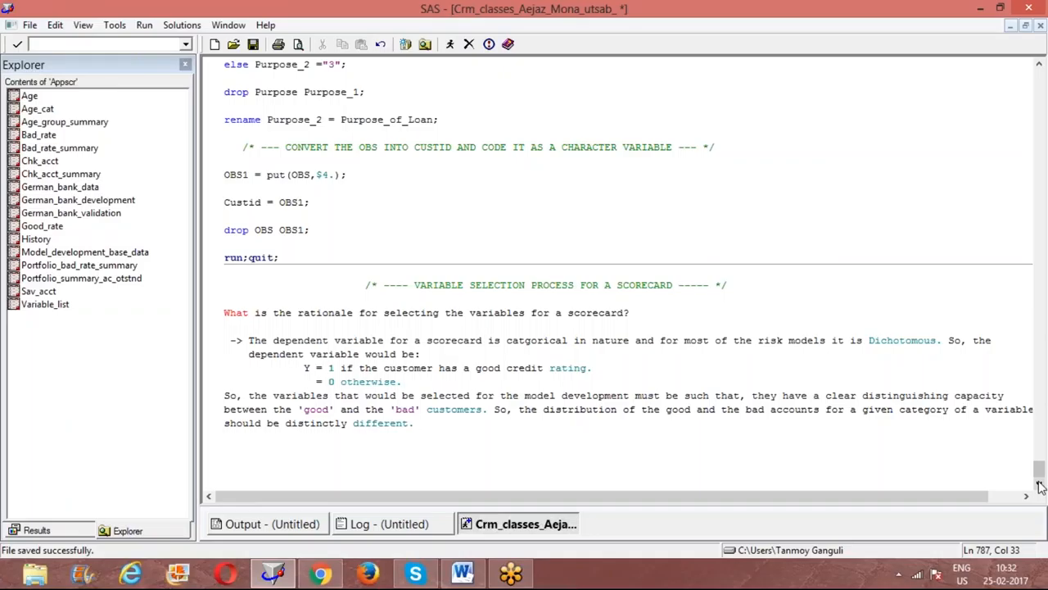
{"action": "type", "text": "Two m"}
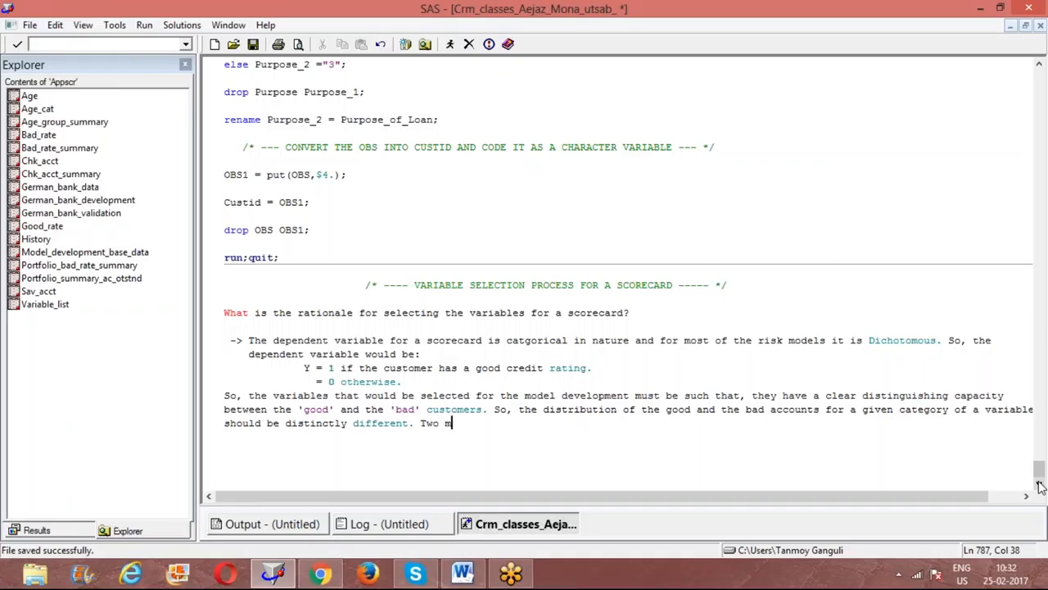
{"action": "type", "text": "ost"}
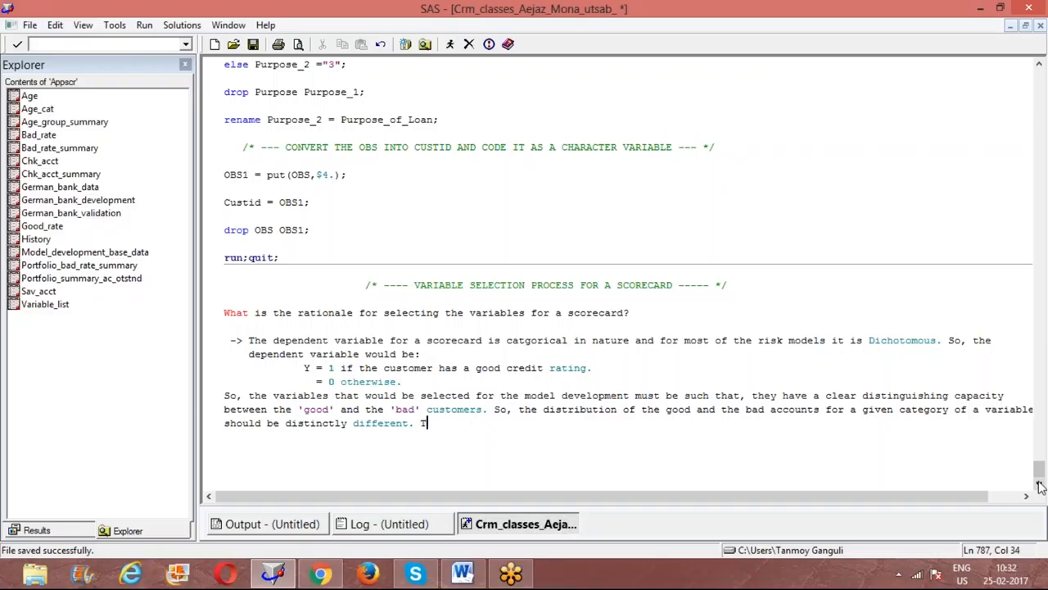
{"action": "type", "text": "Greater the diff"}
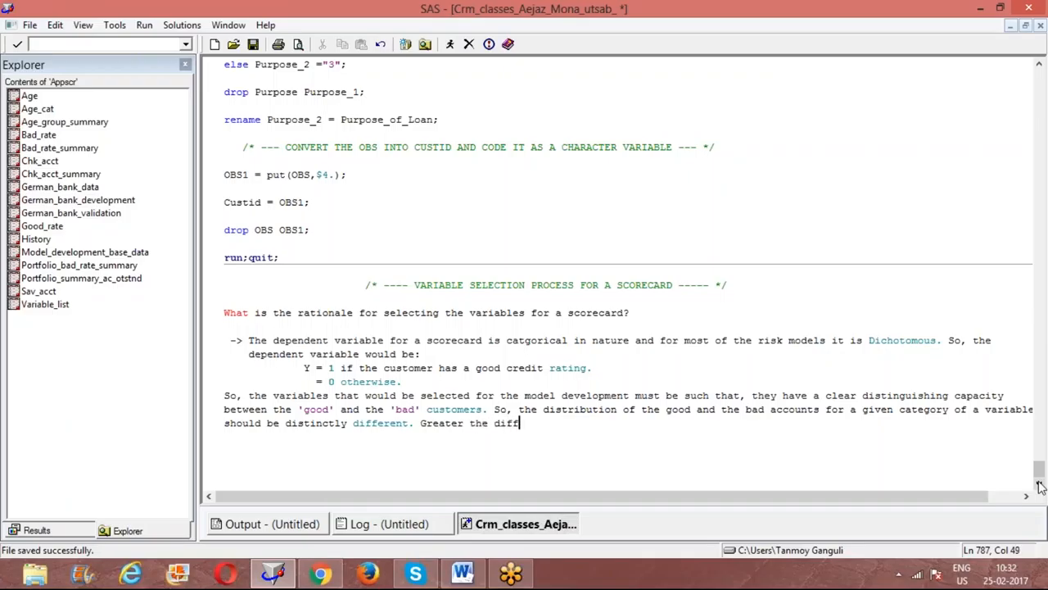
{"action": "type", "text": "erence in the distr"}
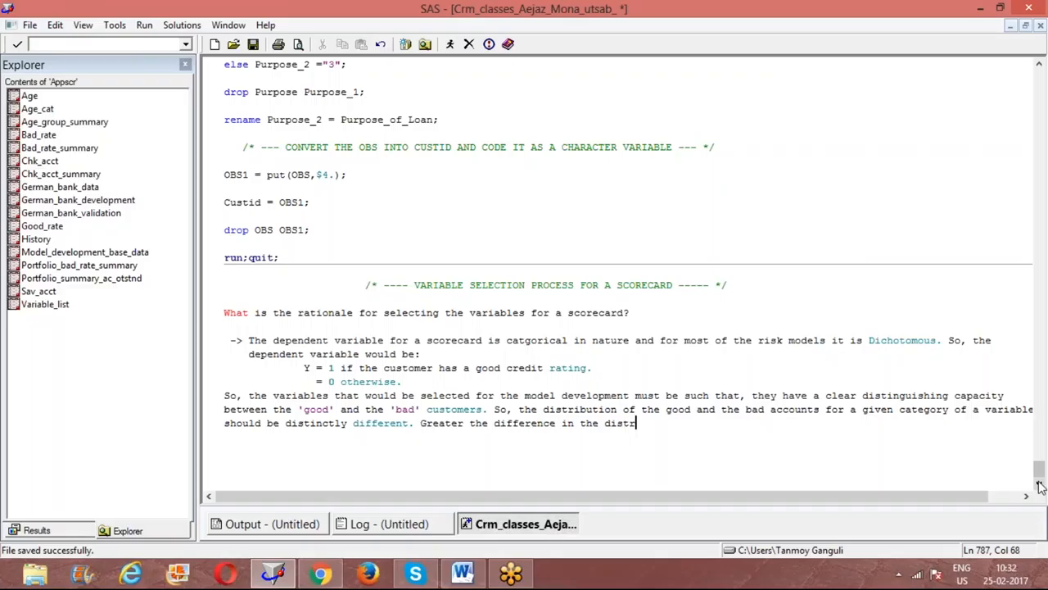
{"action": "type", "text": "ibut"}
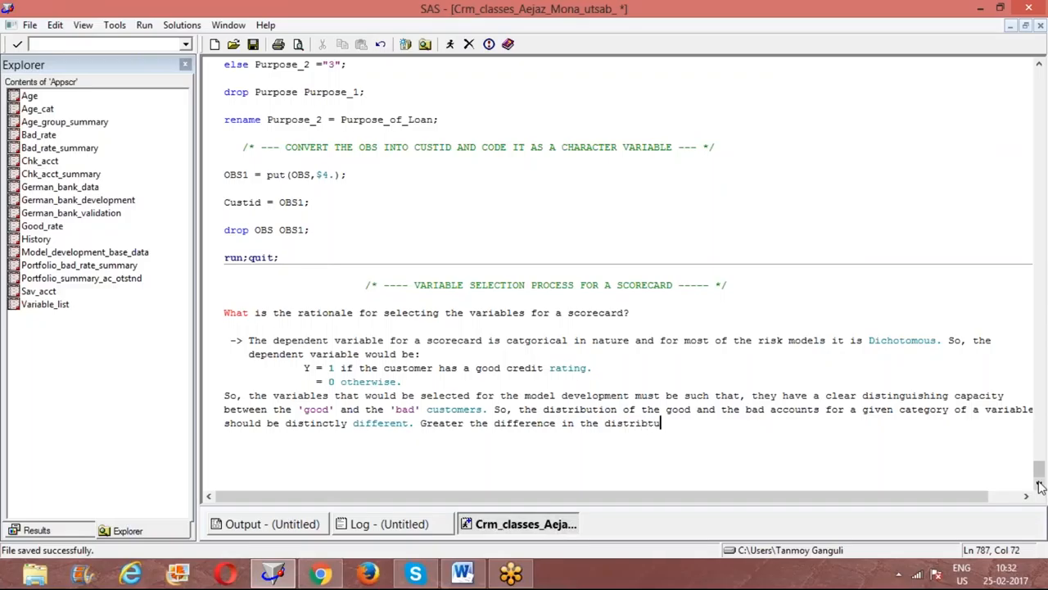
{"action": "type", "text": "on"}
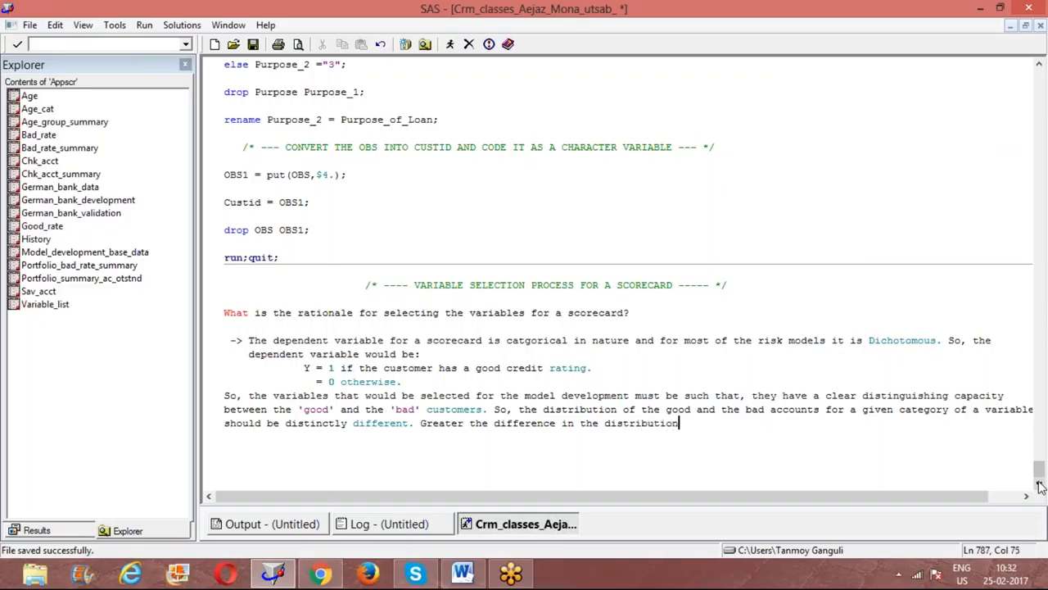
{"action": "type", "text": ", the more informati"}
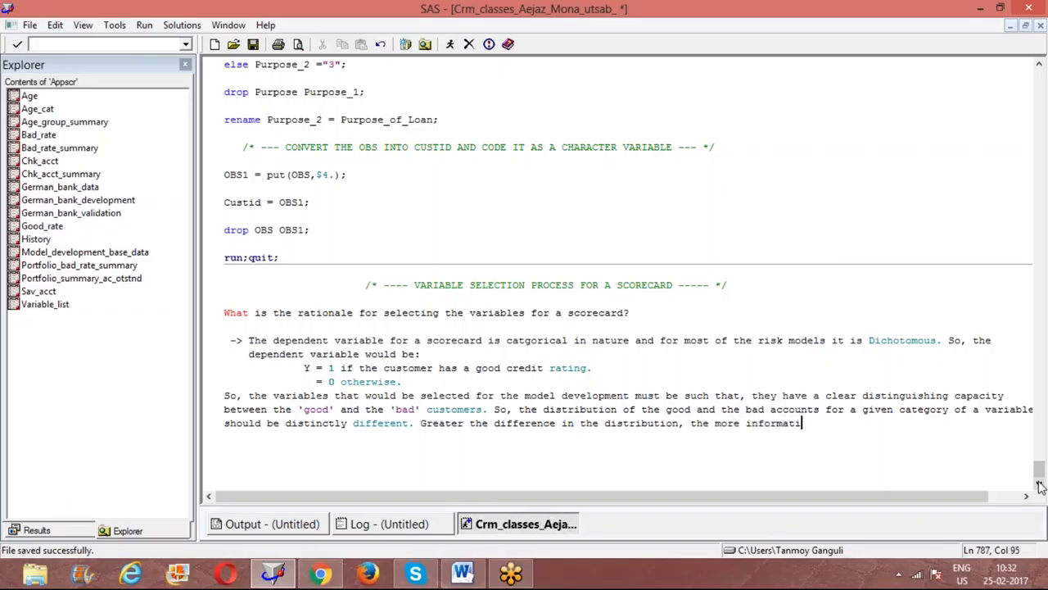
{"action": "type", "text": "ve is the"}
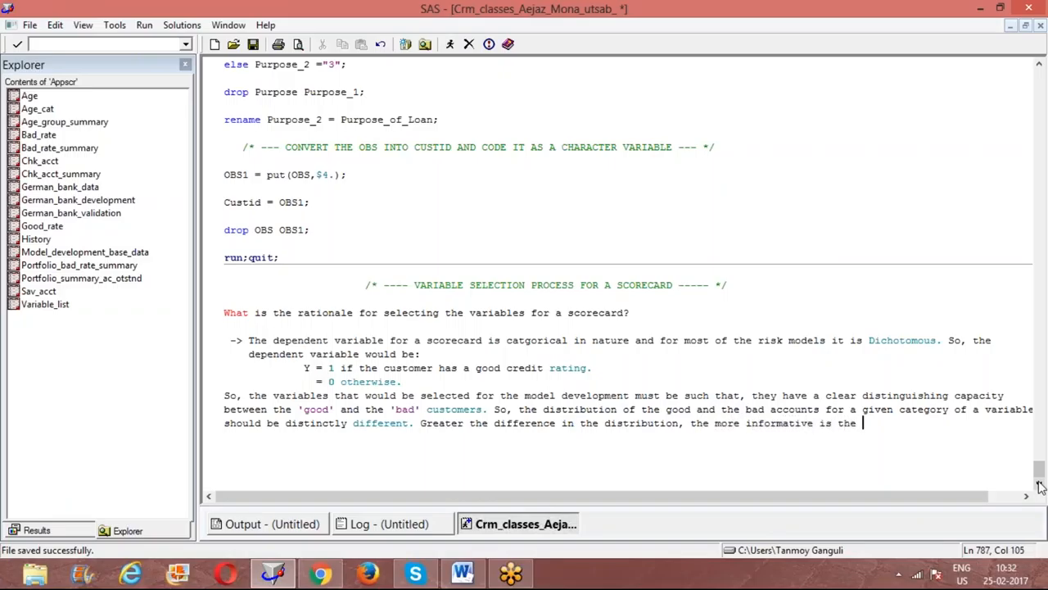
{"action": "type", "text": "variable."}
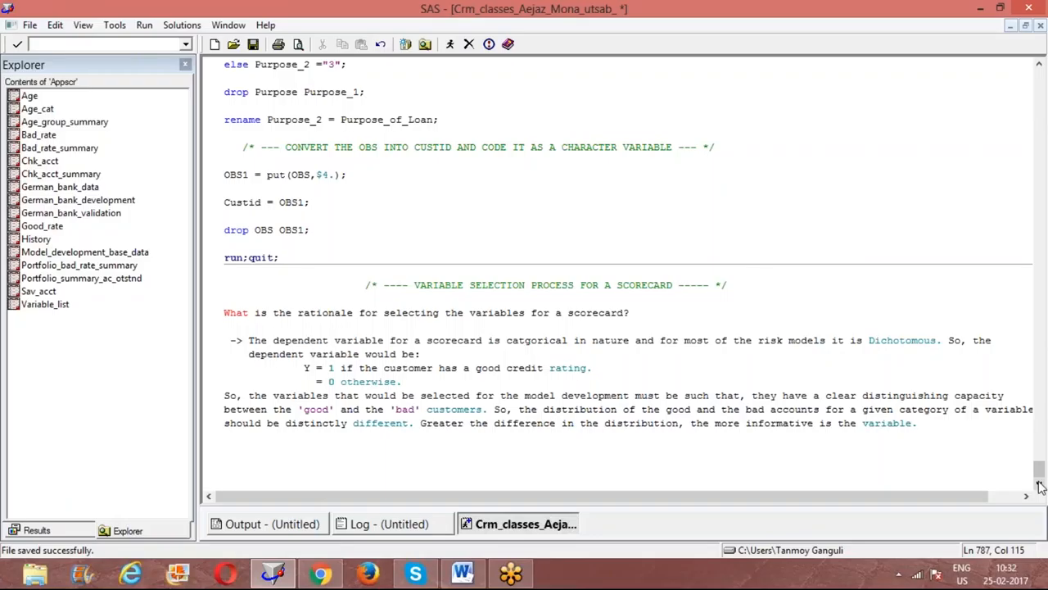
{"action": "left_click", "coordinate": [925, 423]}
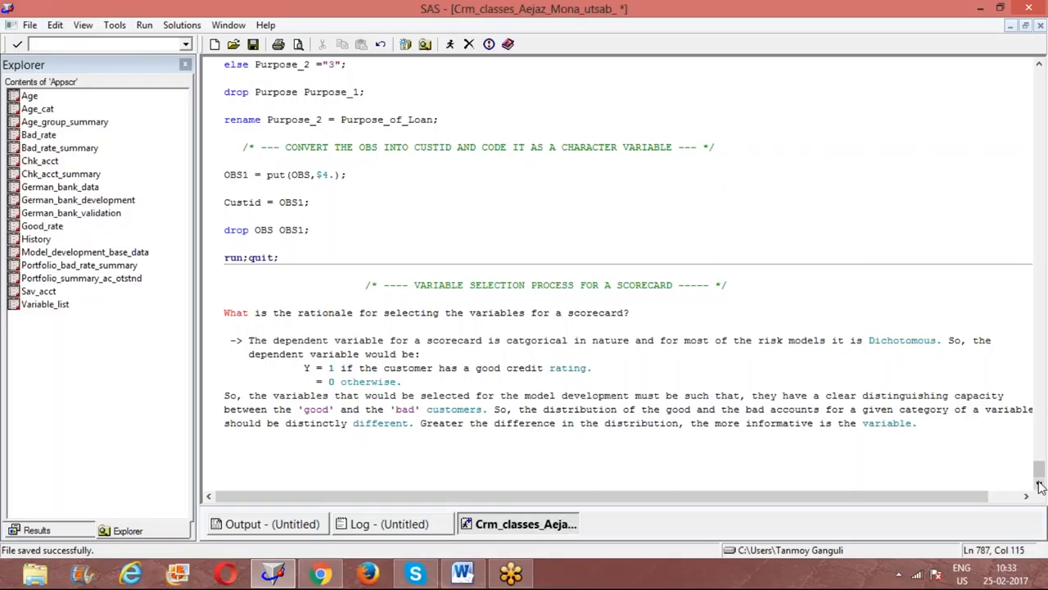
{"action": "left_click", "coordinate": [927, 422]}
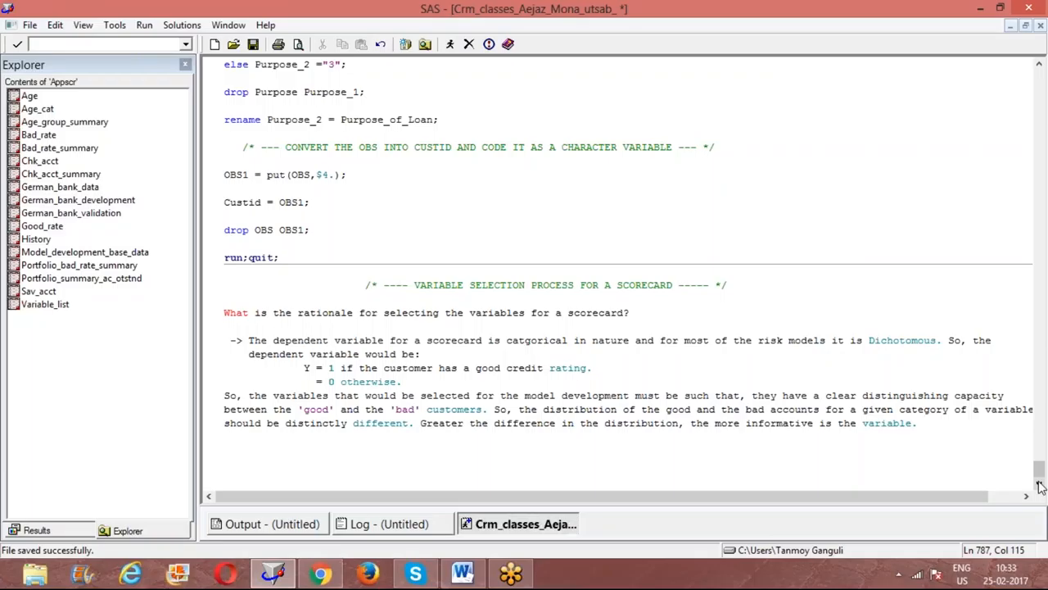
{"action": "left_click", "coordinate": [925, 423]}
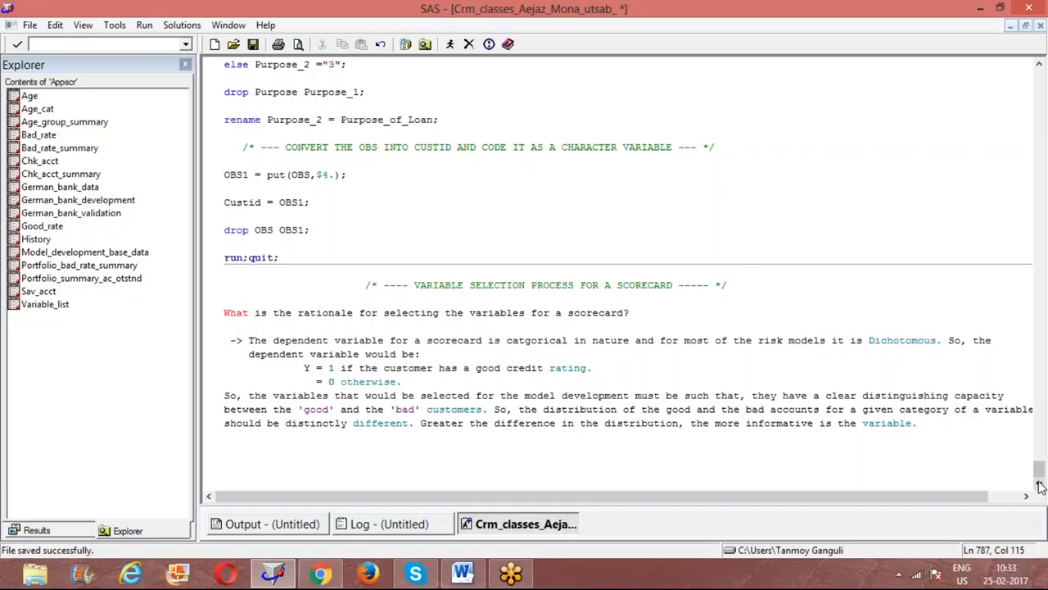
{"action": "left_click", "coordinate": [924, 423]}
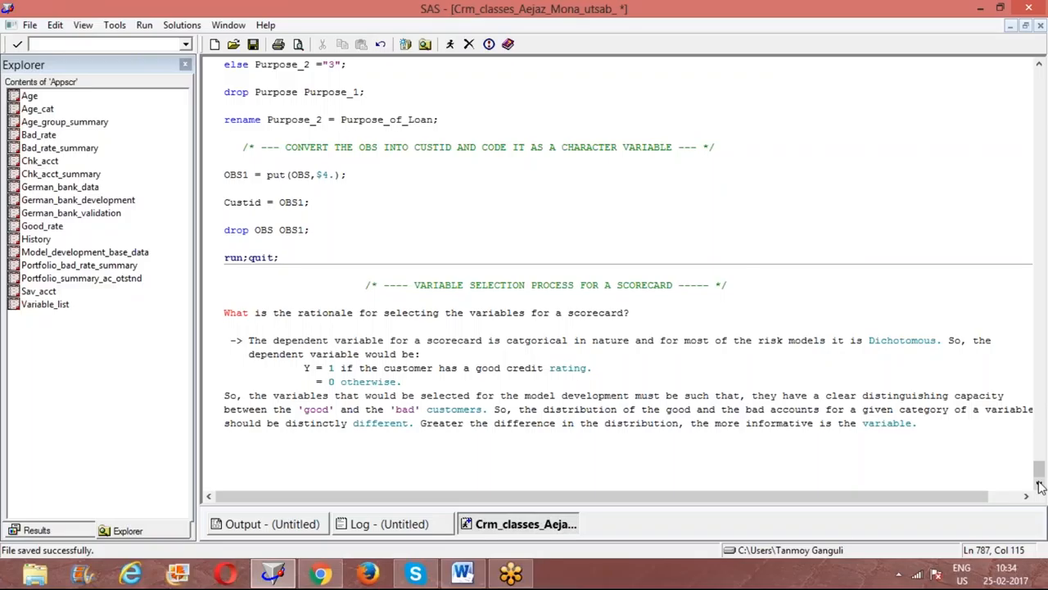
{"action": "left_click", "coordinate": [926, 422]}
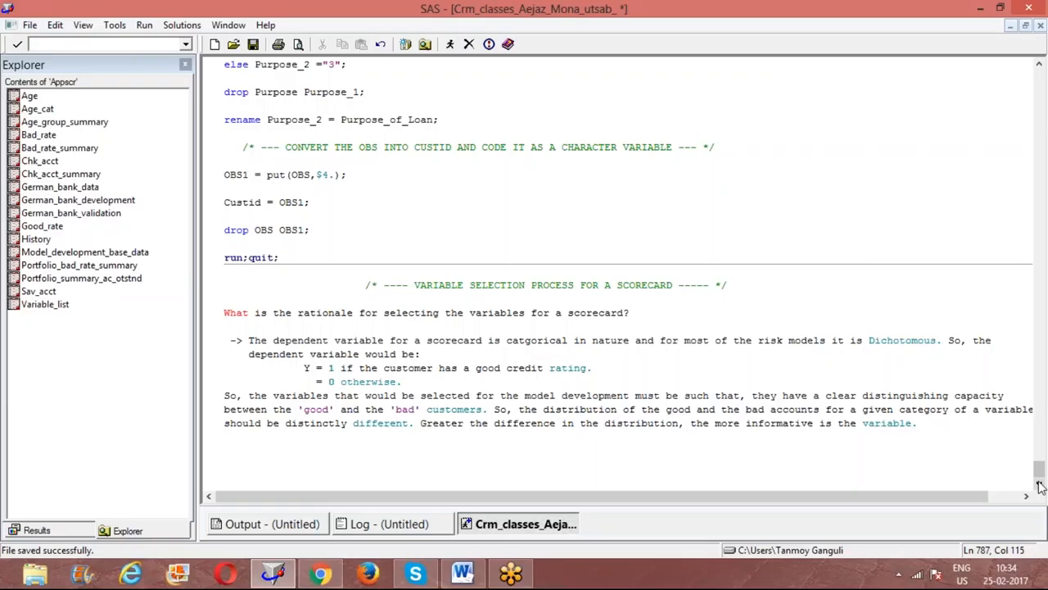
{"action": "left_click", "coordinate": [923, 422]}
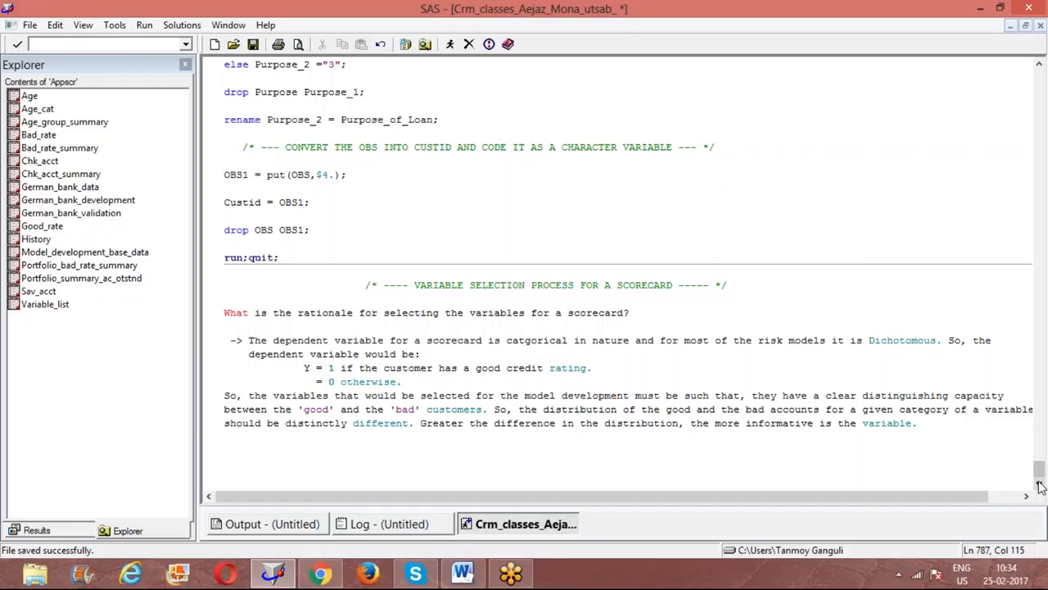
{"action": "left_click", "coordinate": [926, 422]}
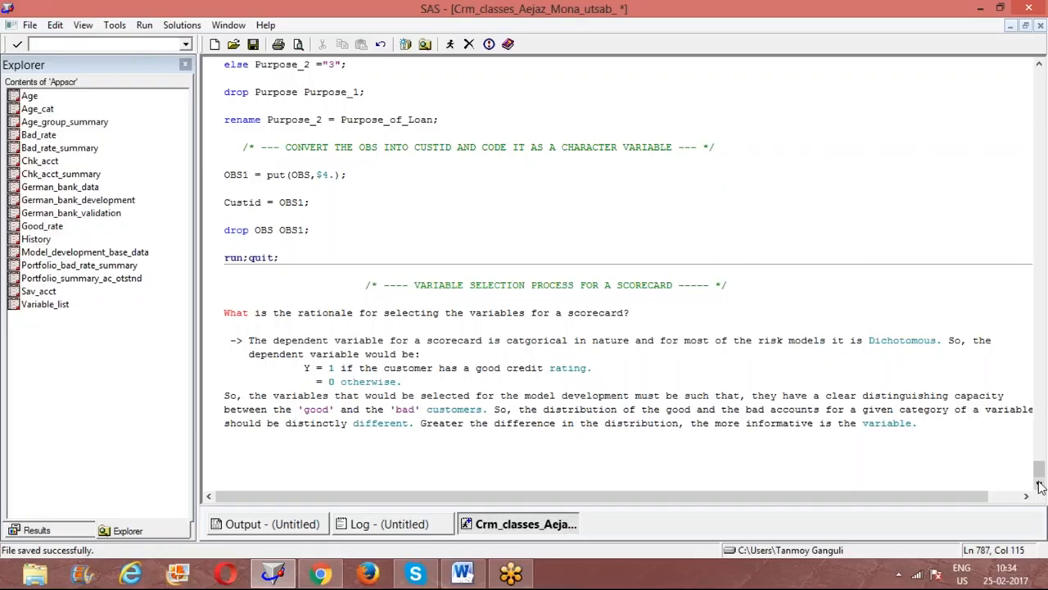
{"action": "left_click", "coordinate": [926, 423]}
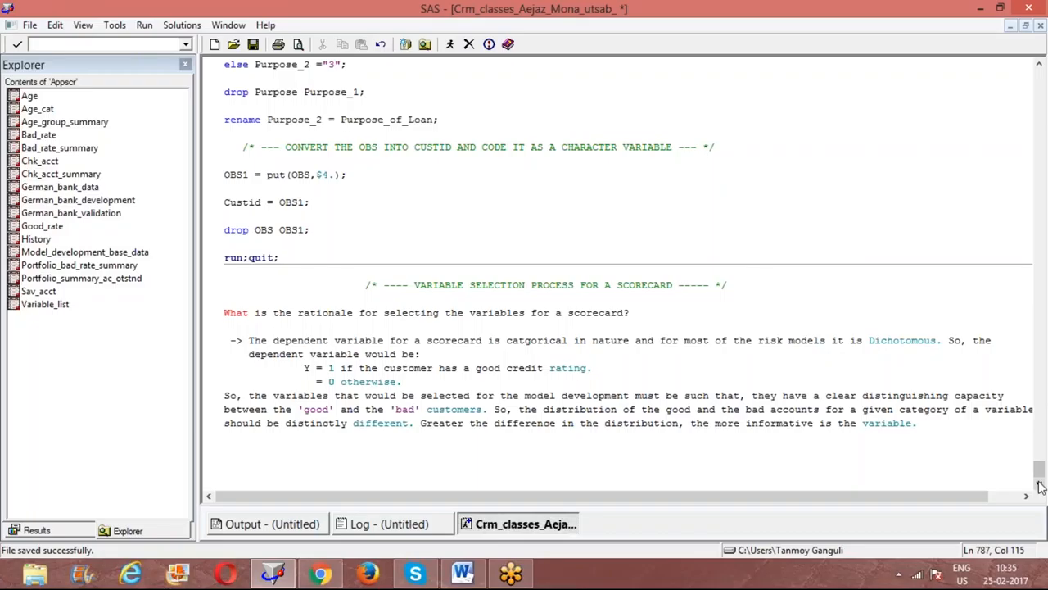
{"action": "left_click", "coordinate": [926, 422]}
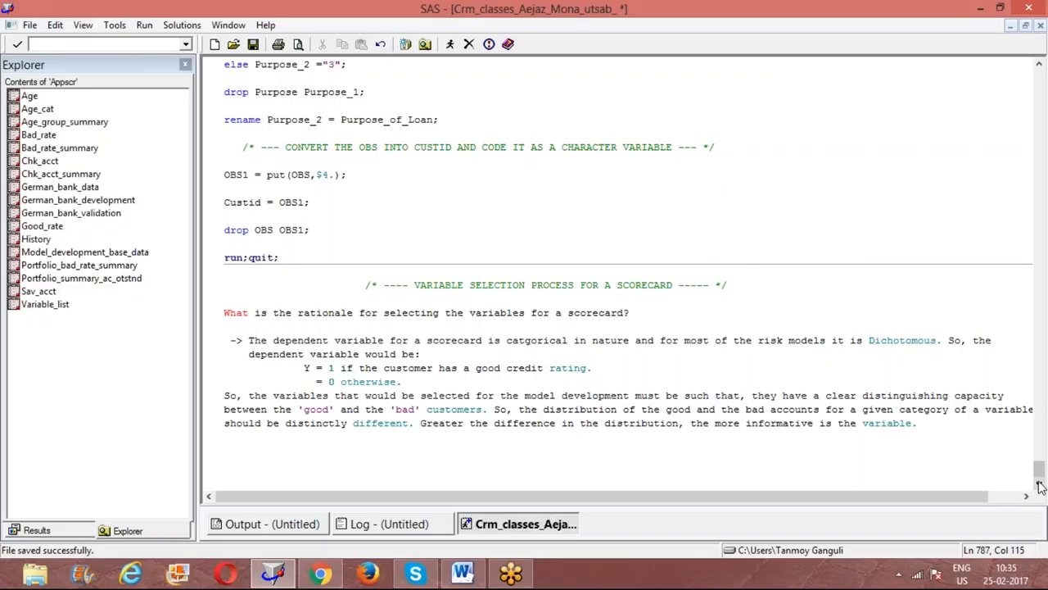
{"action": "left_click", "coordinate": [925, 422]}
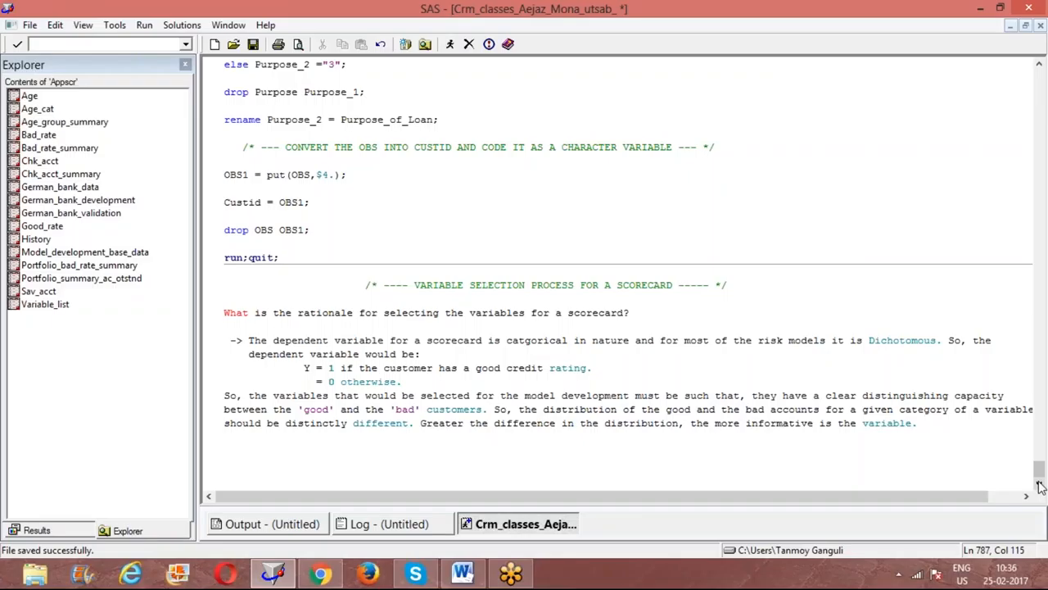
{"action": "left_click", "coordinate": [926, 422]}
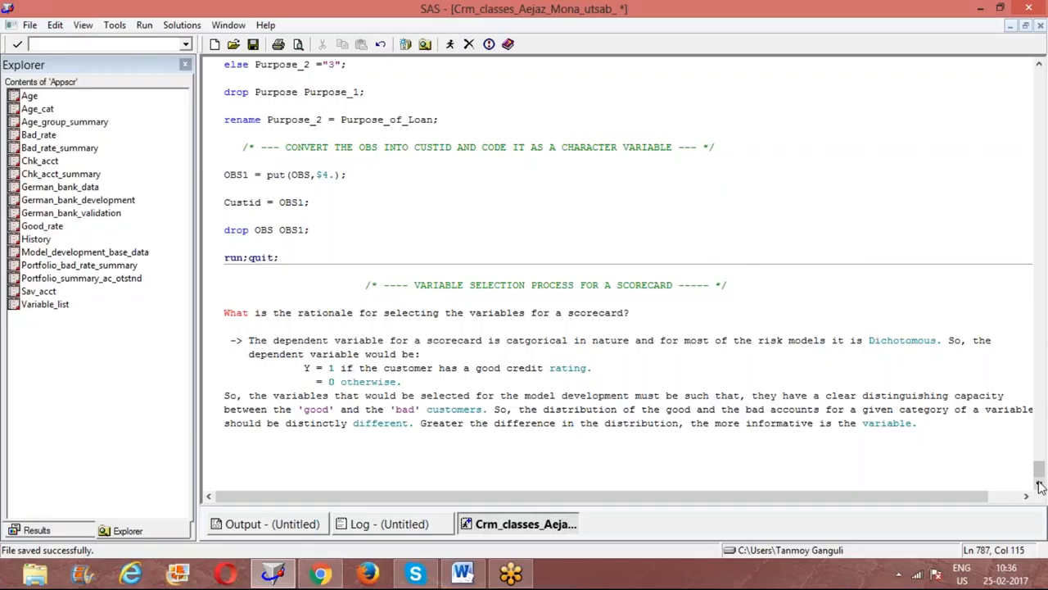
{"action": "left_click", "coordinate": [925, 422]}
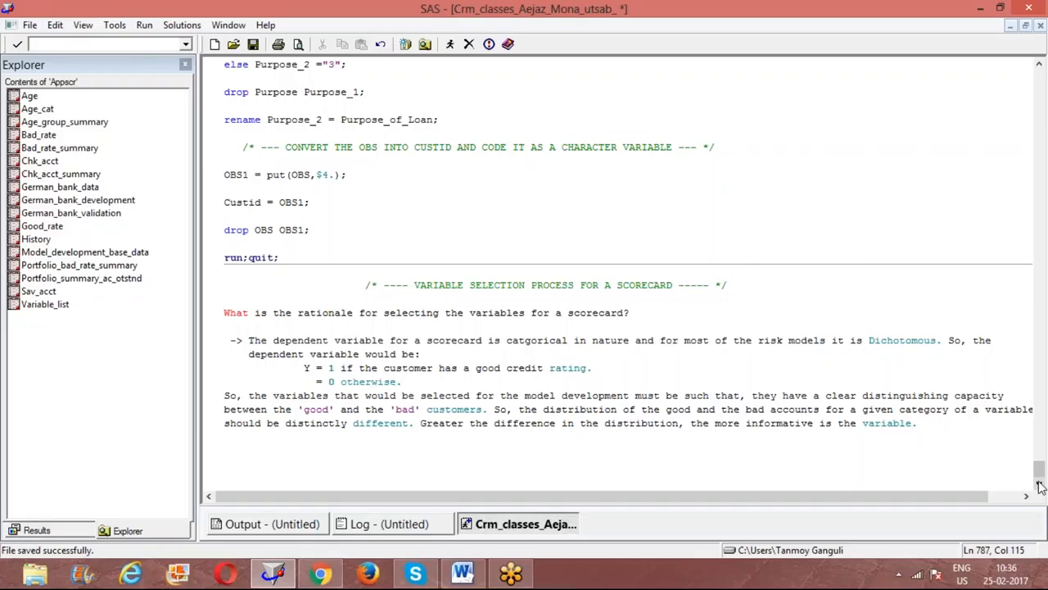
{"action": "left_click", "coordinate": [923, 423]}
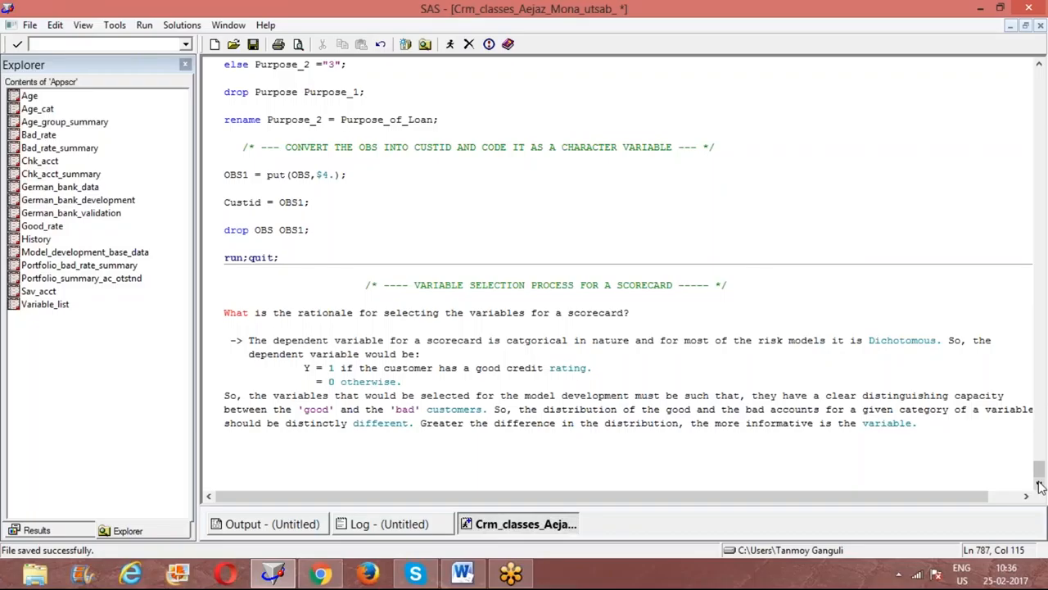
{"action": "left_click", "coordinate": [924, 423]}
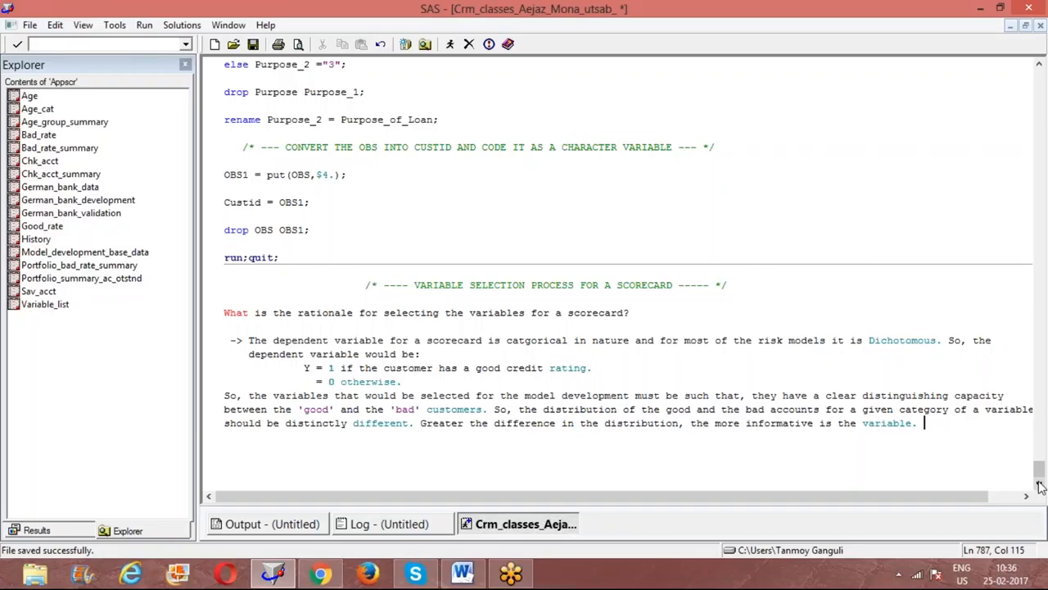